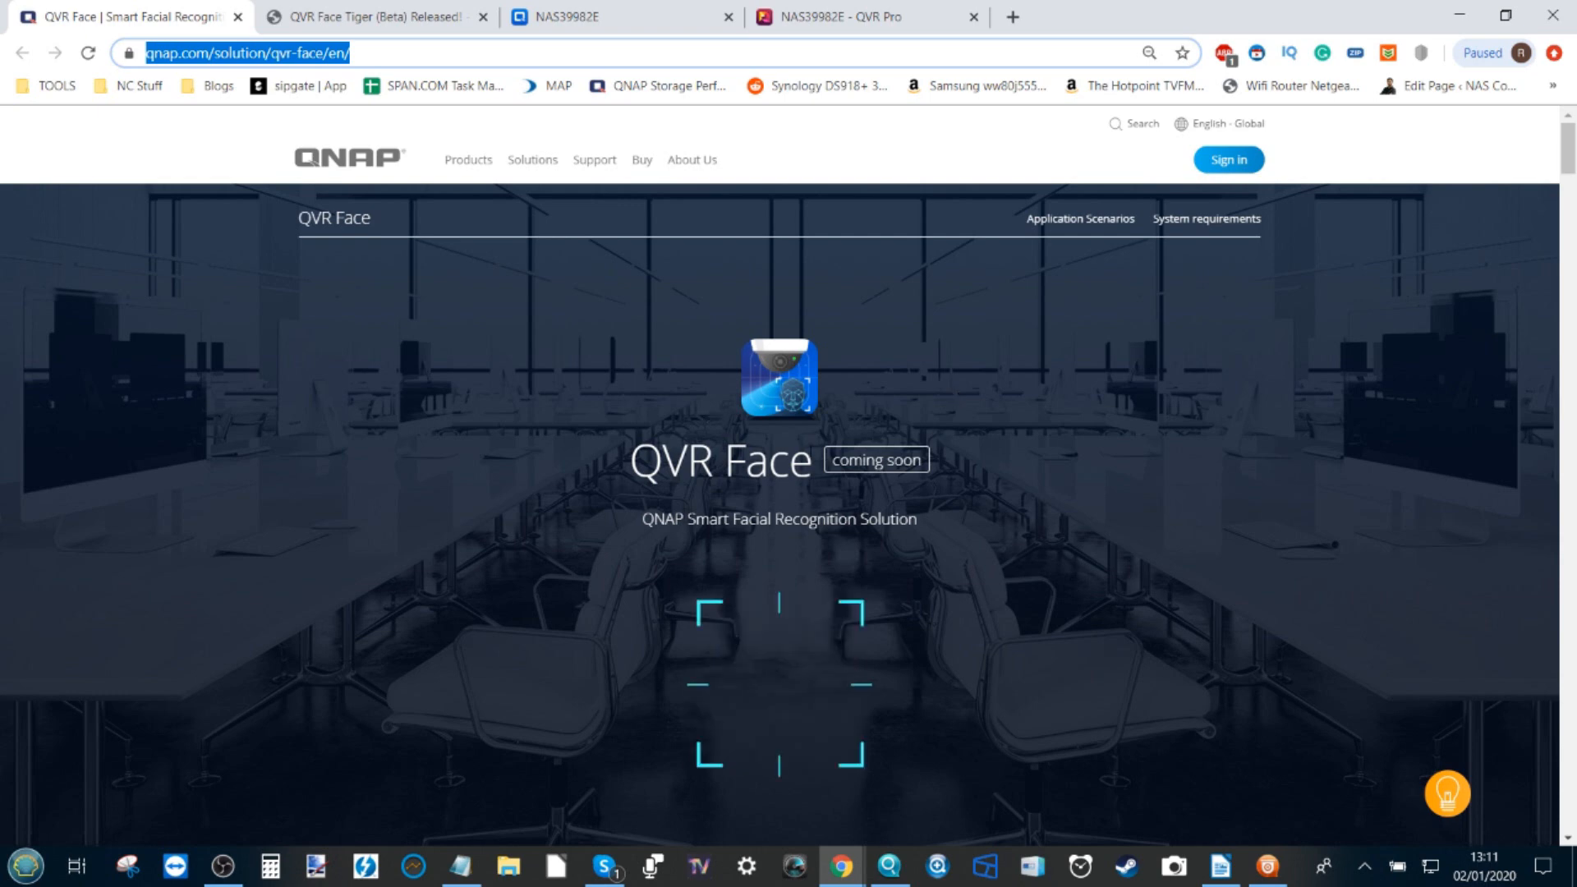
# Read down the QVR Face product page, then open the 'QVR Face Tiger (Beta) Released!' forum tab
pyautogui.scroll(-3)
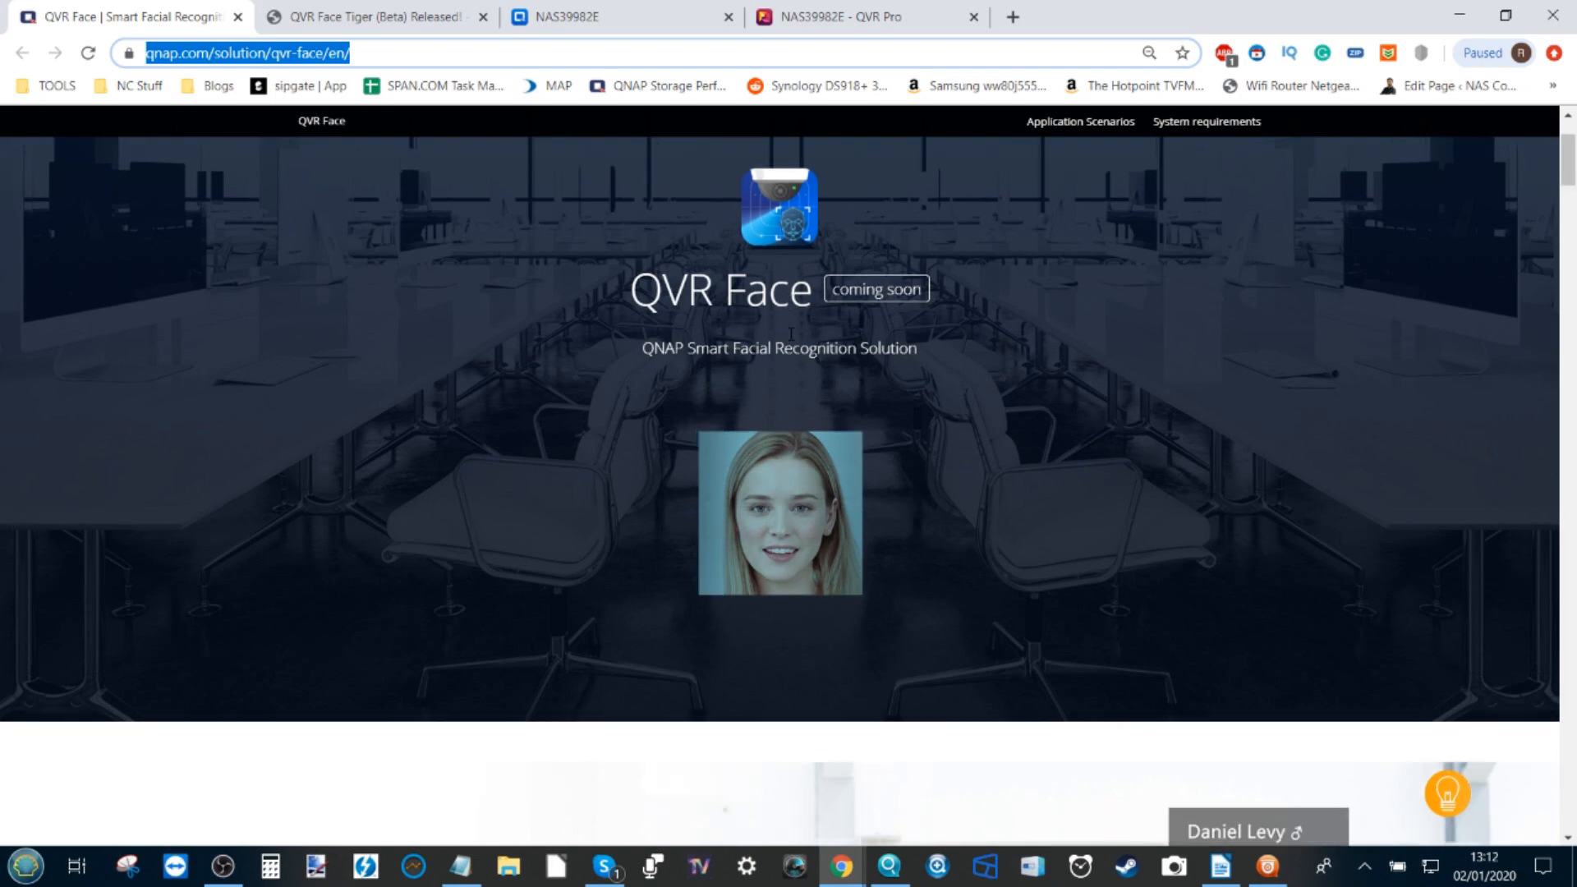
pyautogui.scroll(-3)
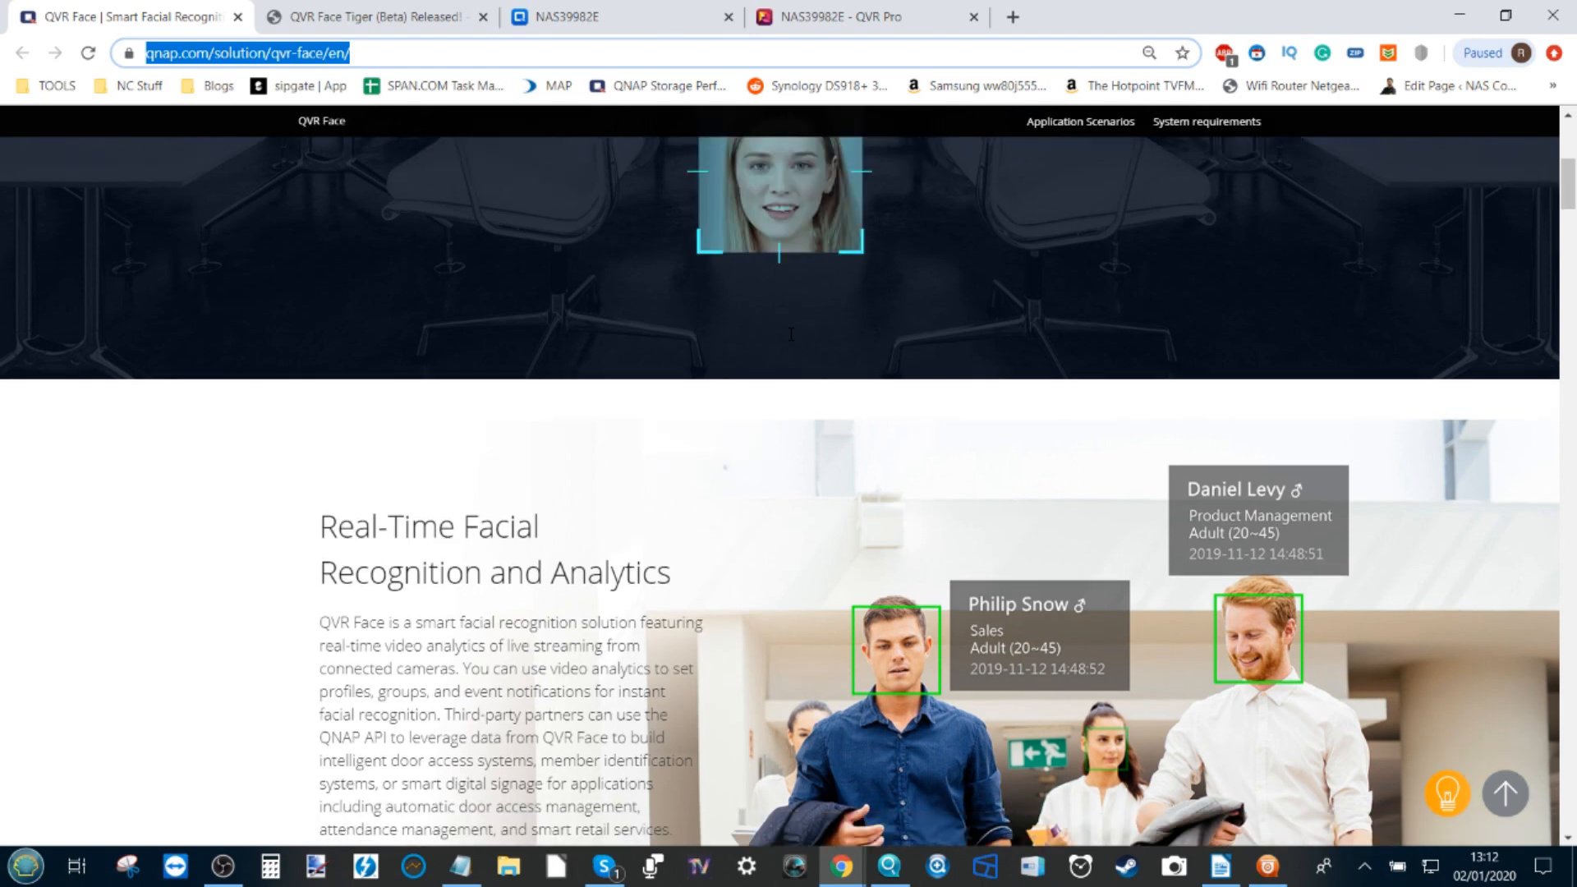
pyautogui.scroll(-3)
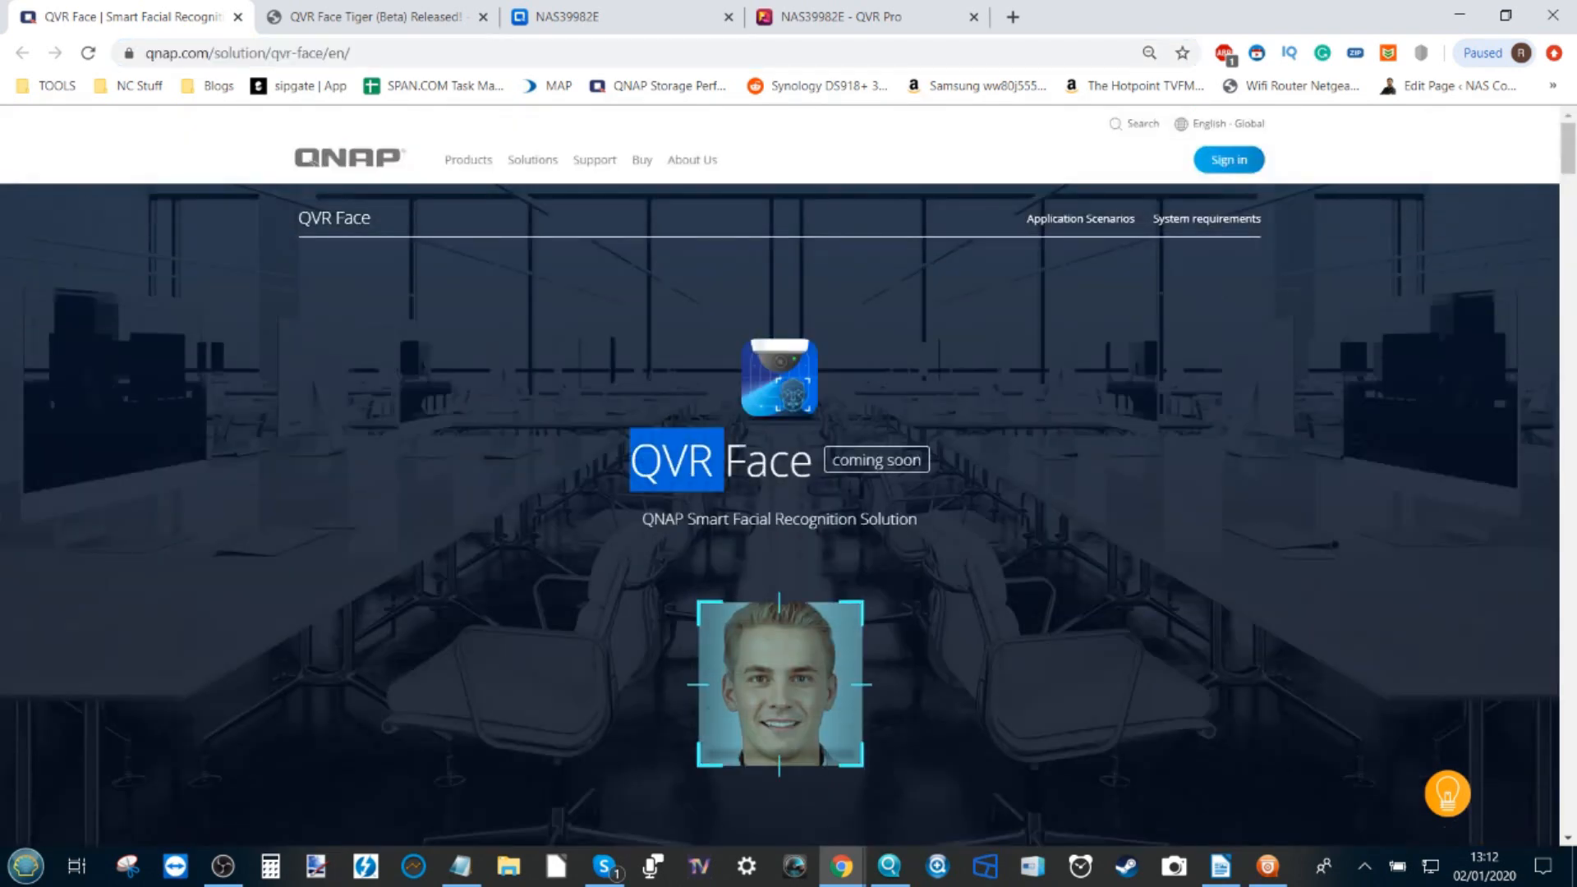
pyautogui.scroll(-3)
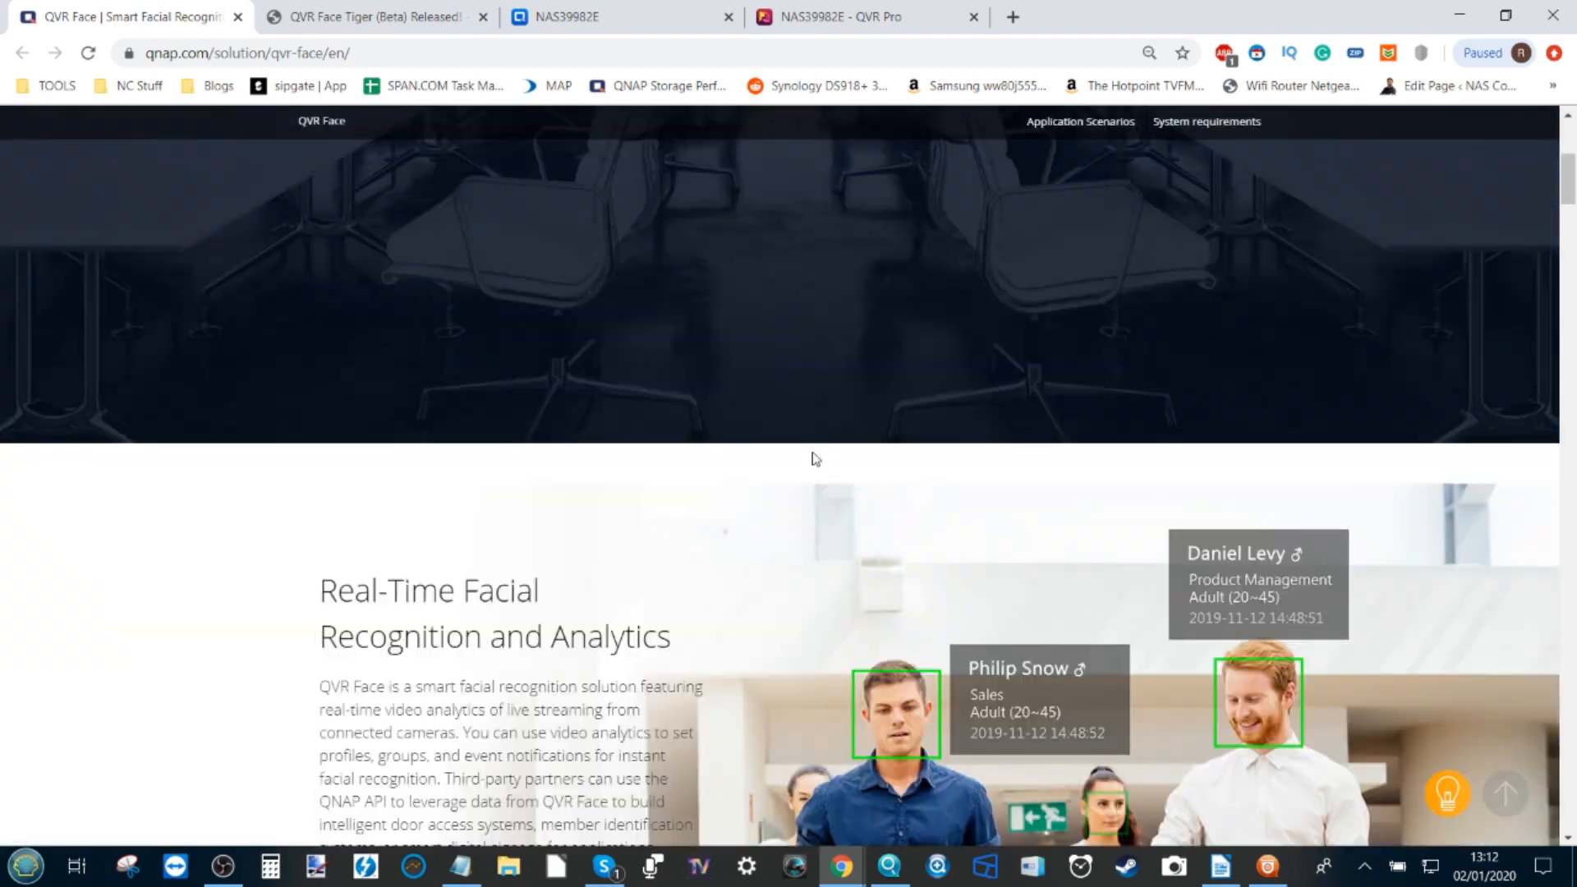
pyautogui.scroll(-3)
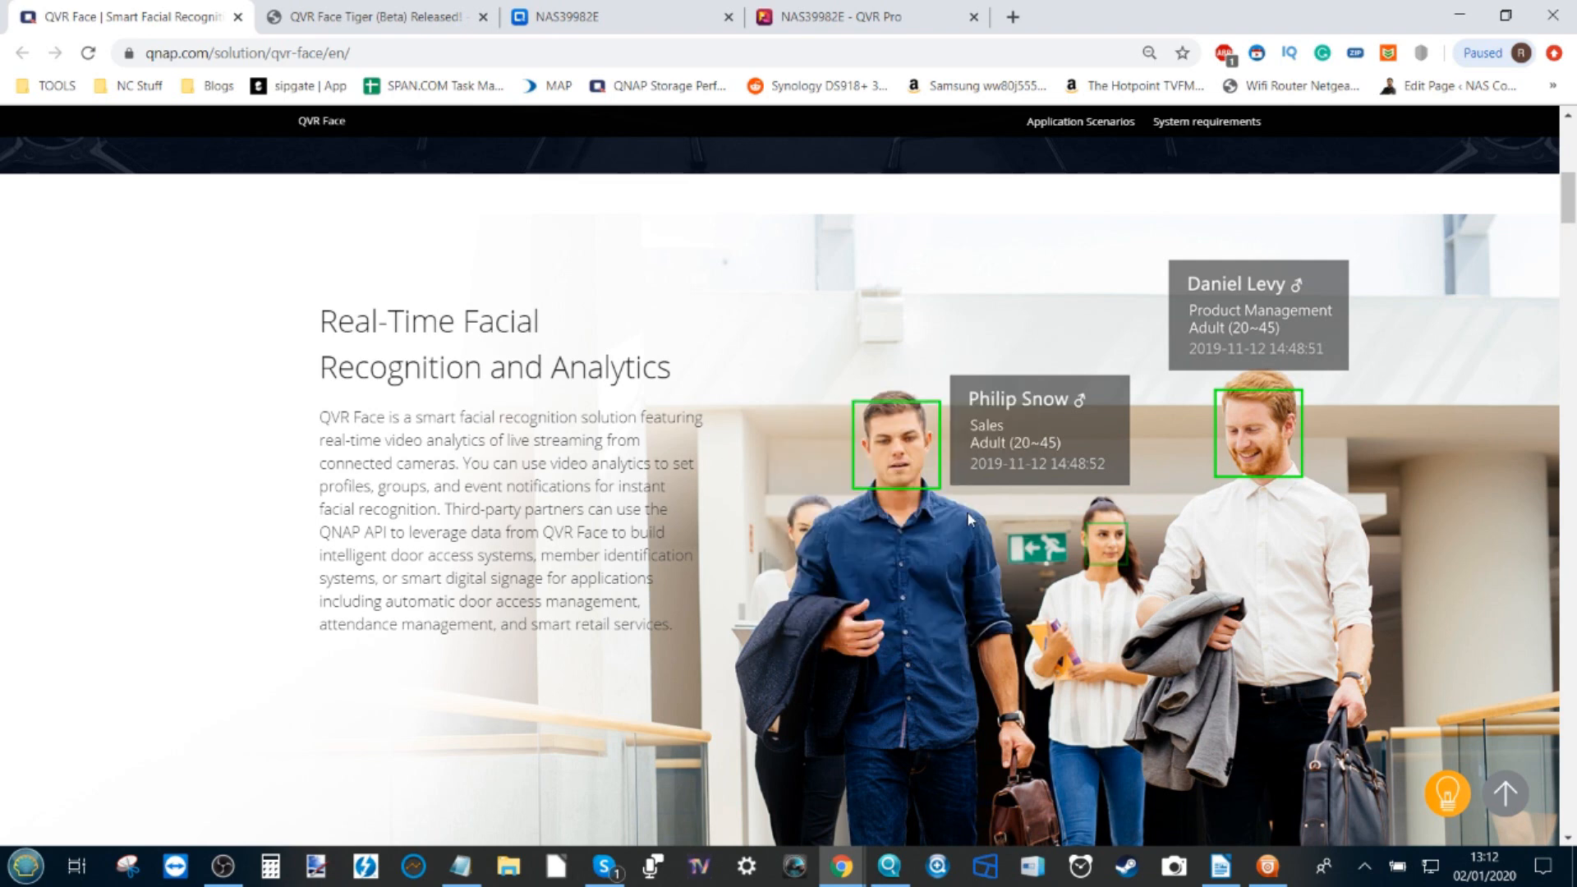
pyautogui.moveTo(1188, 422)
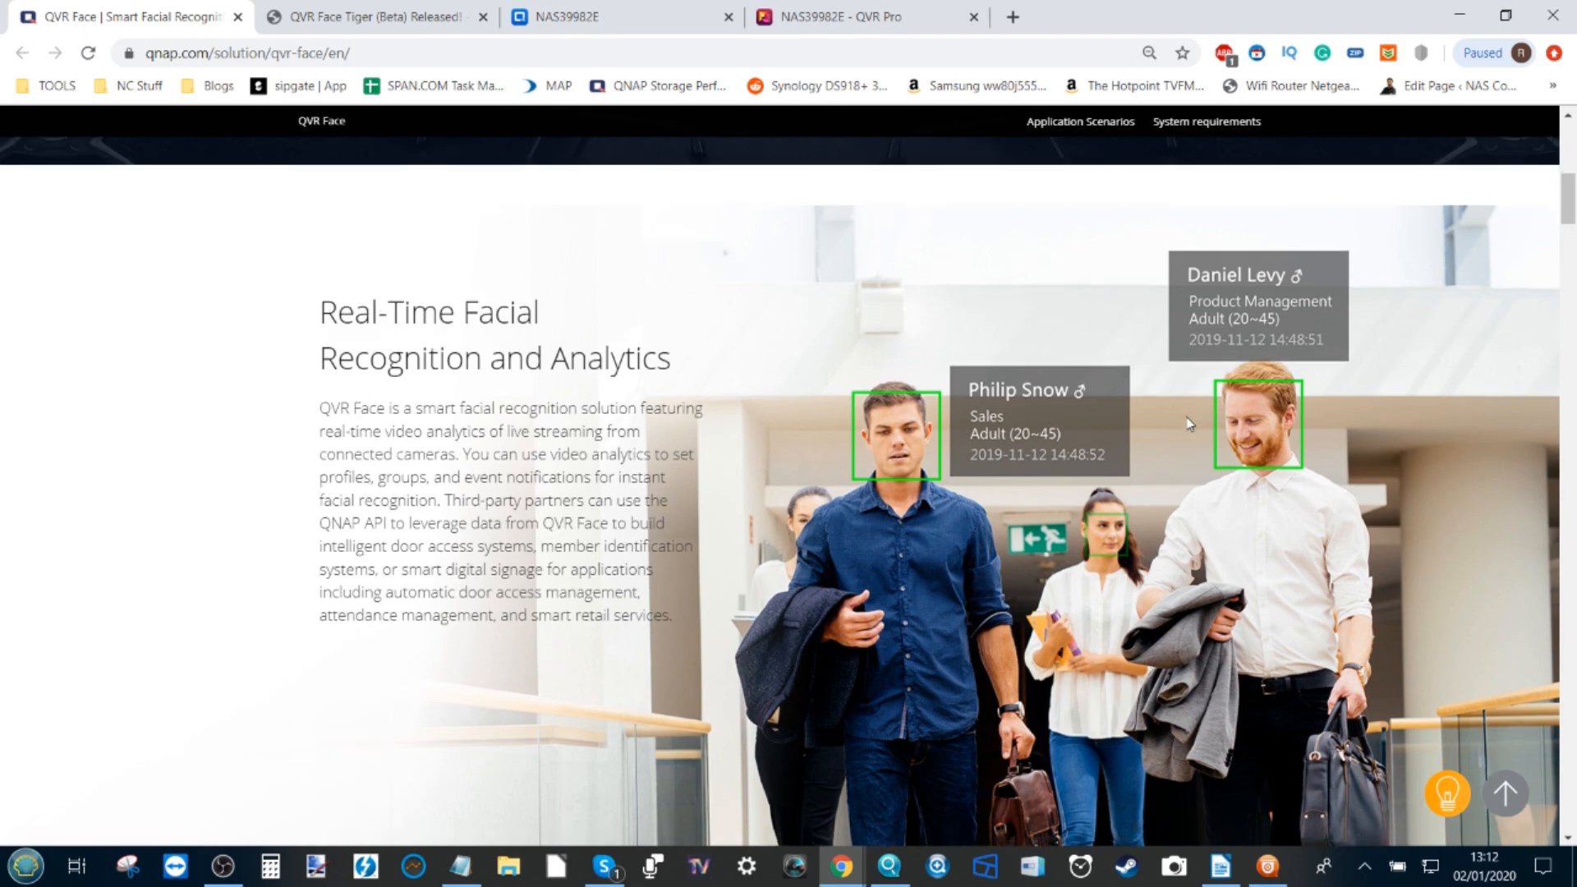
pyautogui.scroll(-3)
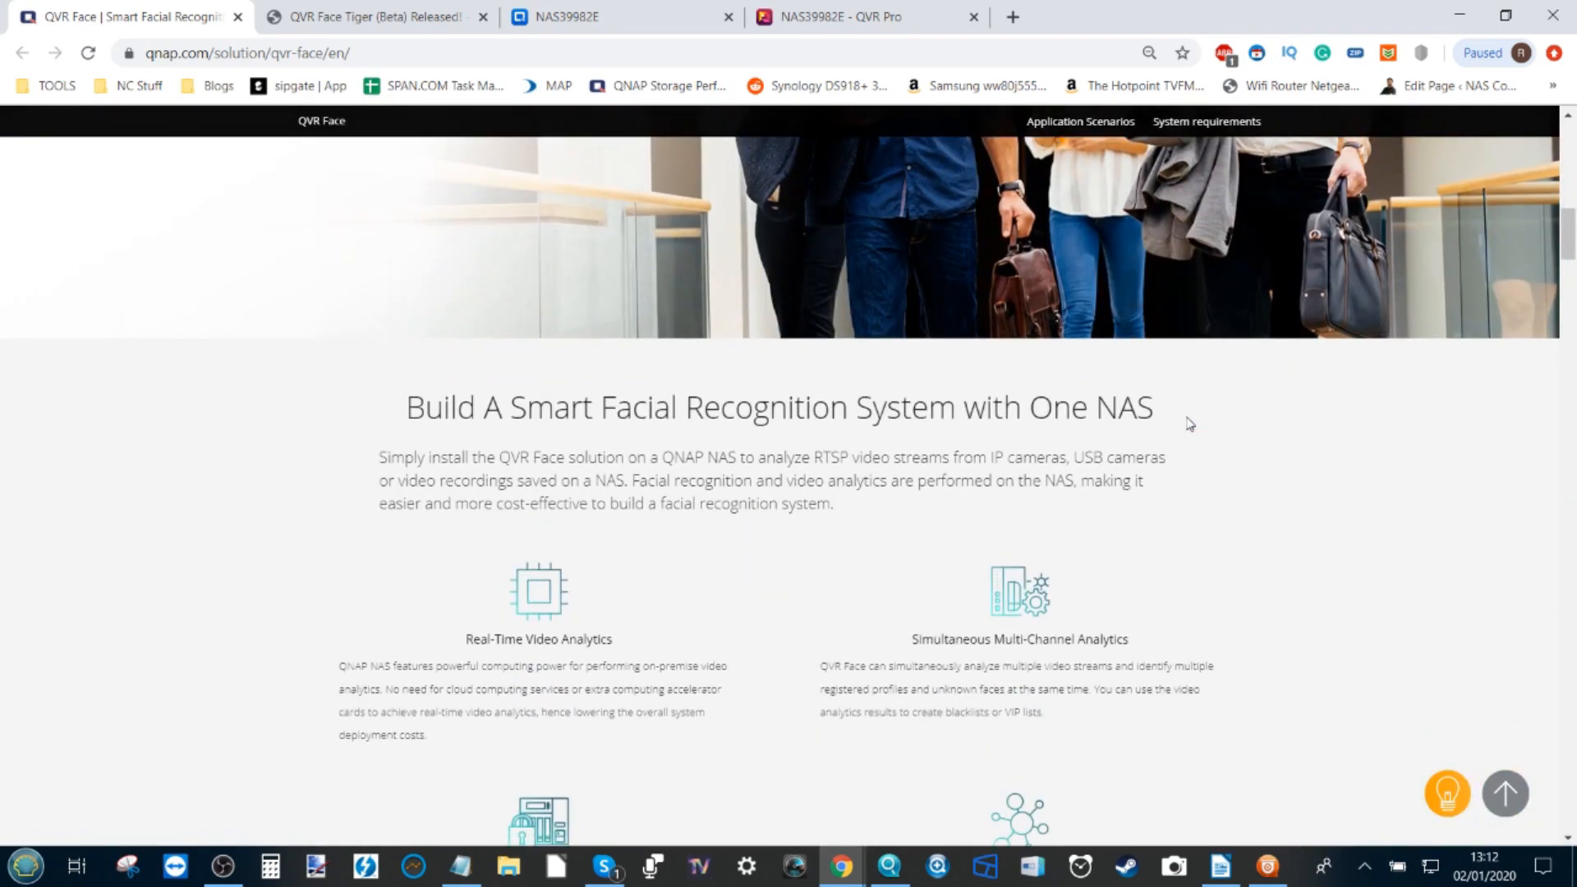
pyautogui.scroll(-3)
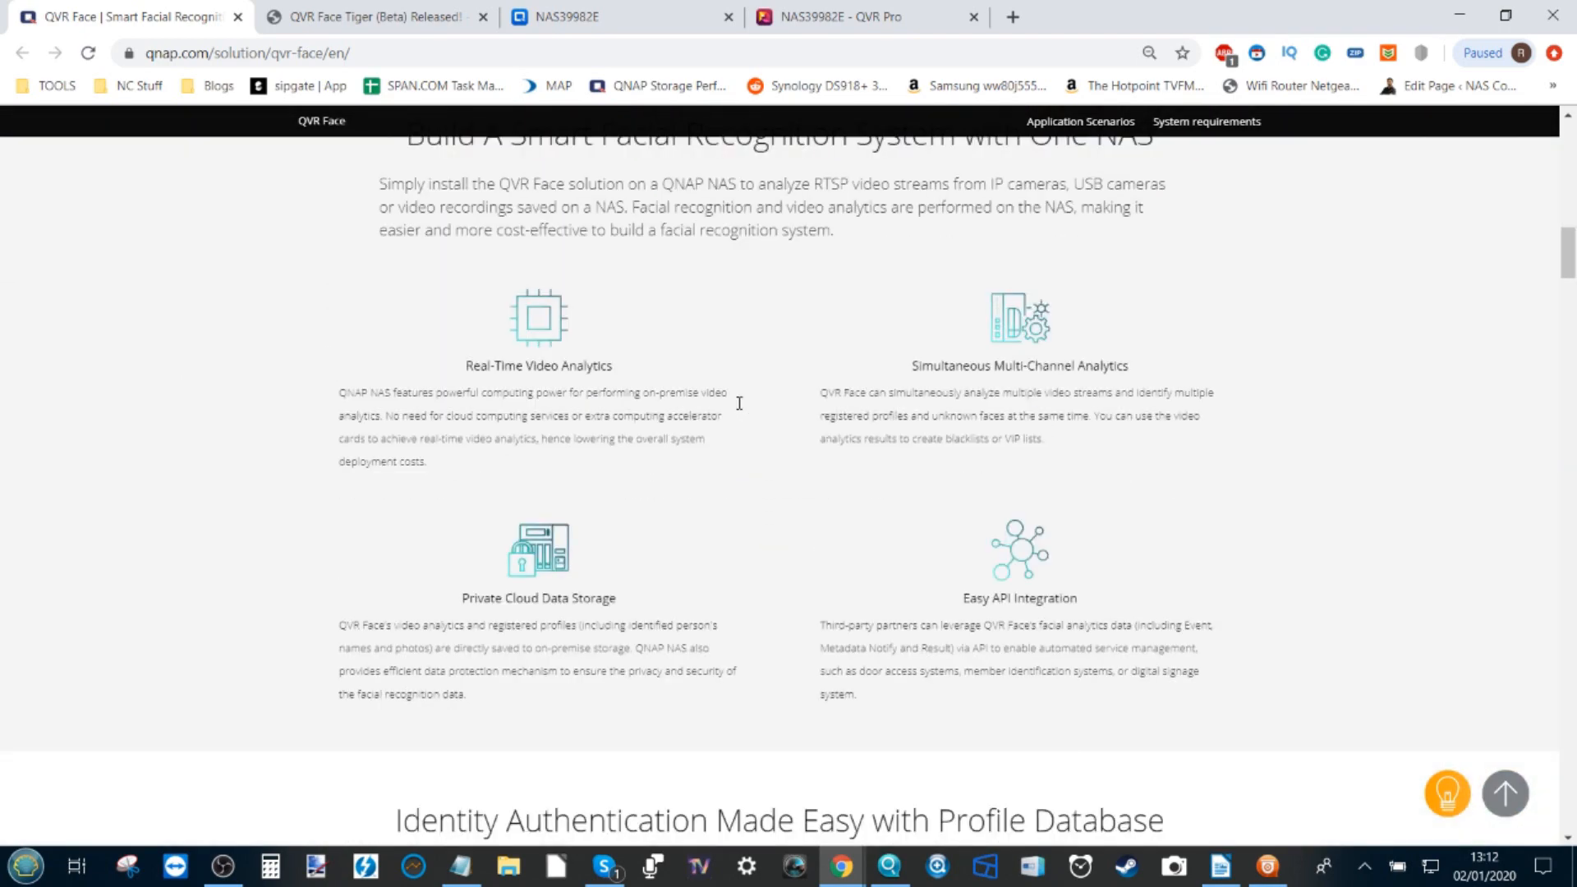
pyautogui.scroll(-3)
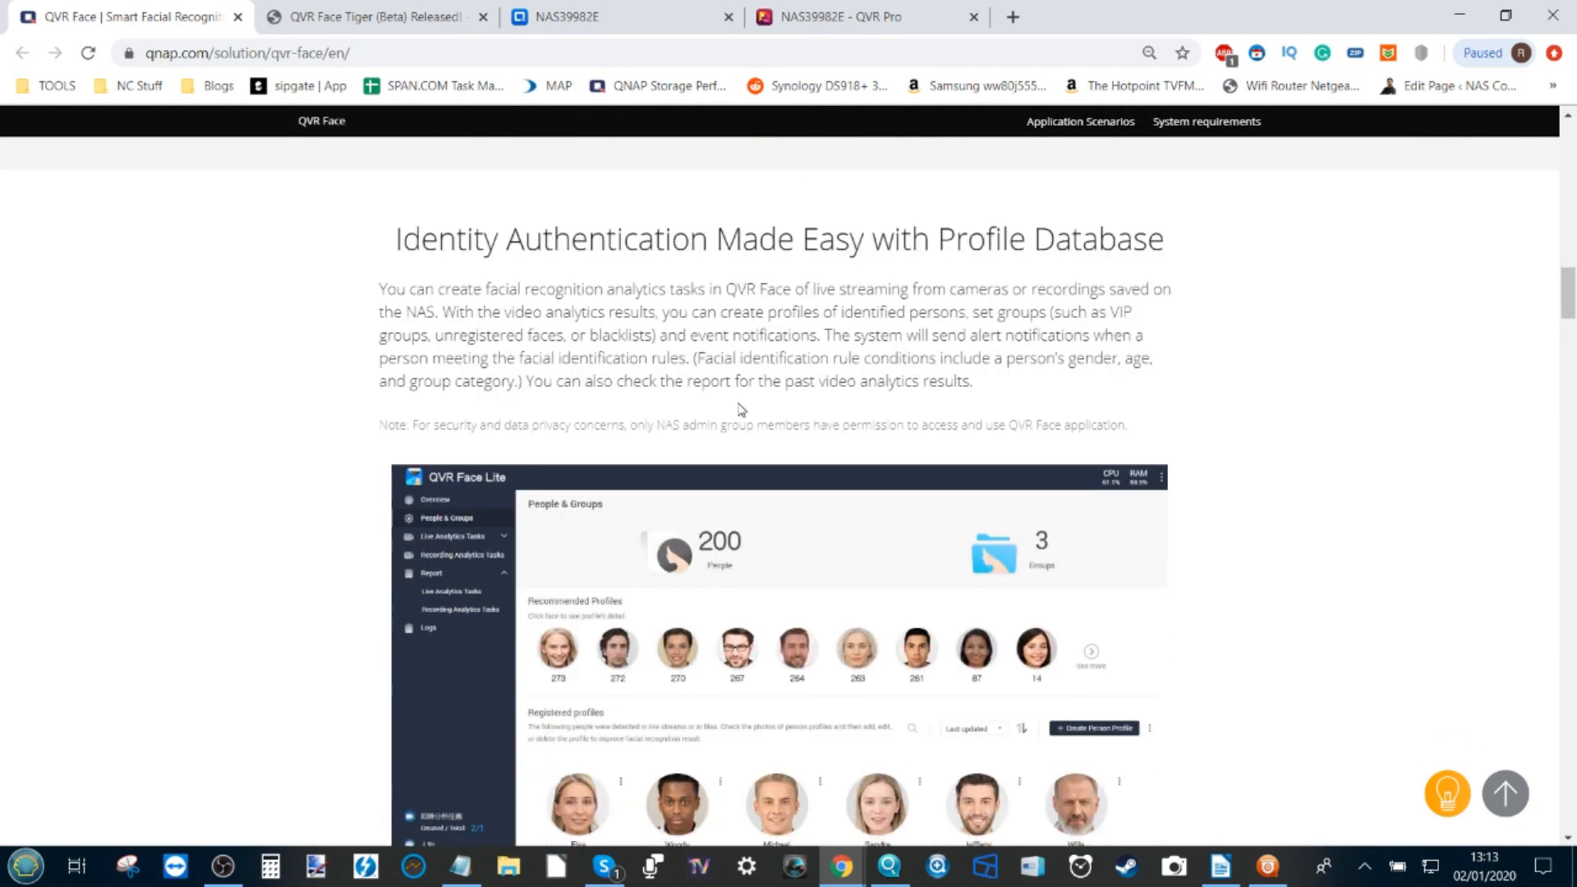
pyautogui.scroll(-3)
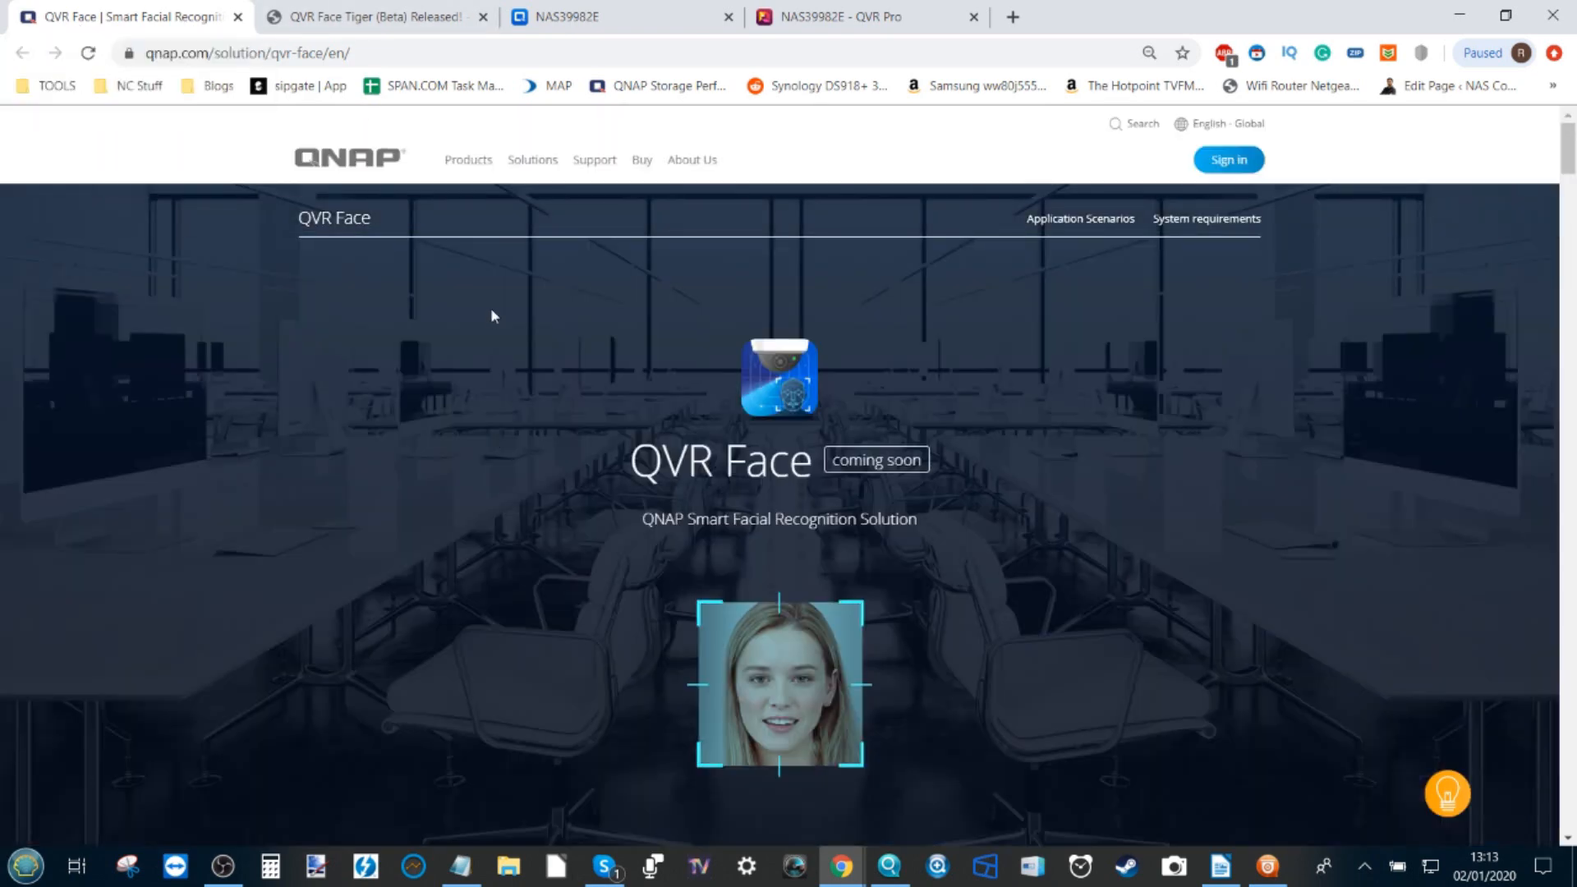
pyautogui.click(372, 16)
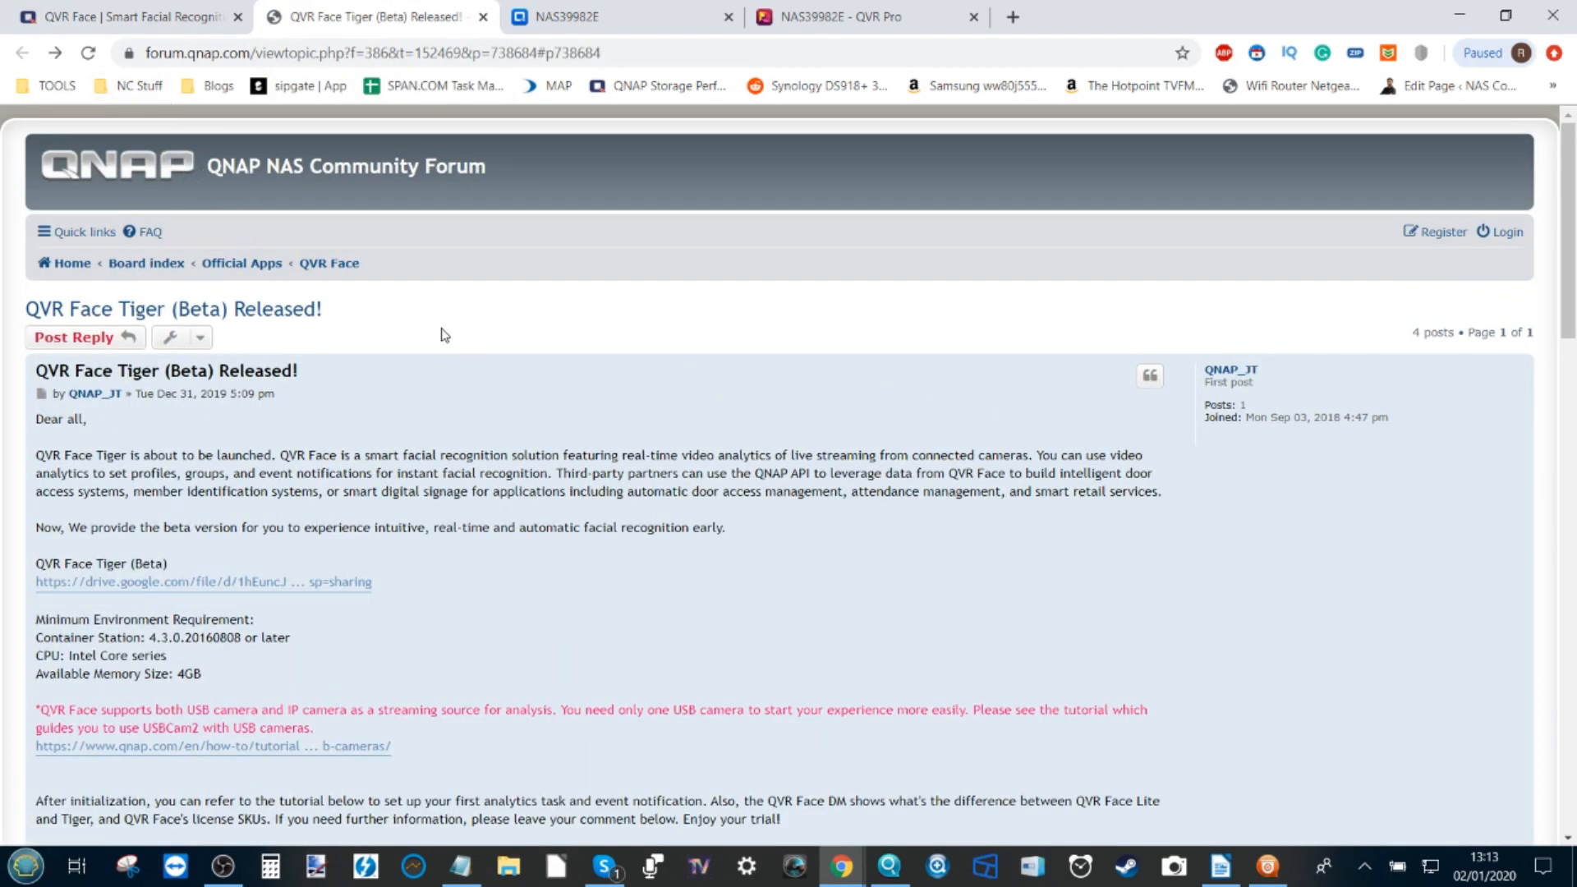
pyautogui.scroll(-3)
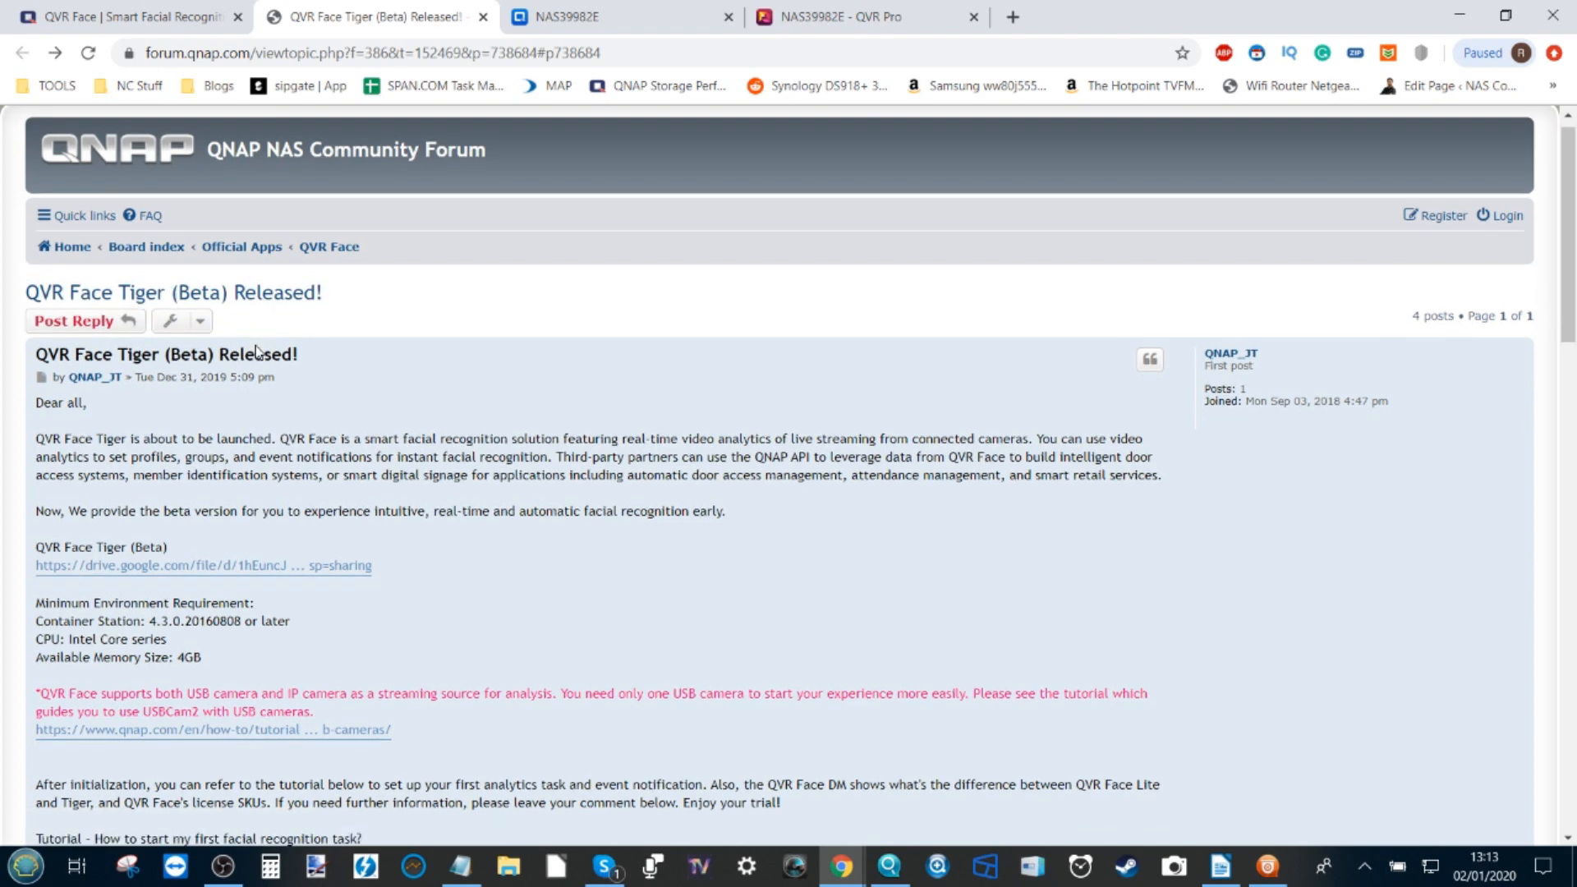
pyautogui.scroll(-3)
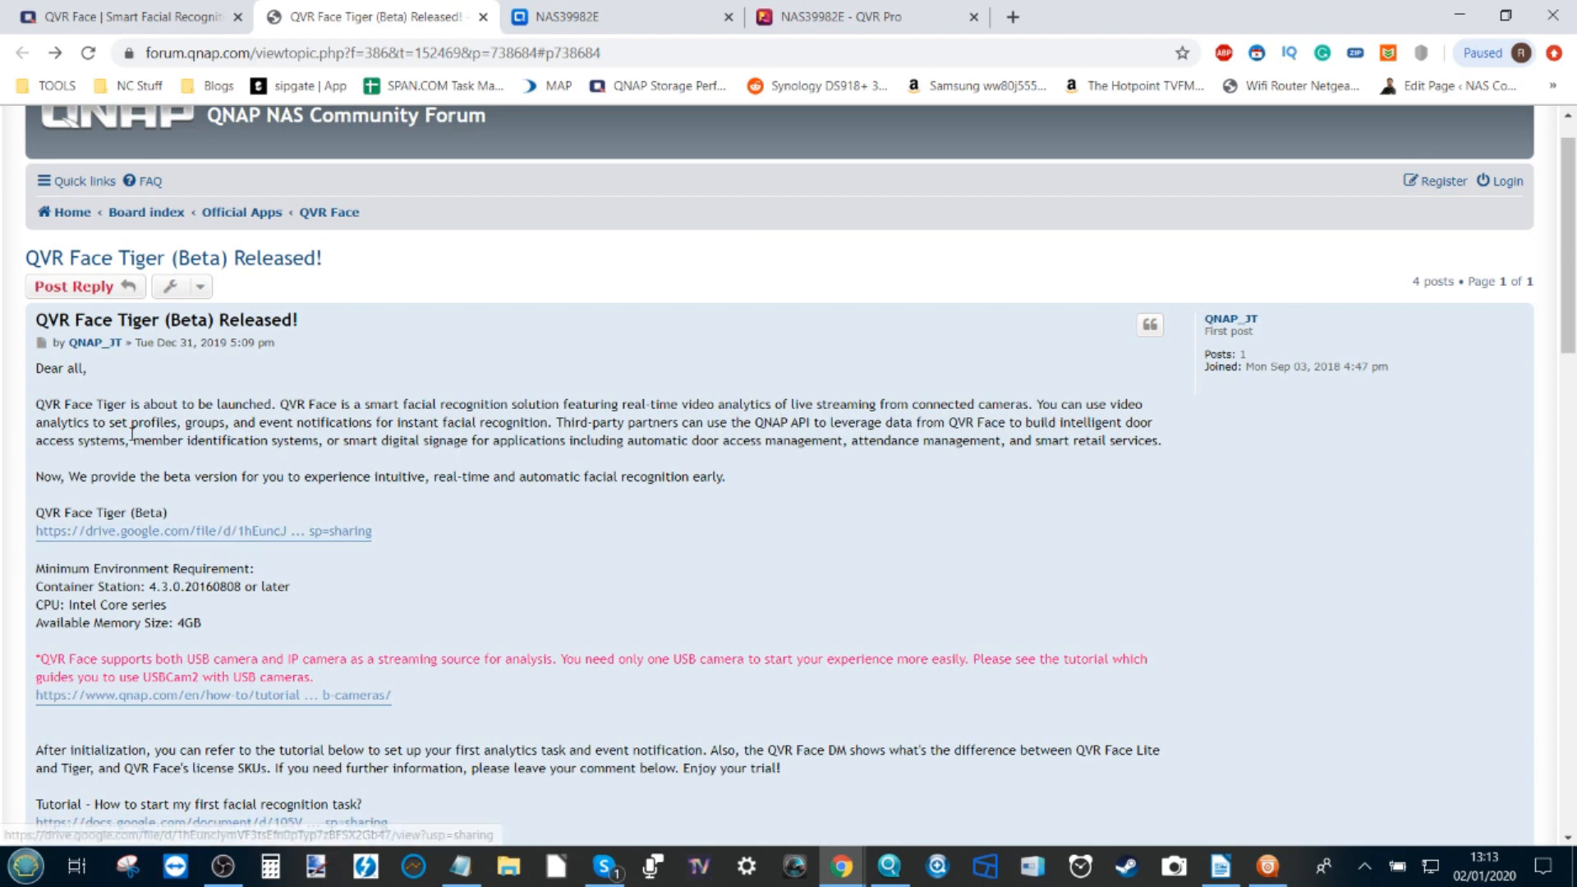
pyautogui.click(131, 16)
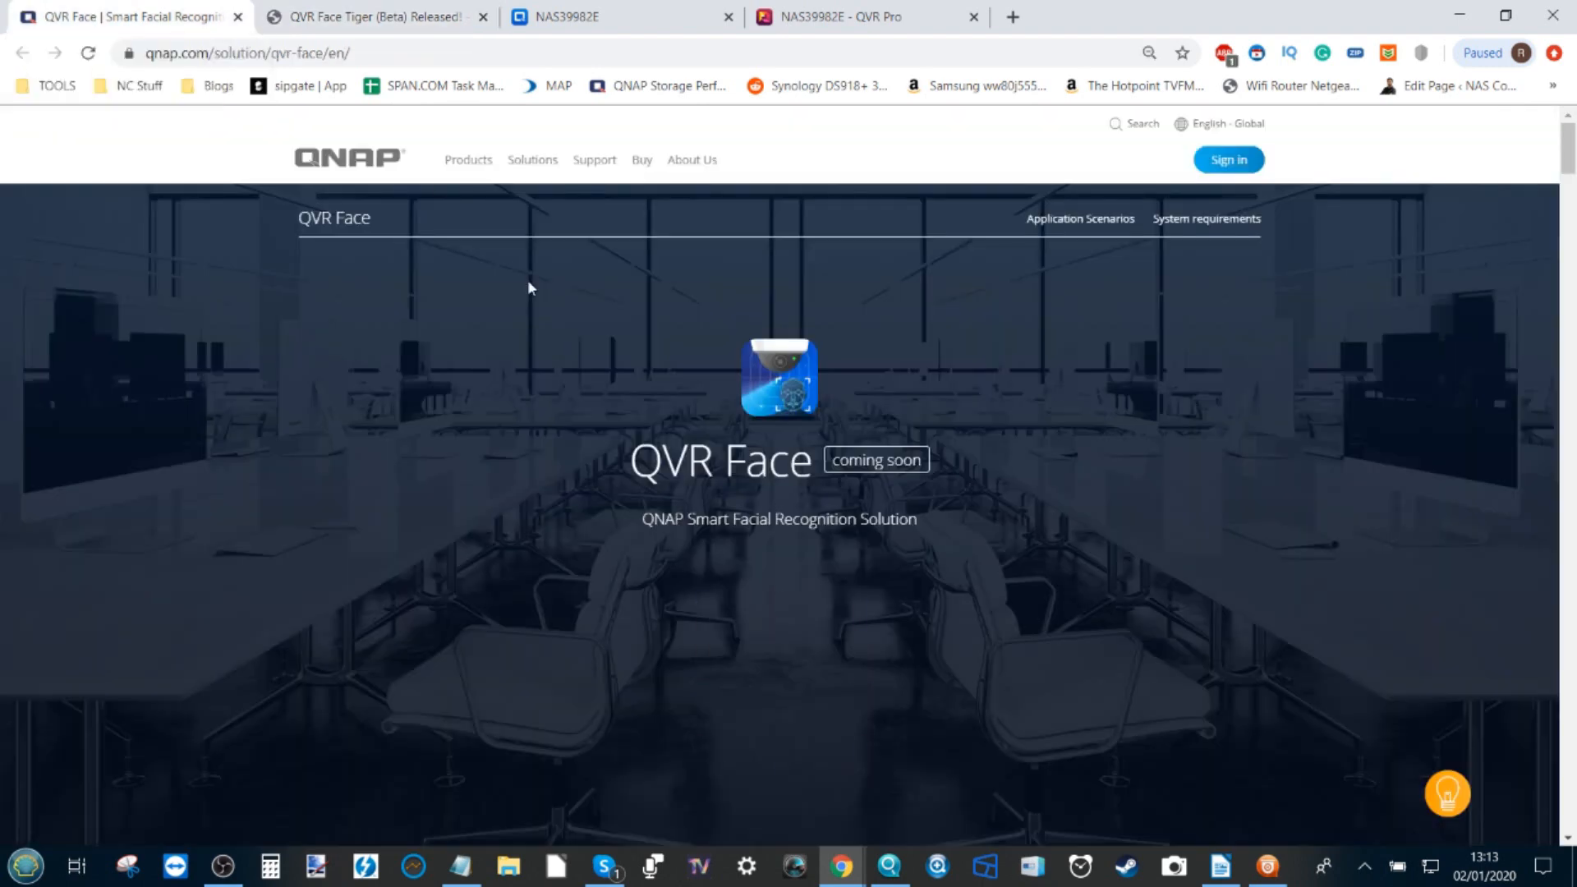
pyautogui.scroll(-3)
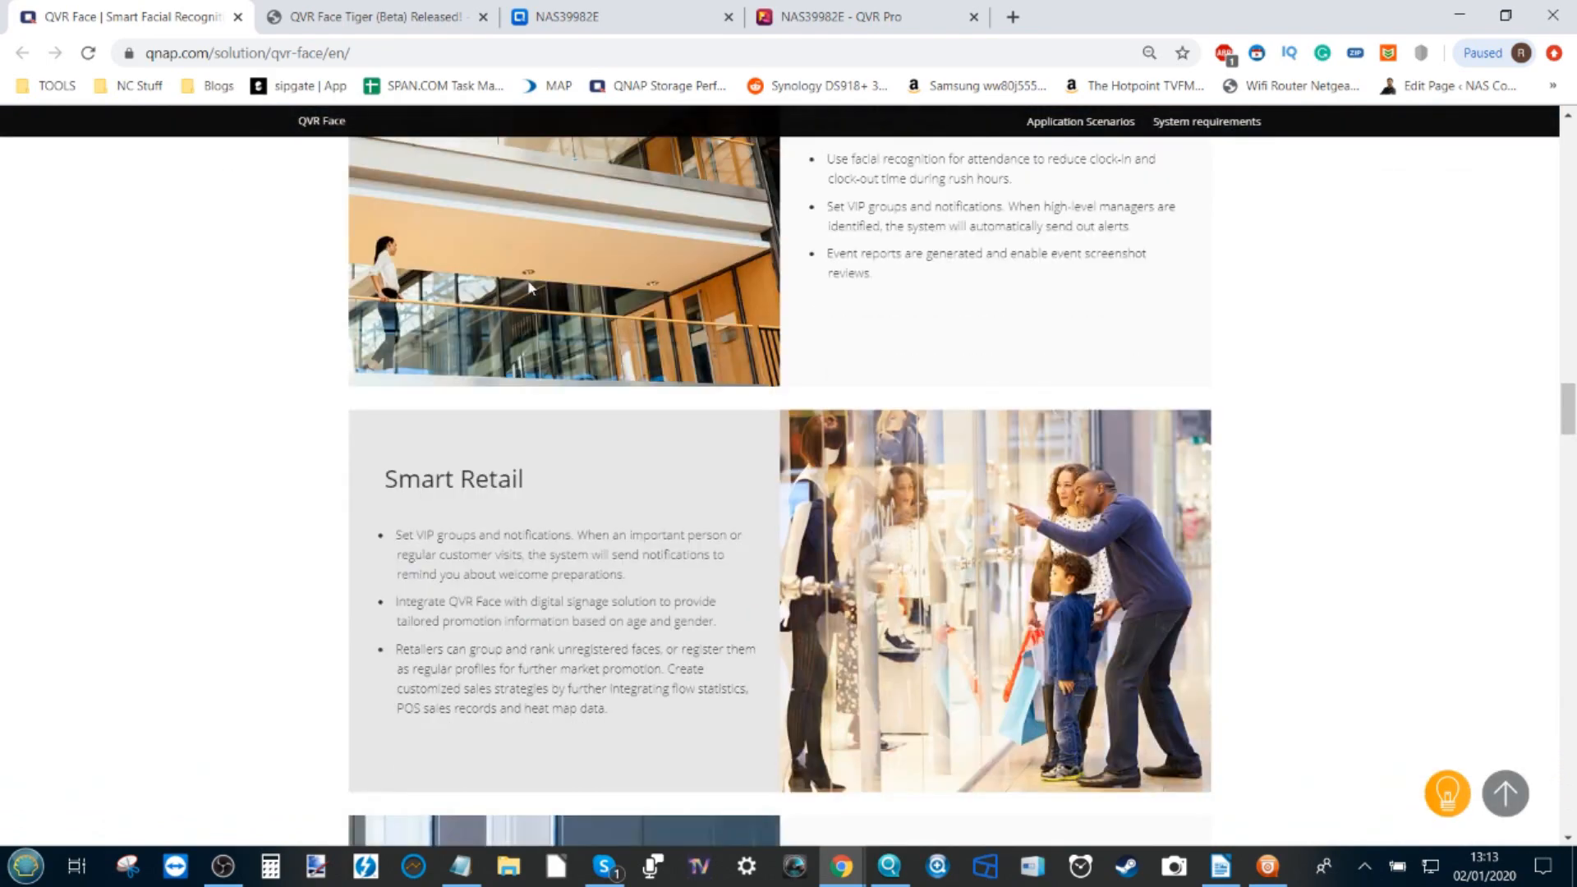
pyautogui.scroll(-3)
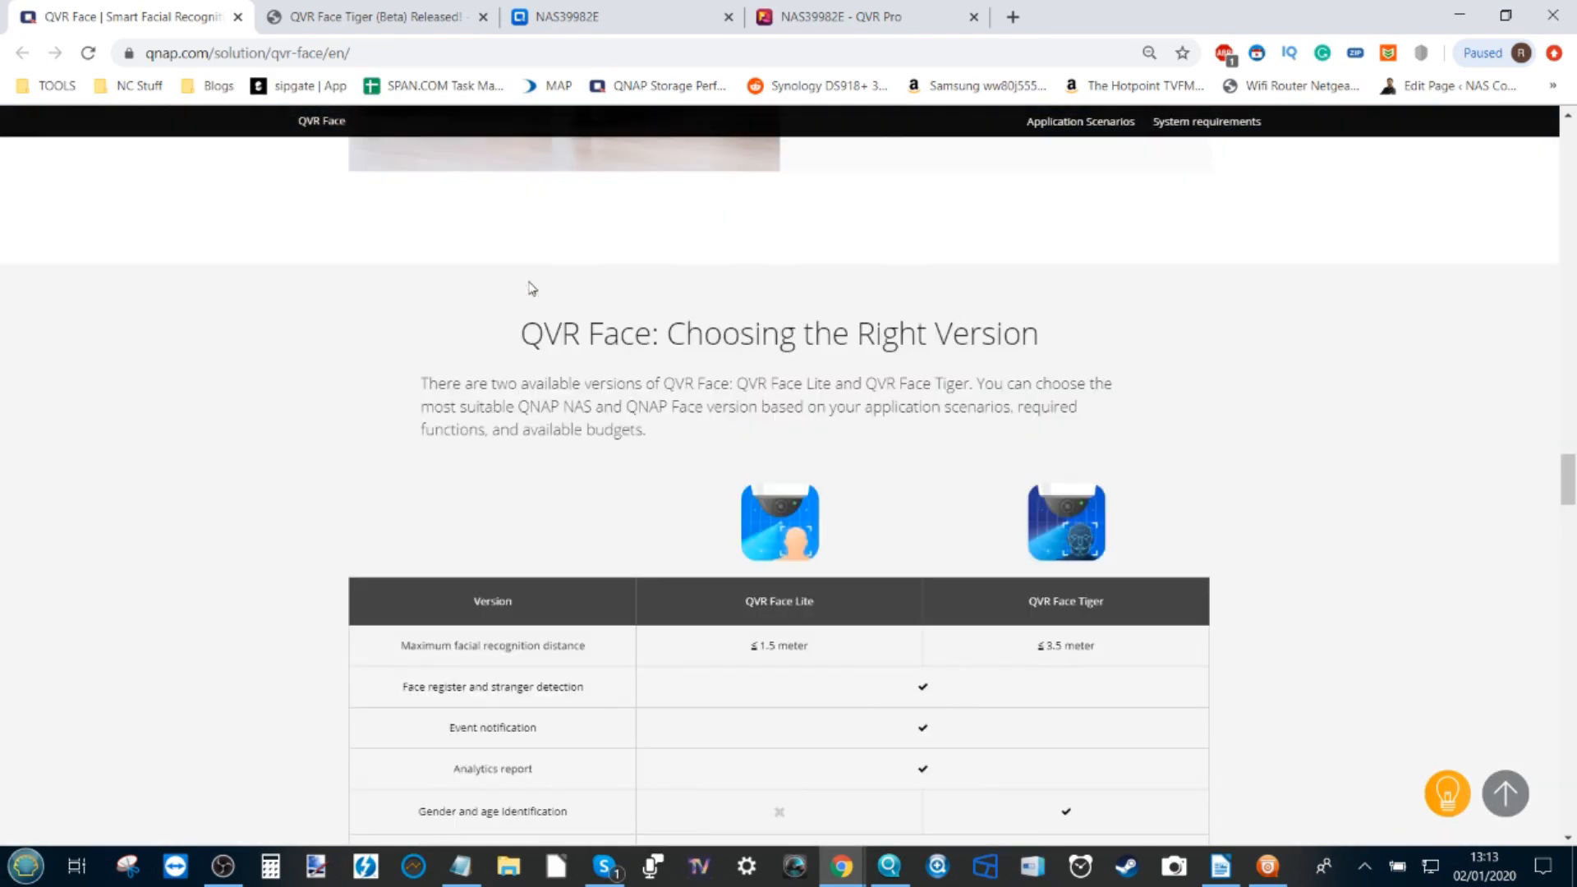
pyautogui.moveTo(748, 605)
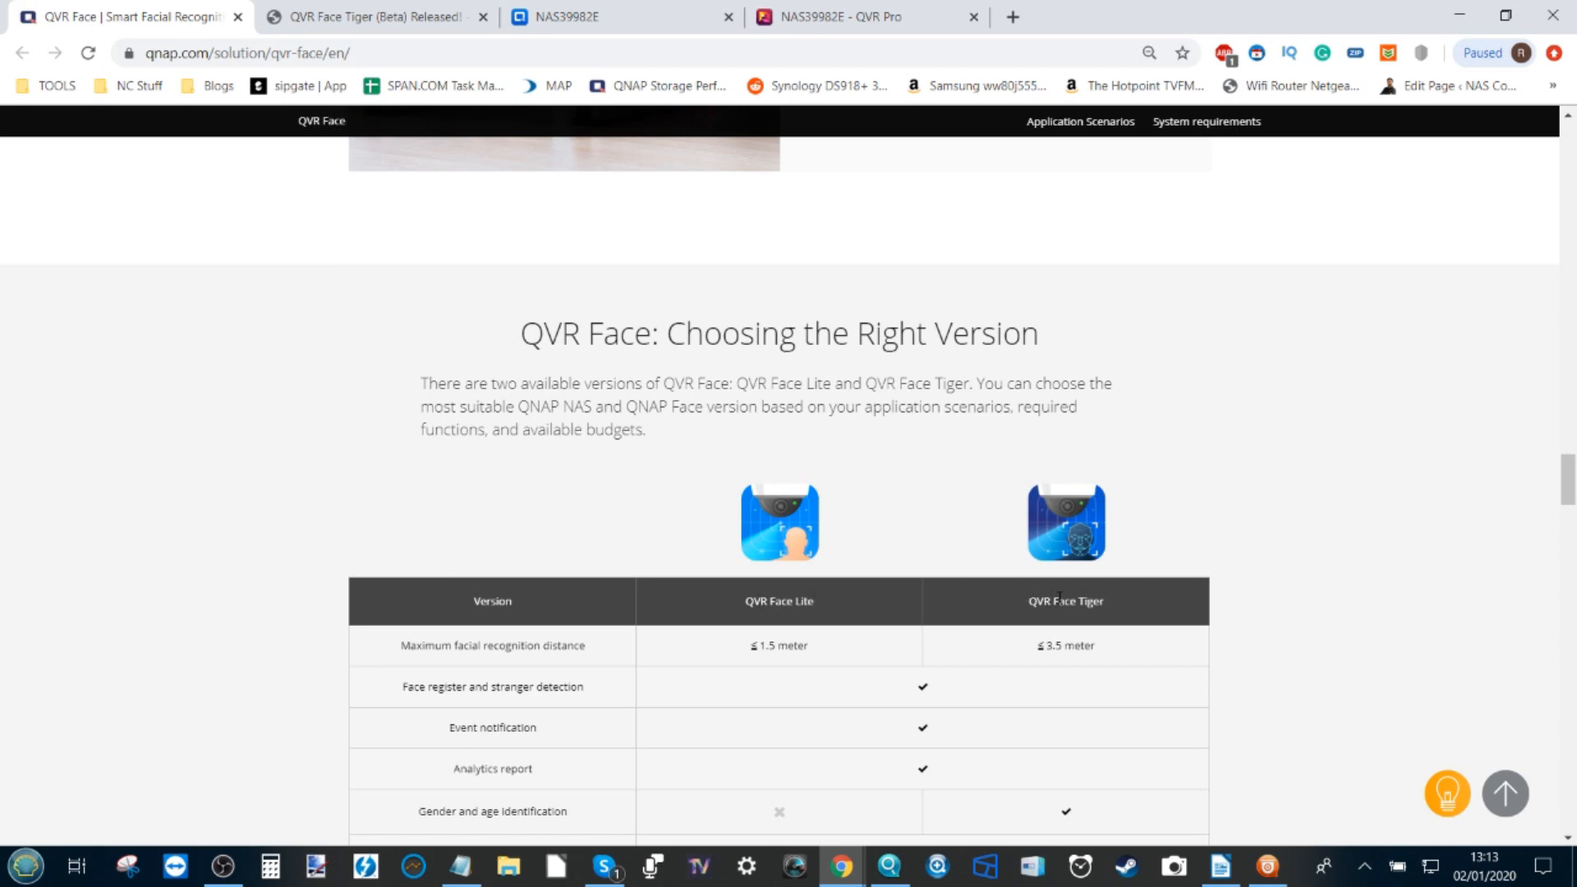
pyautogui.scroll(-3)
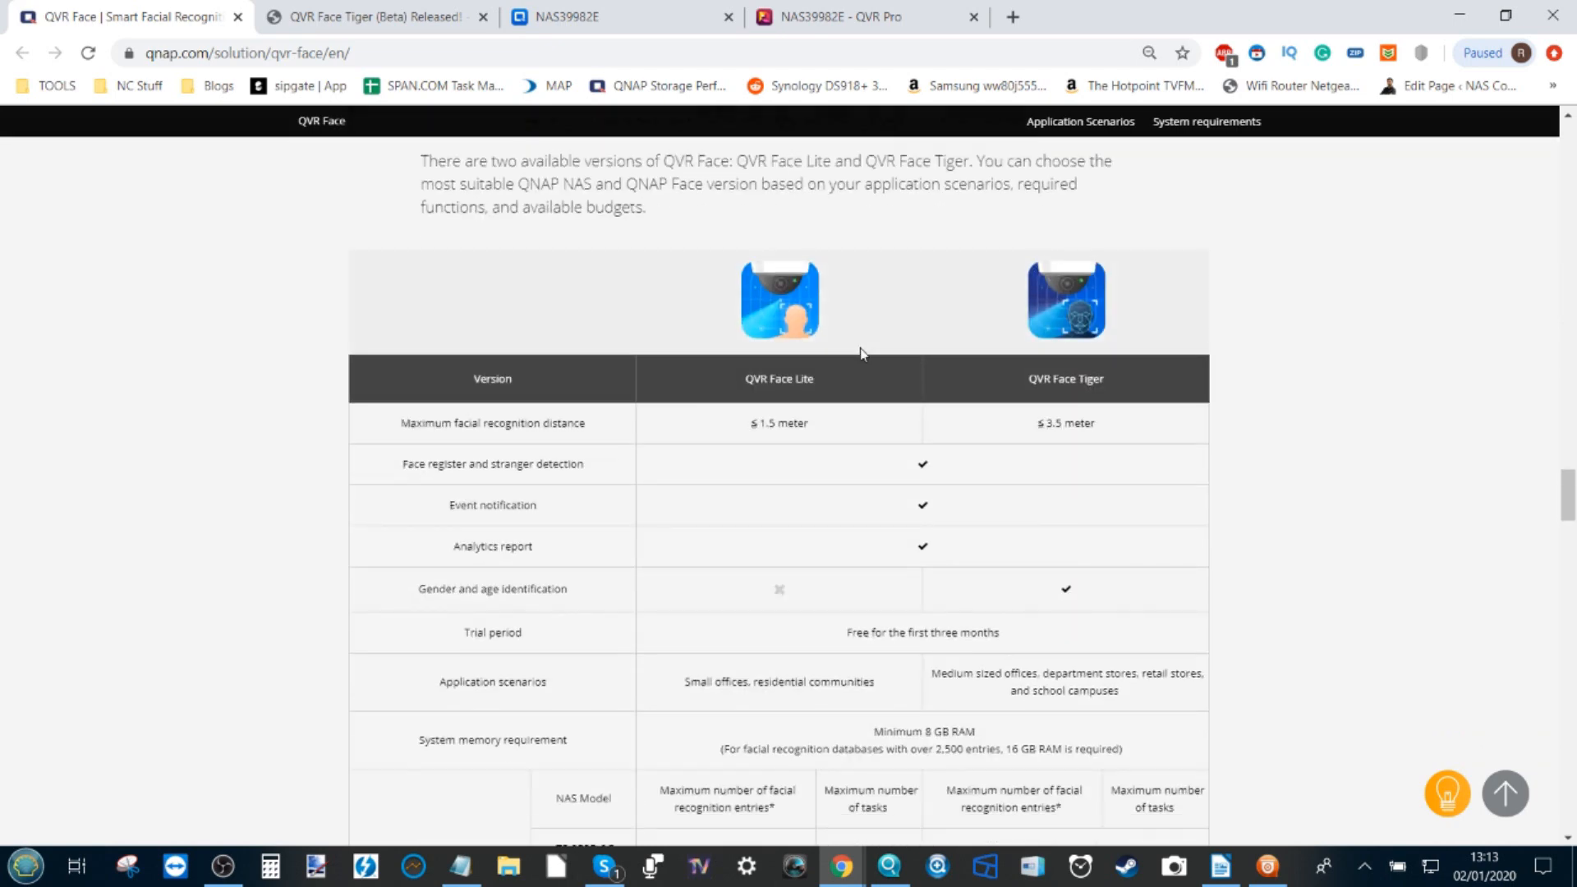
pyautogui.scroll(-3)
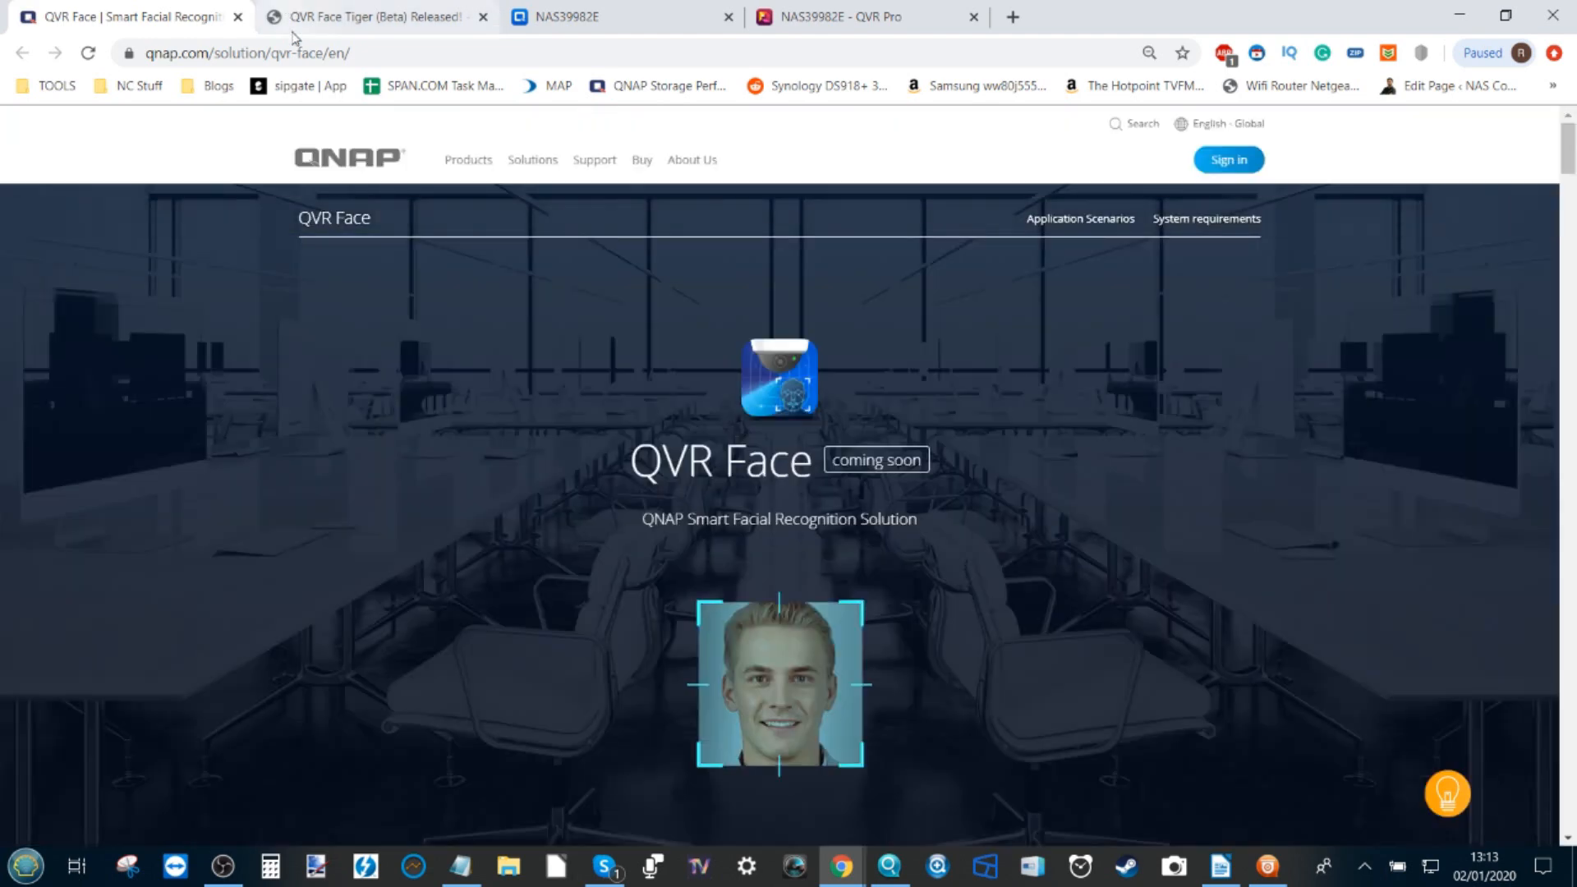
pyautogui.click(377, 16)
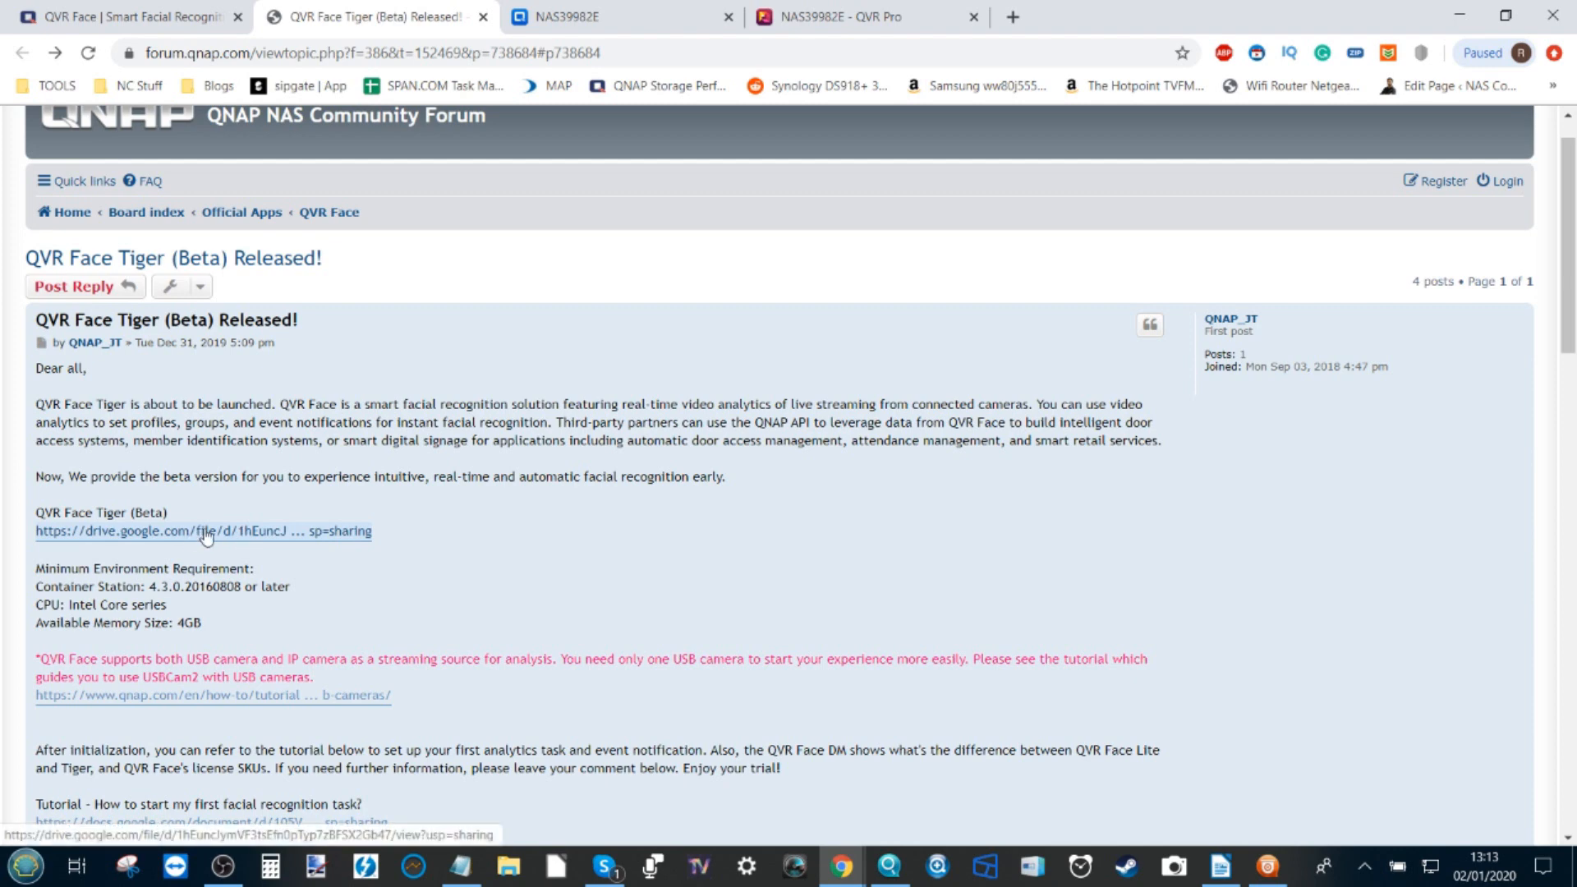
pyautogui.moveTo(309, 546)
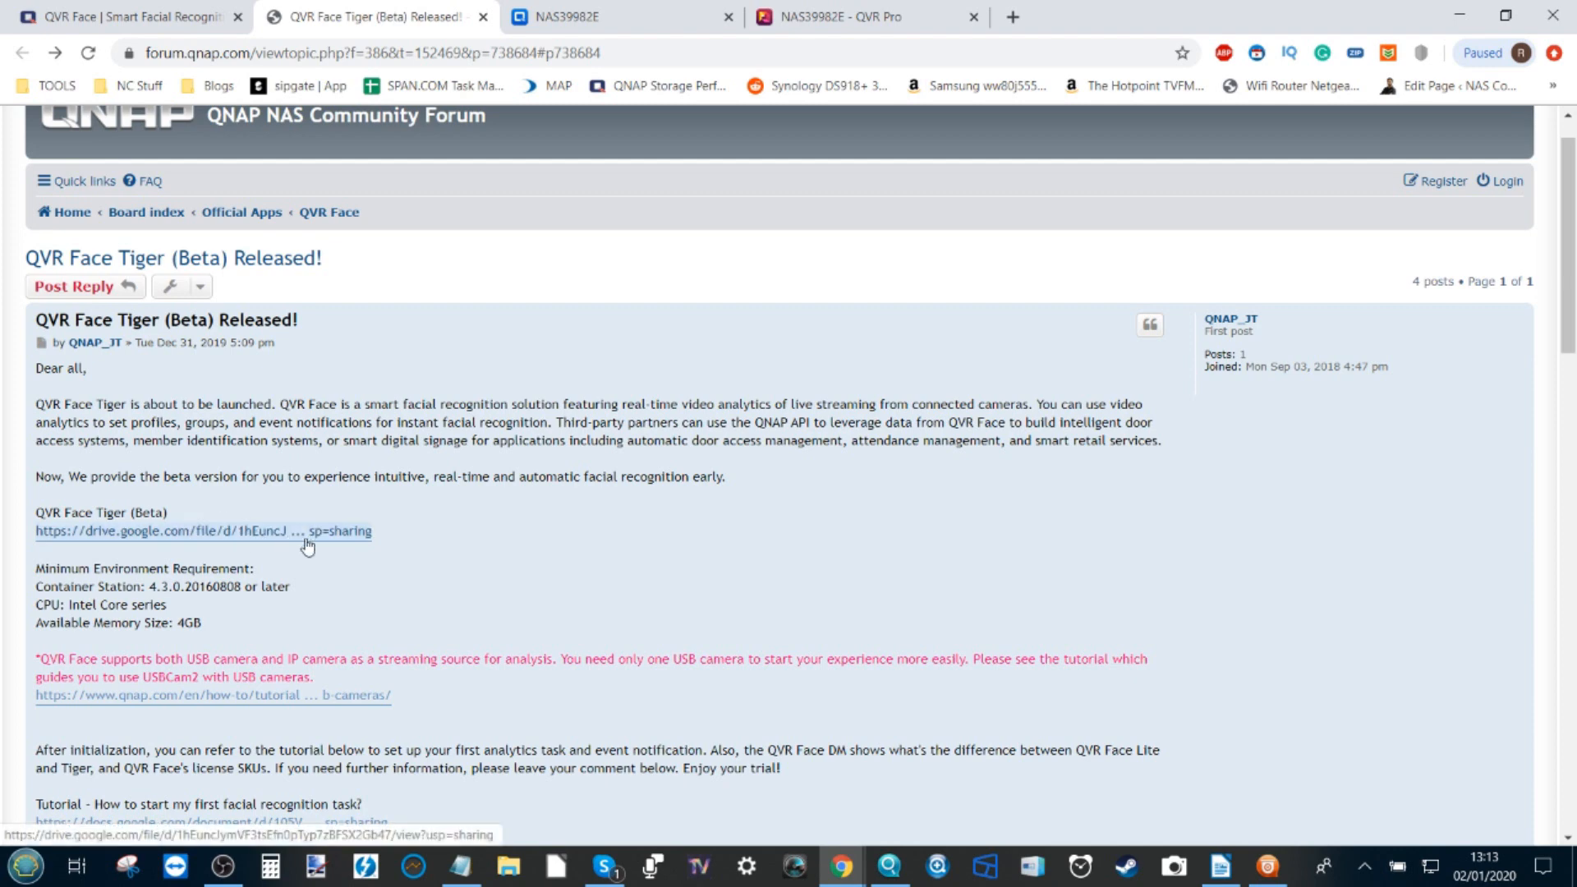
pyautogui.moveTo(234, 527)
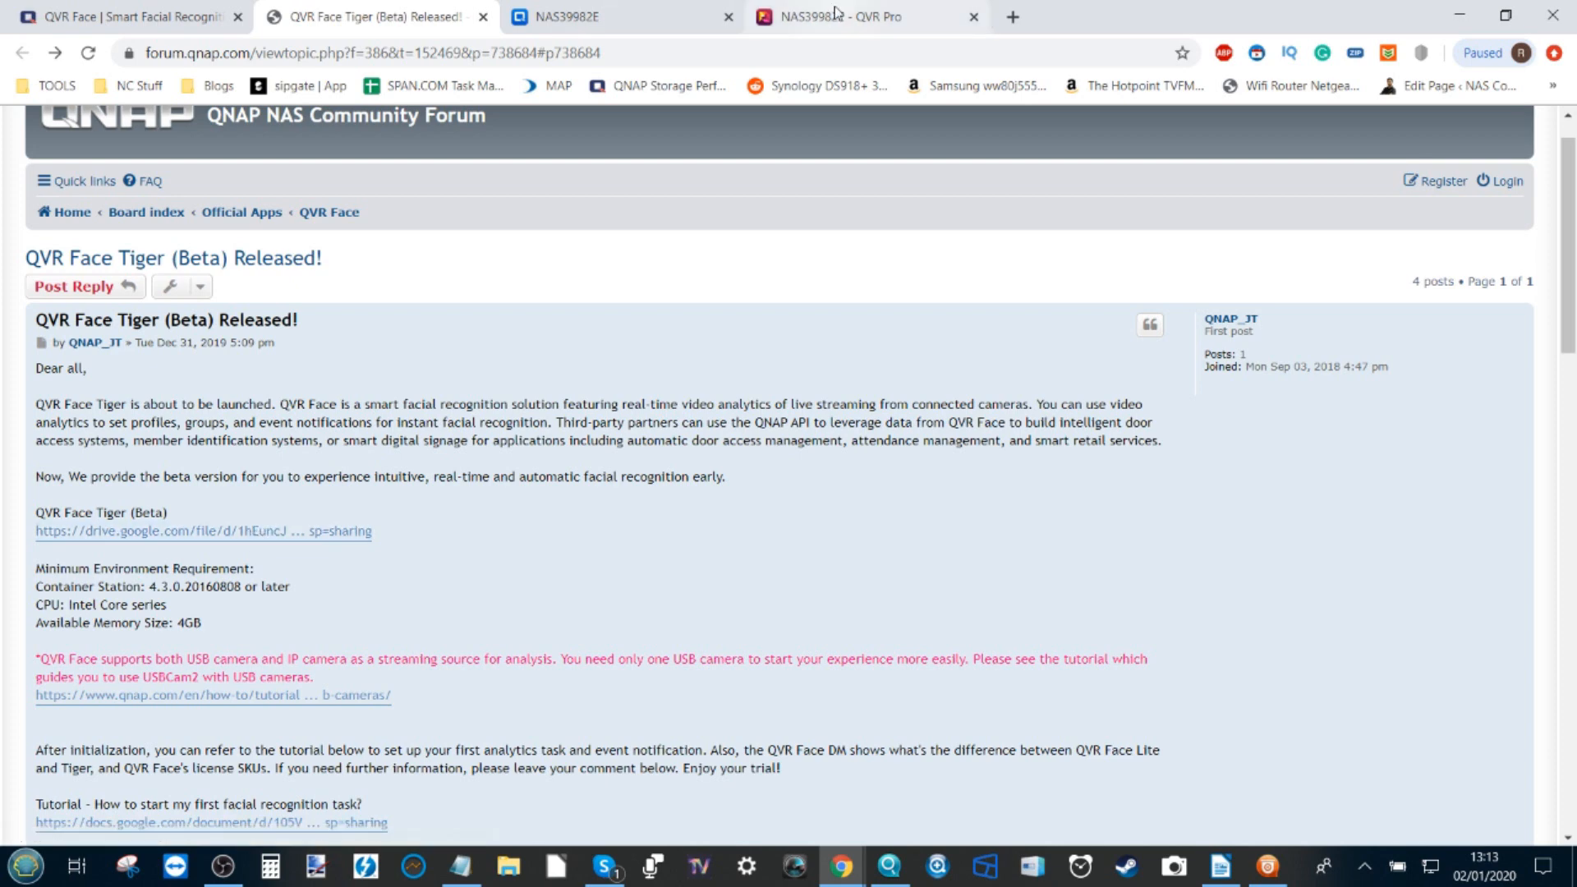
# On the NAS, open App Center's Beta Lab and bring up Install Manually
pyautogui.click(618, 18)
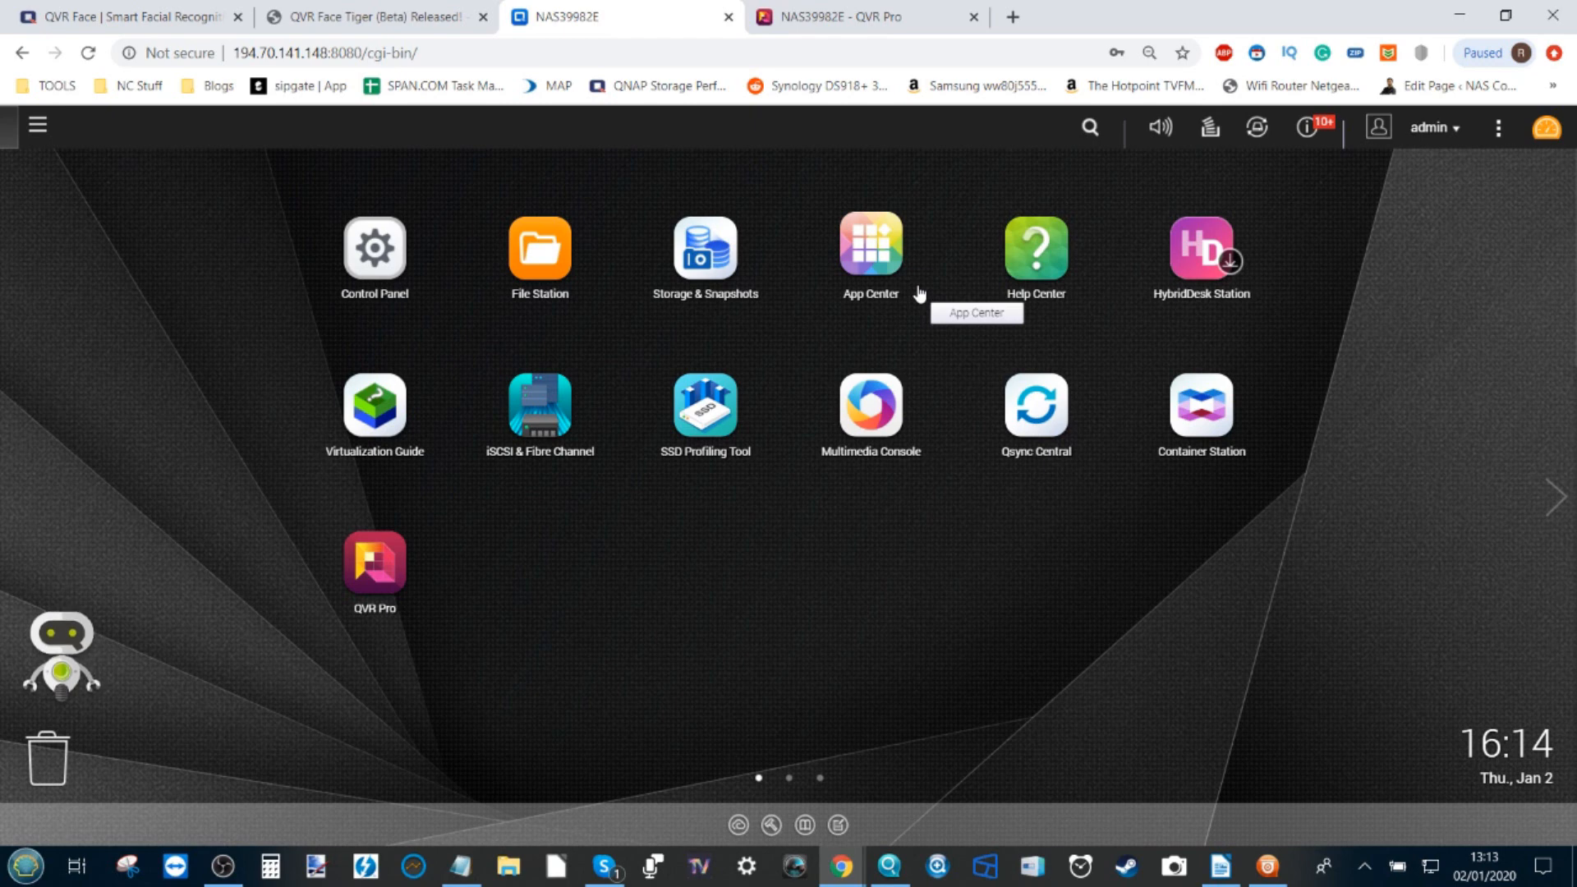
pyautogui.moveTo(761, 269)
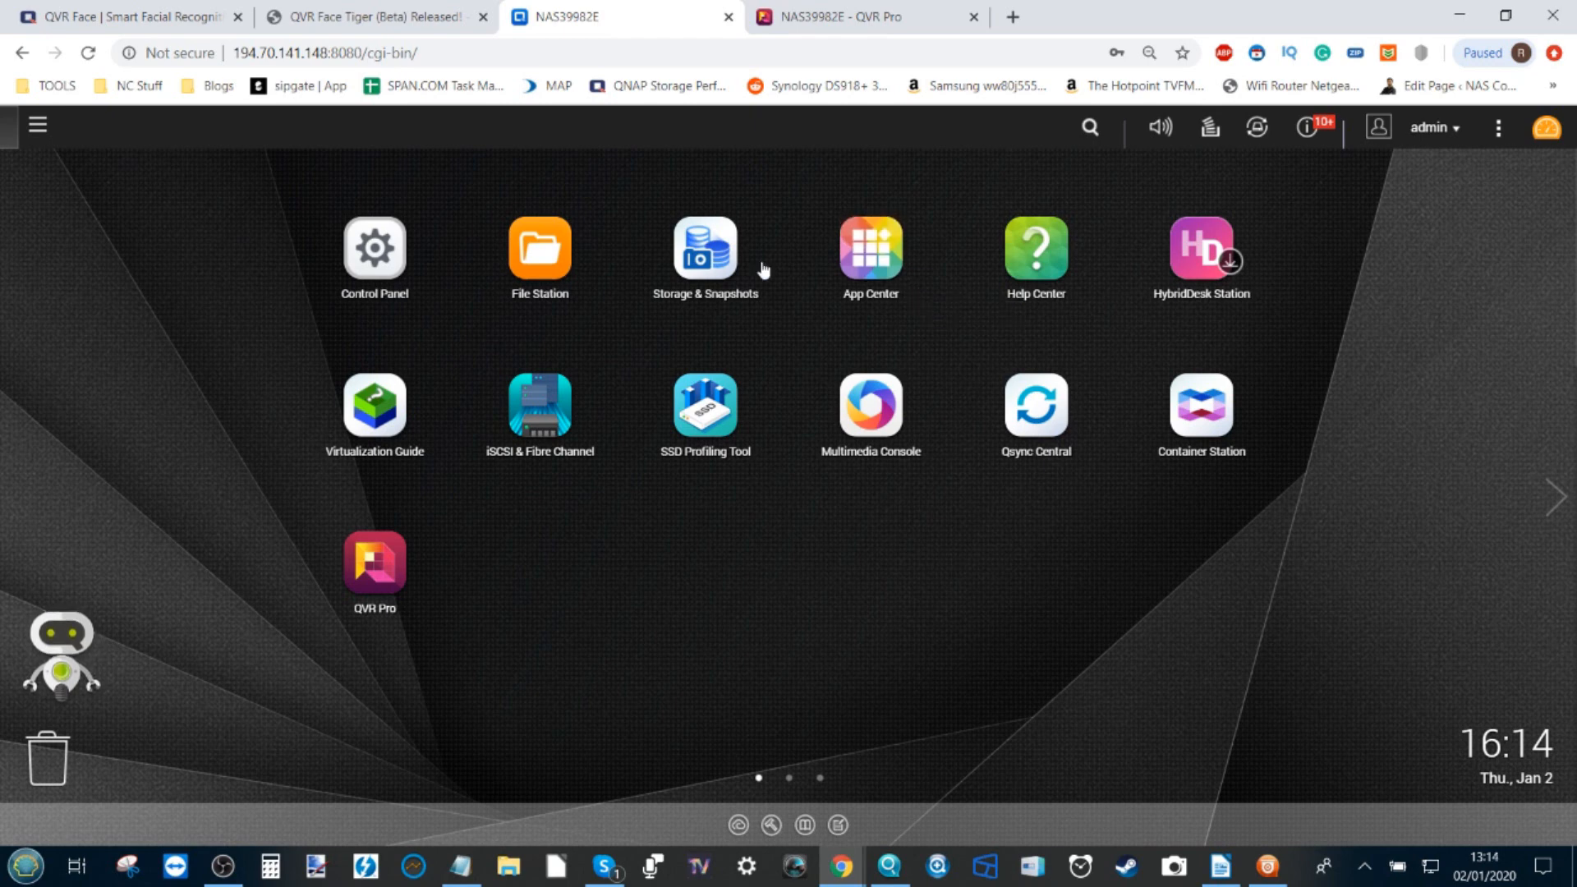
pyautogui.moveTo(374, 248)
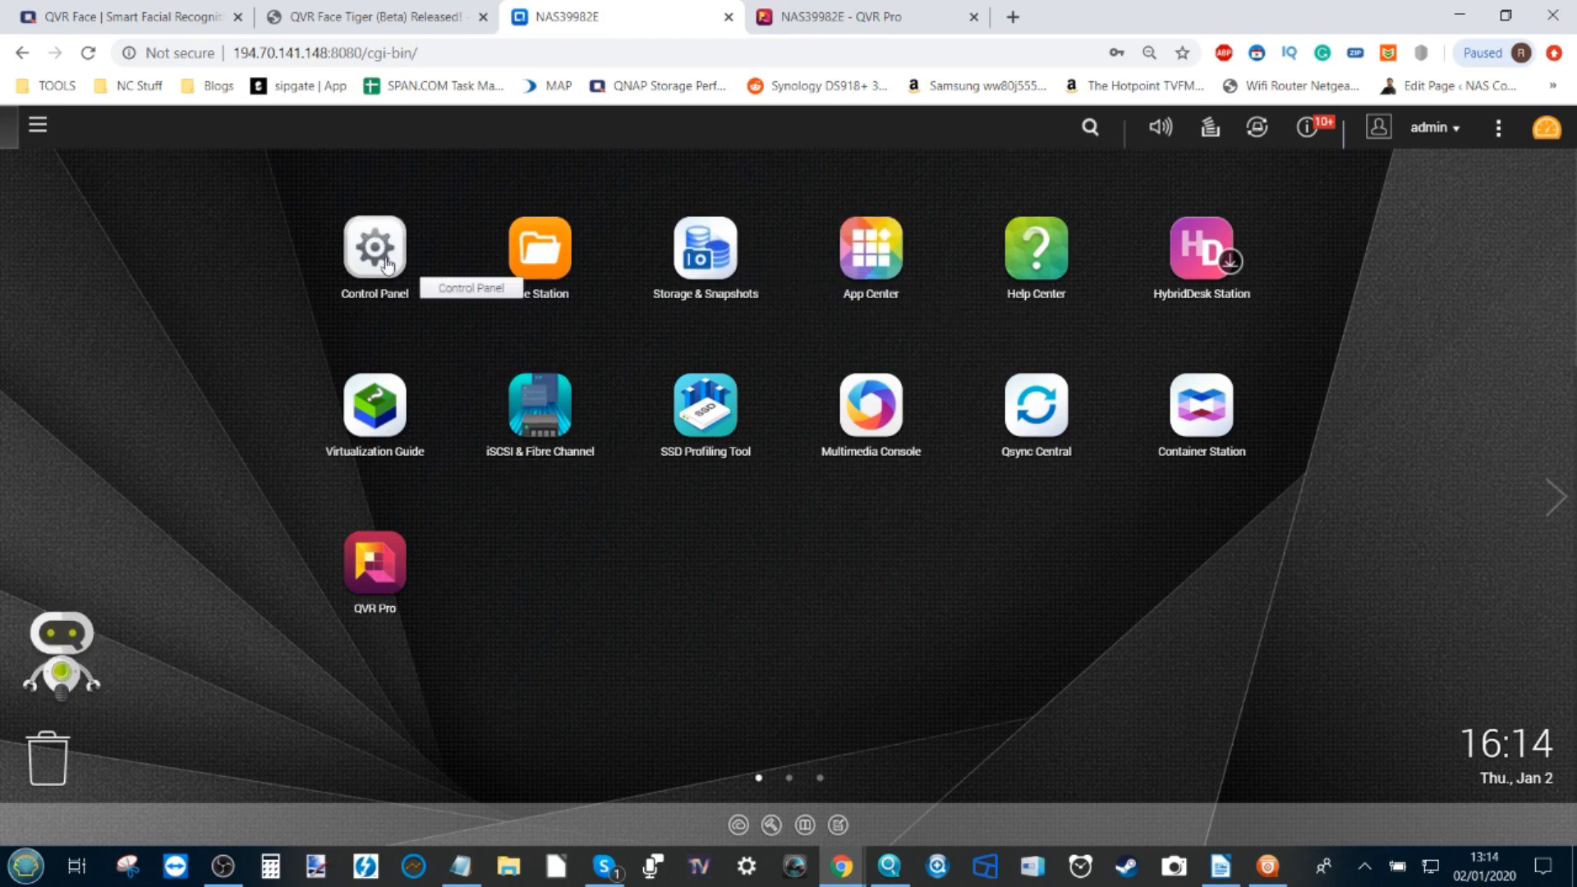
pyautogui.click(869, 249)
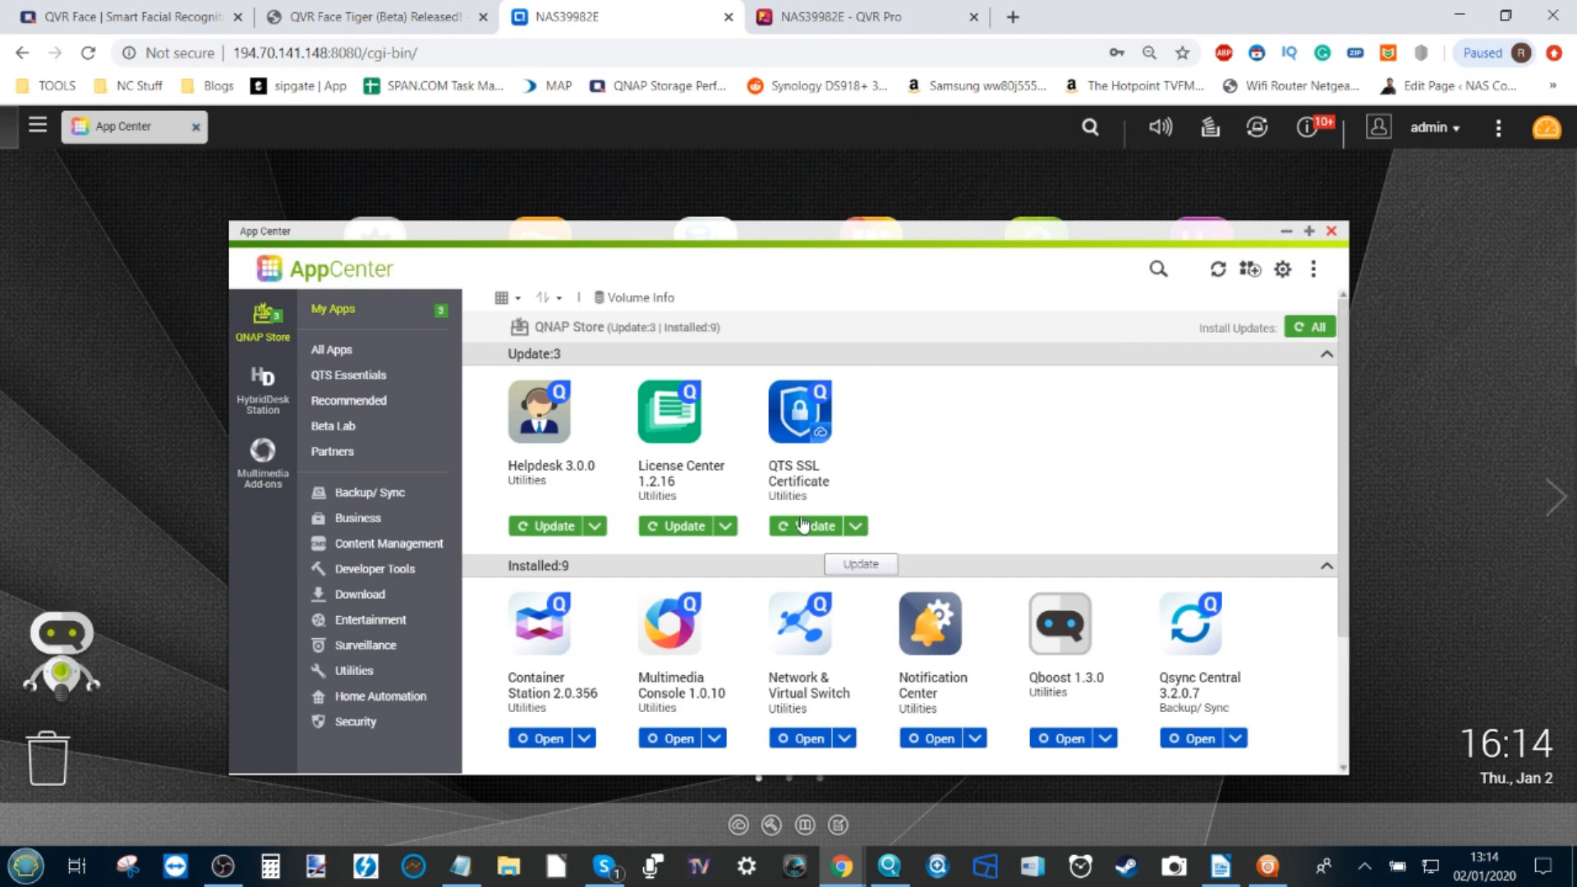
pyautogui.moveTo(334, 426)
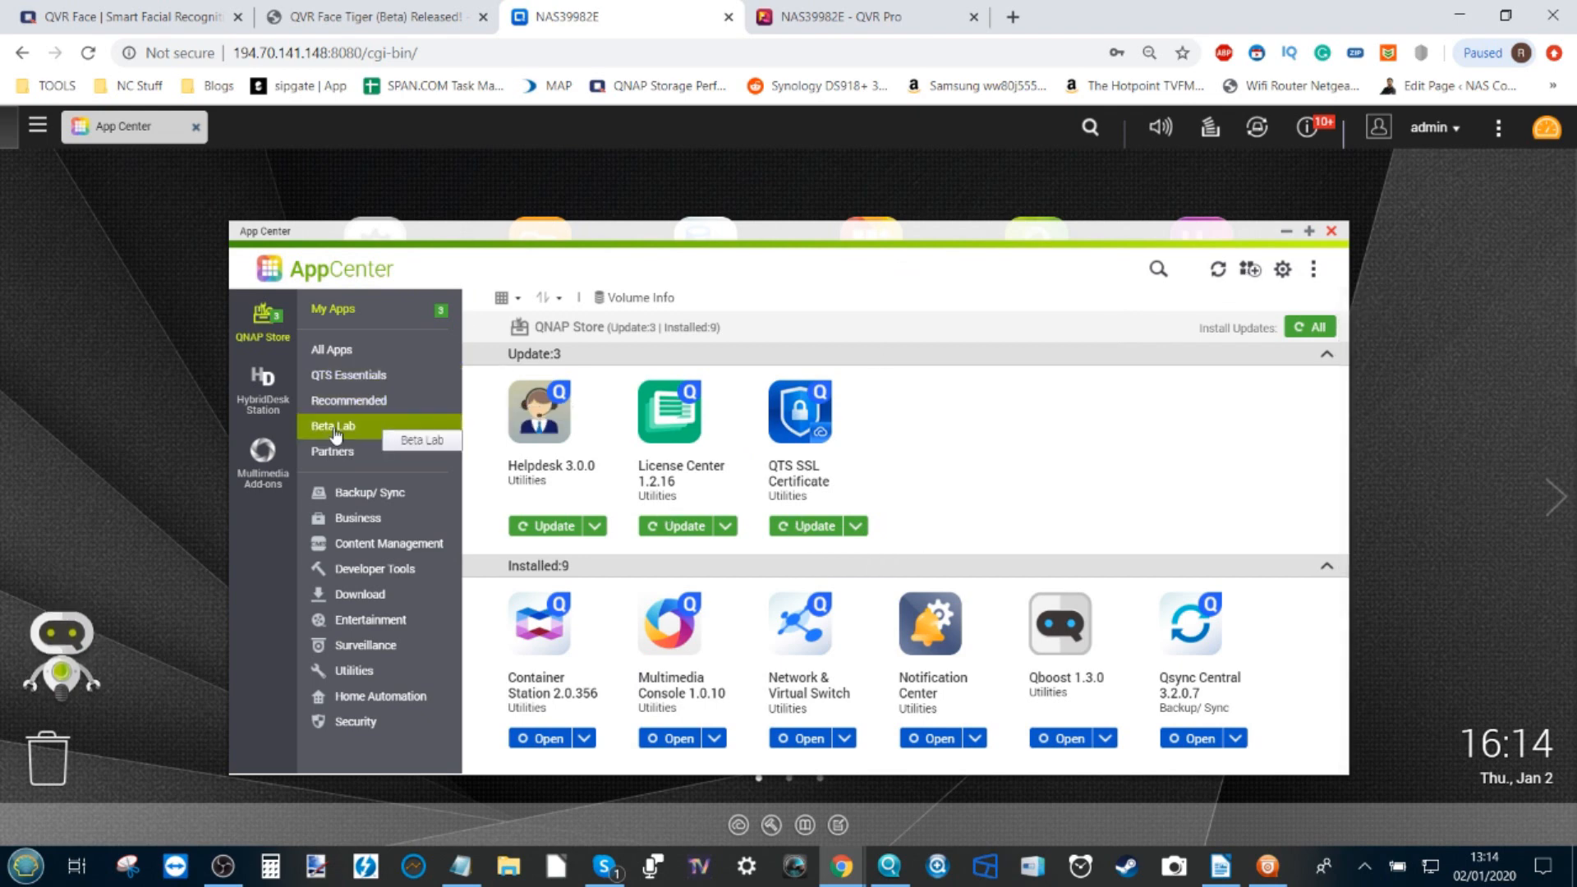
pyautogui.click(332, 426)
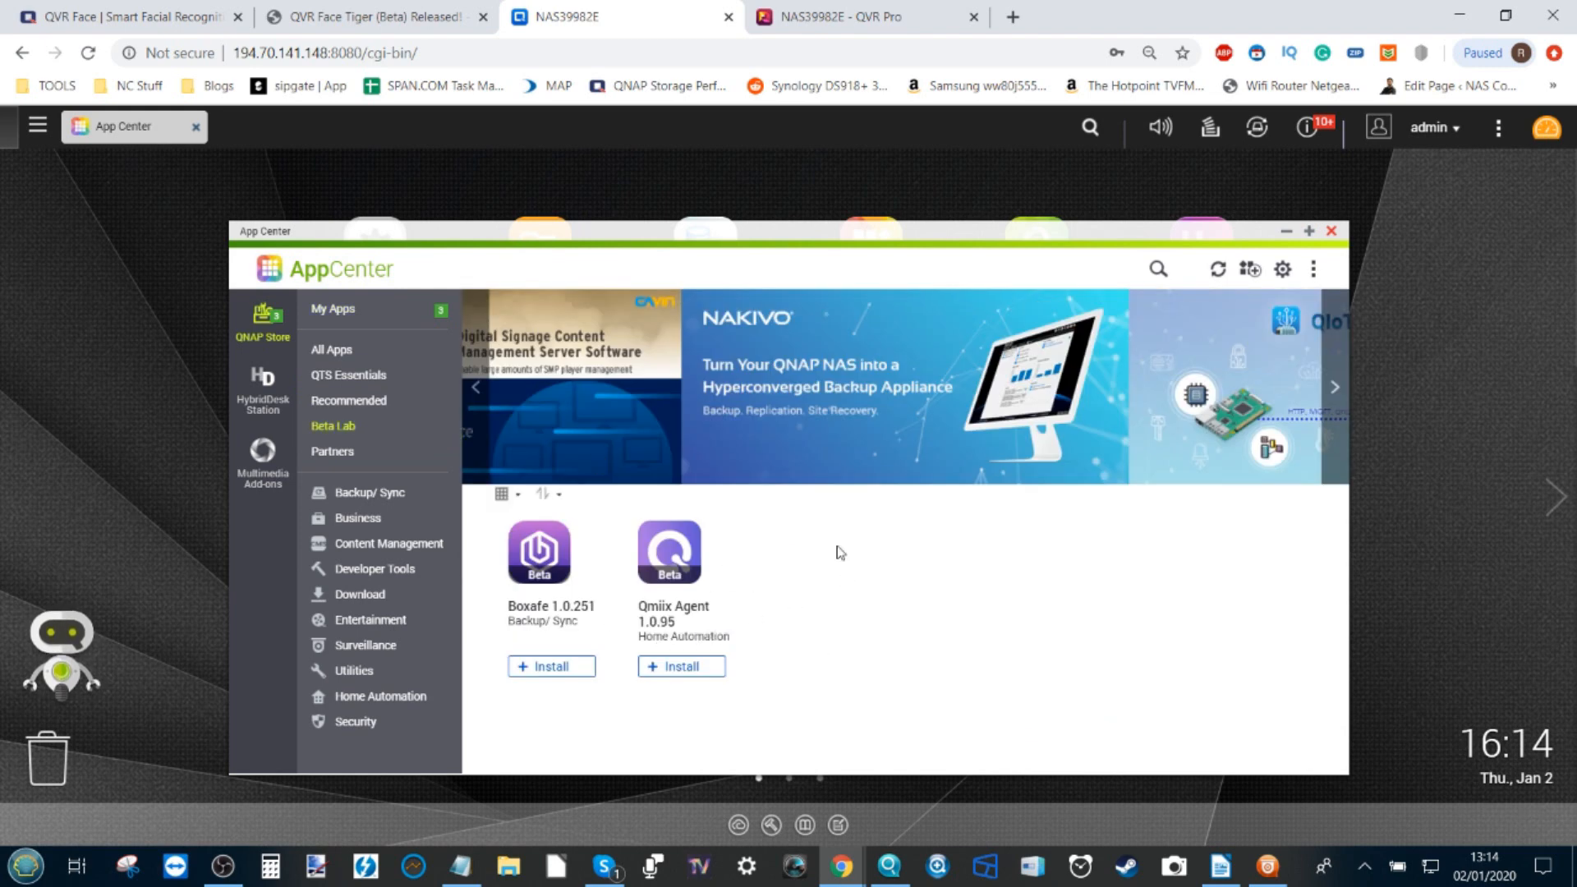
pyautogui.moveTo(263, 462)
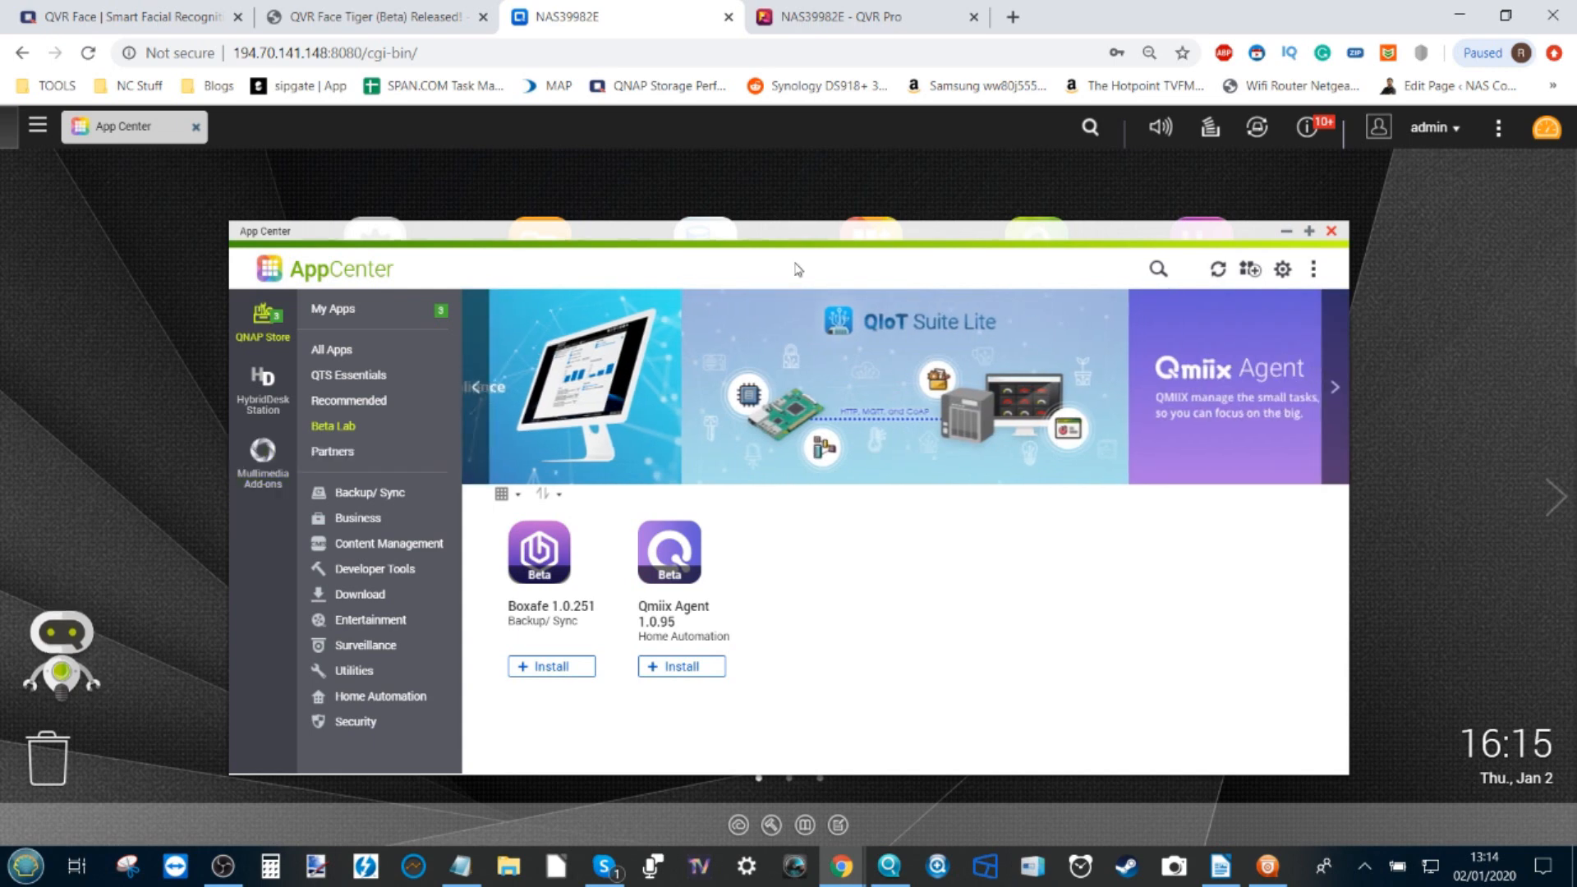
pyautogui.click(1249, 269)
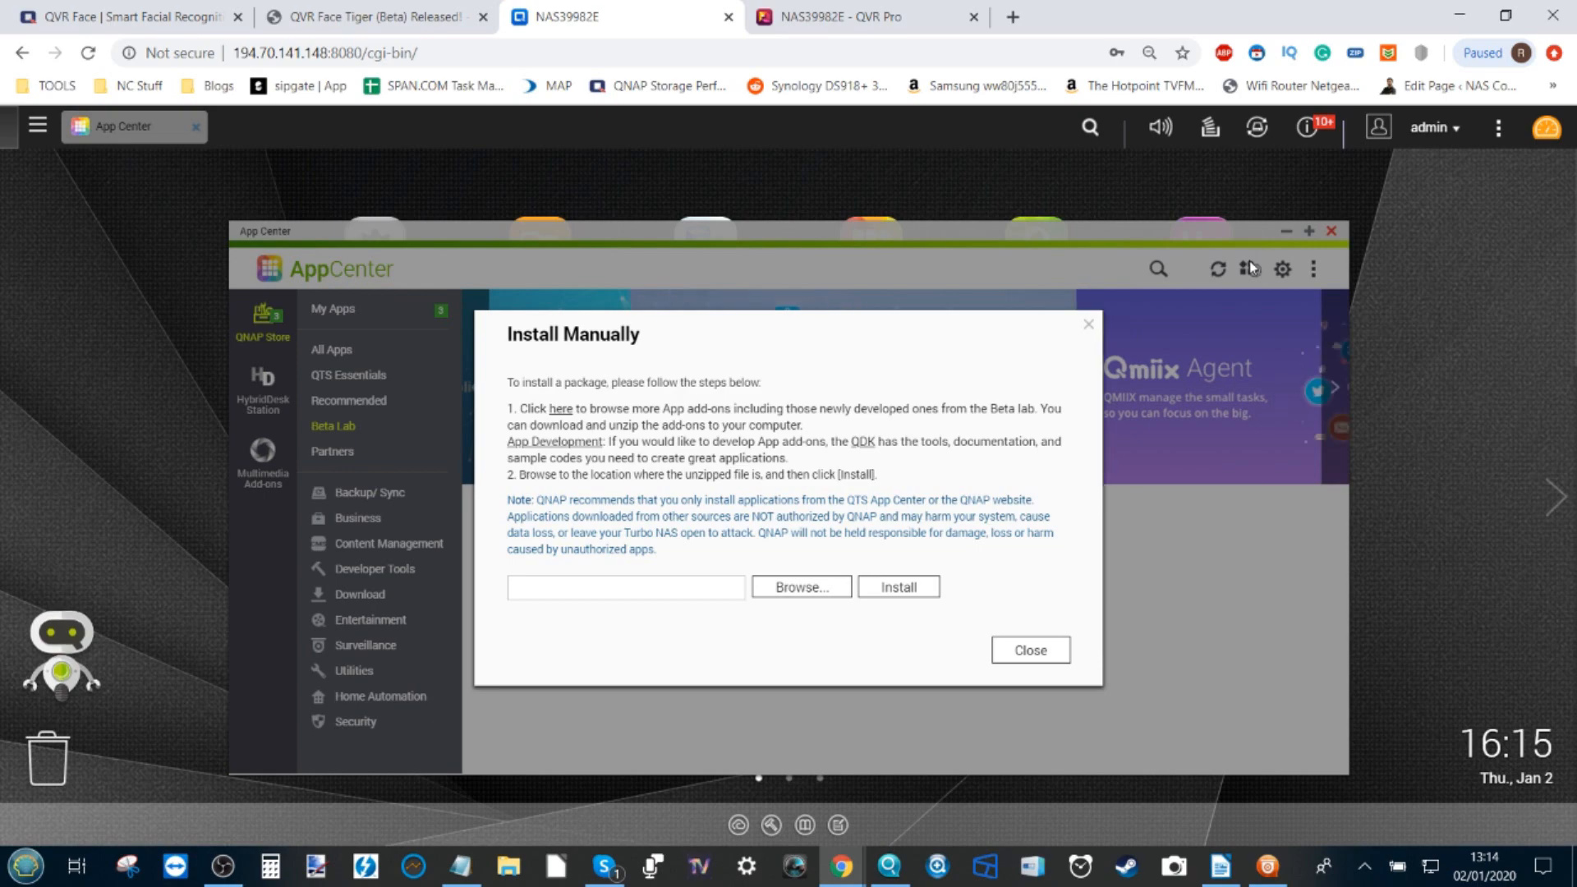
# Choose qvr-face-tiger_0.9.0.0_20191230_x86.qpkg in Install Manually and confirm installing it
pyautogui.click(799, 586)
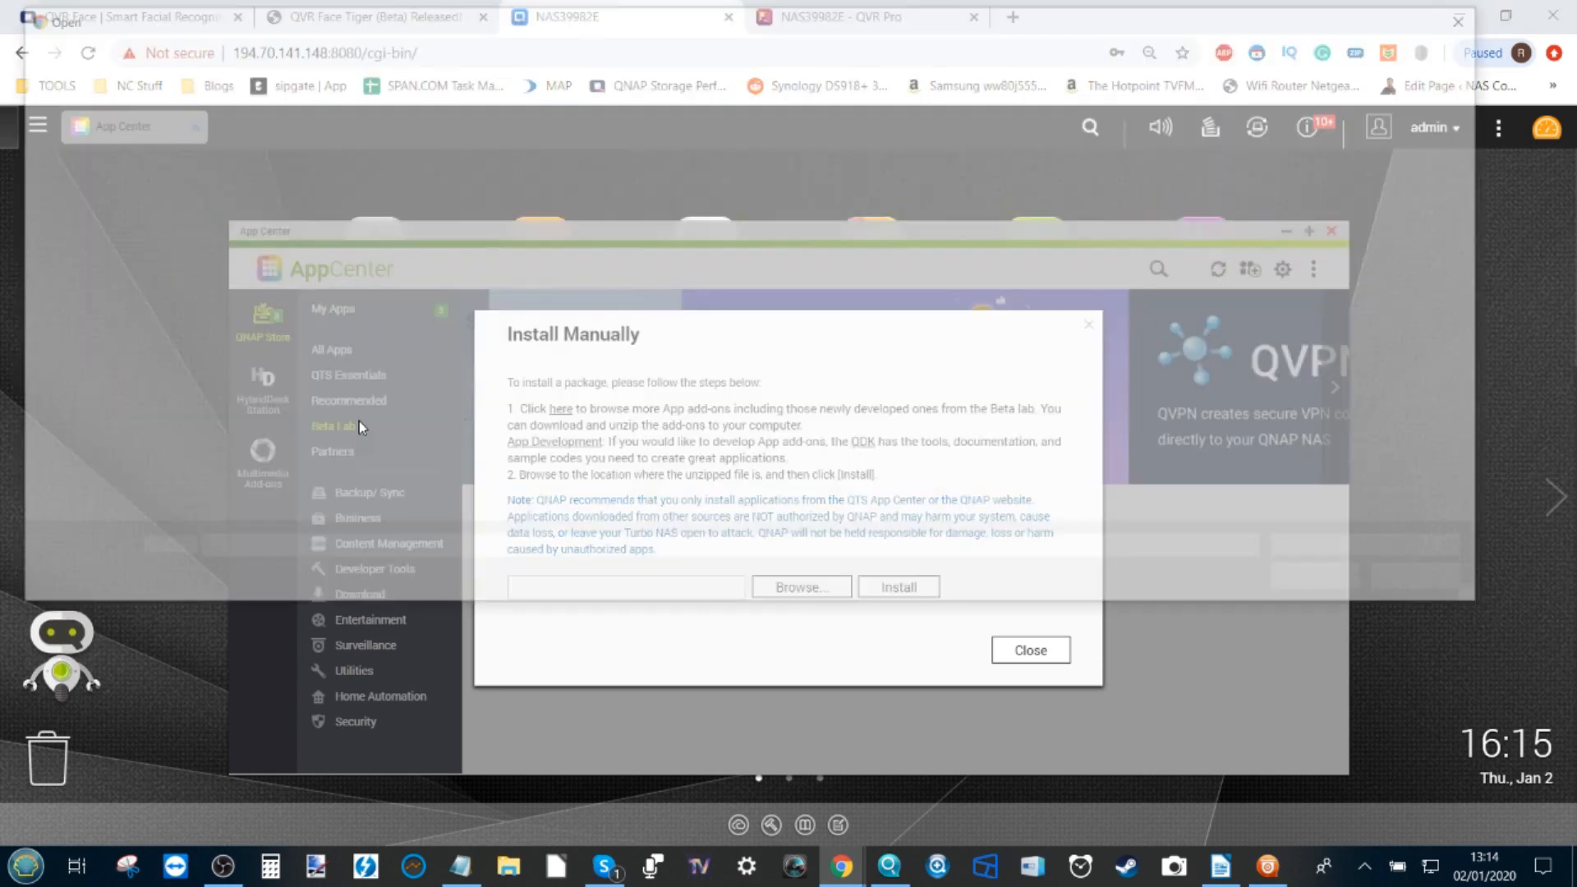
pyautogui.click(801, 587)
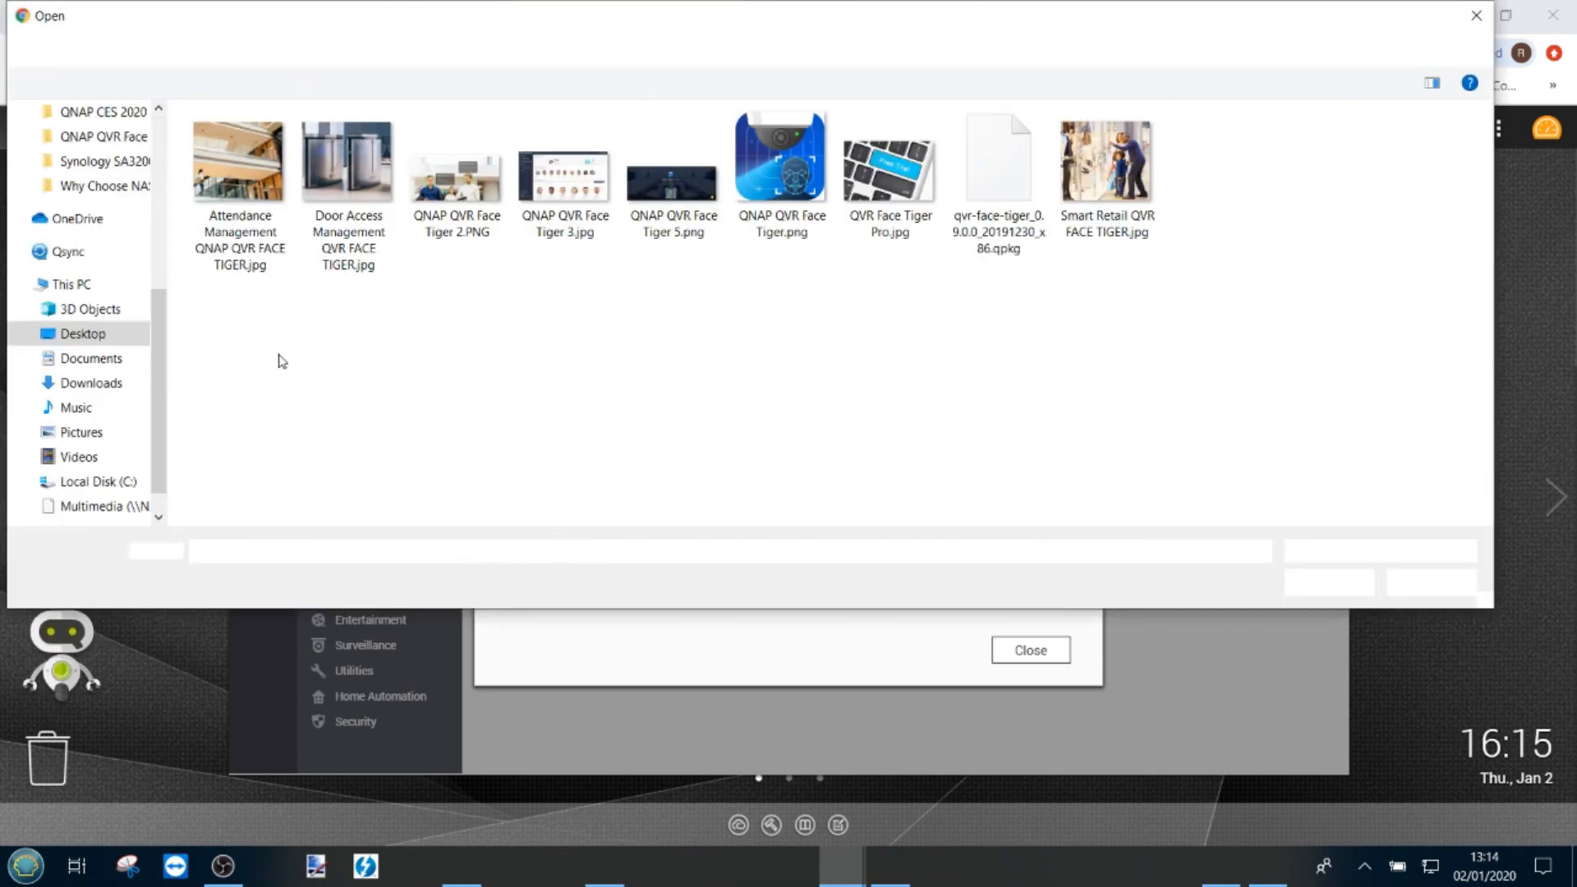
pyautogui.click(995, 161)
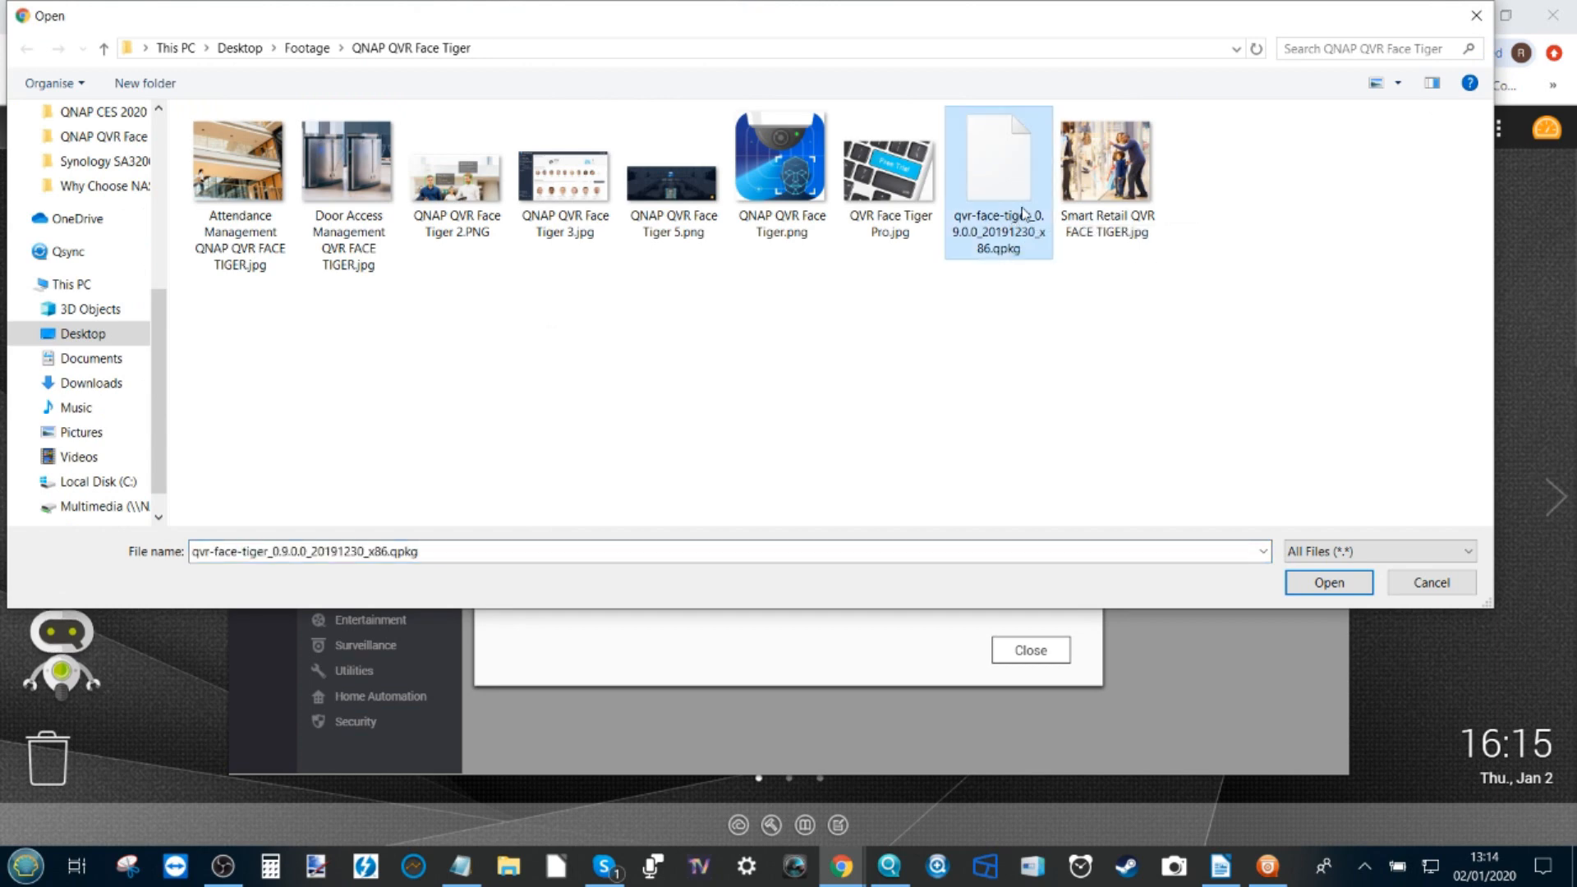
pyautogui.rightClick(998, 160)
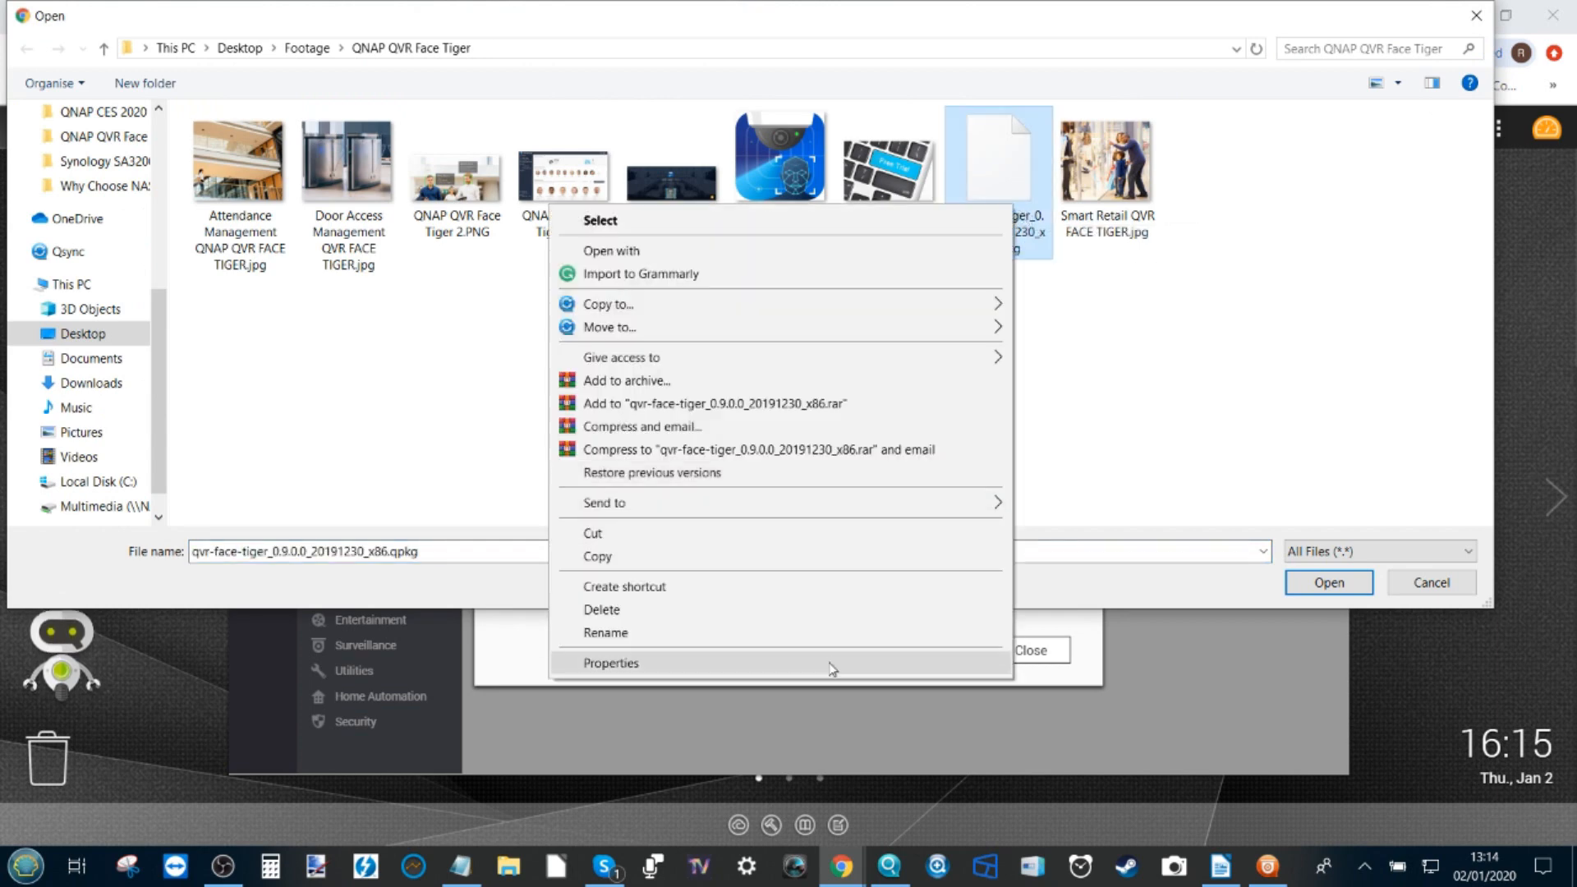
pyautogui.click(610, 661)
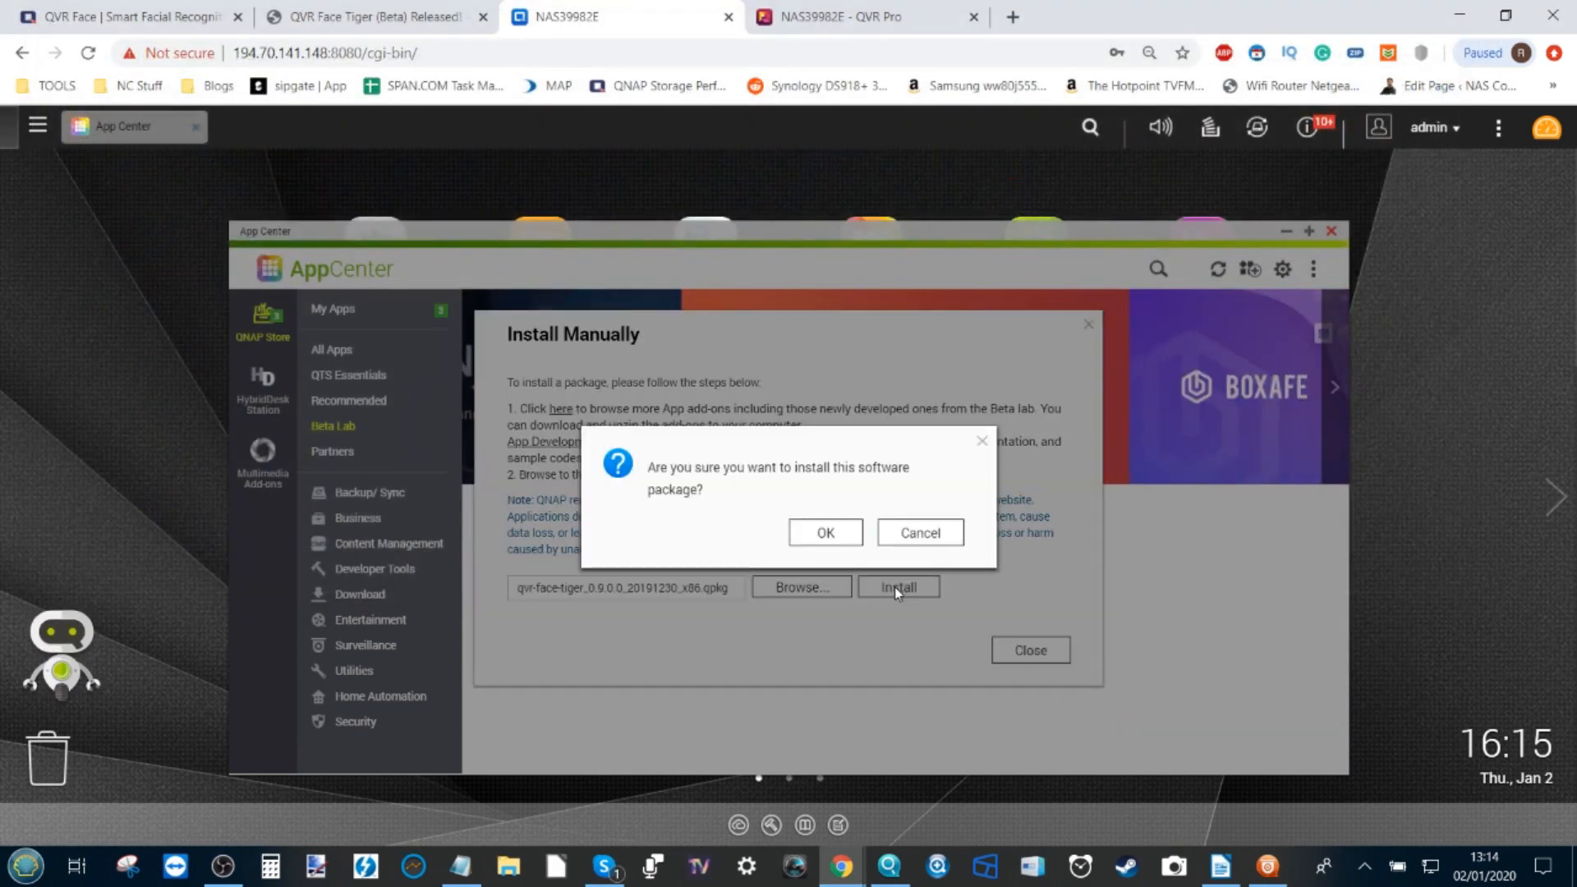
pyautogui.click(824, 532)
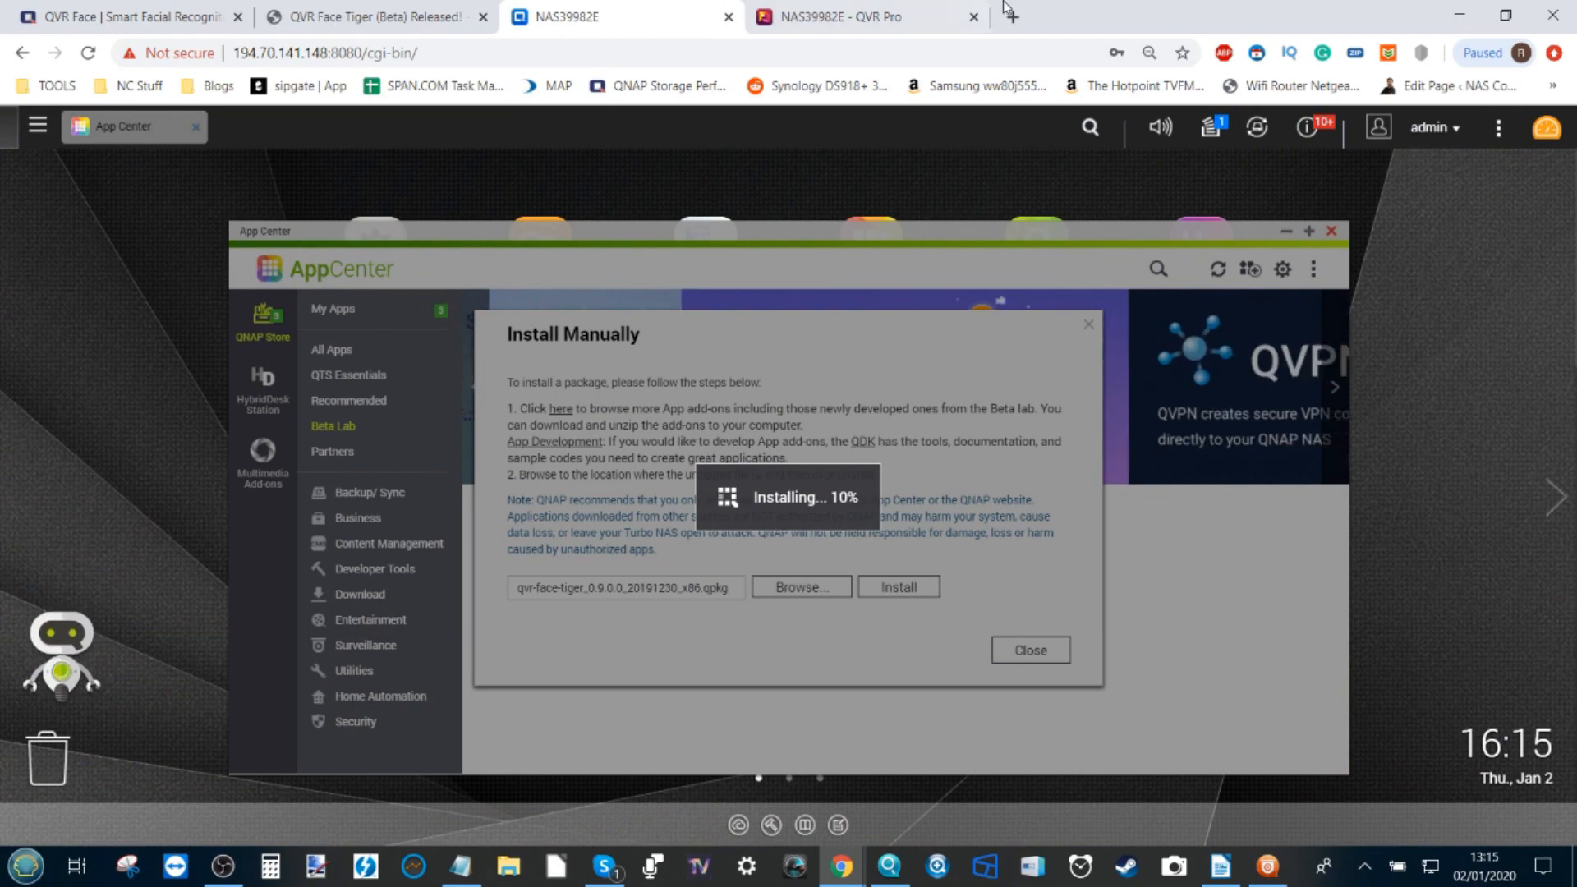
# Glance at the QVR Pro tab, then return to the NAS for the installation-complete message
pyautogui.click(850, 16)
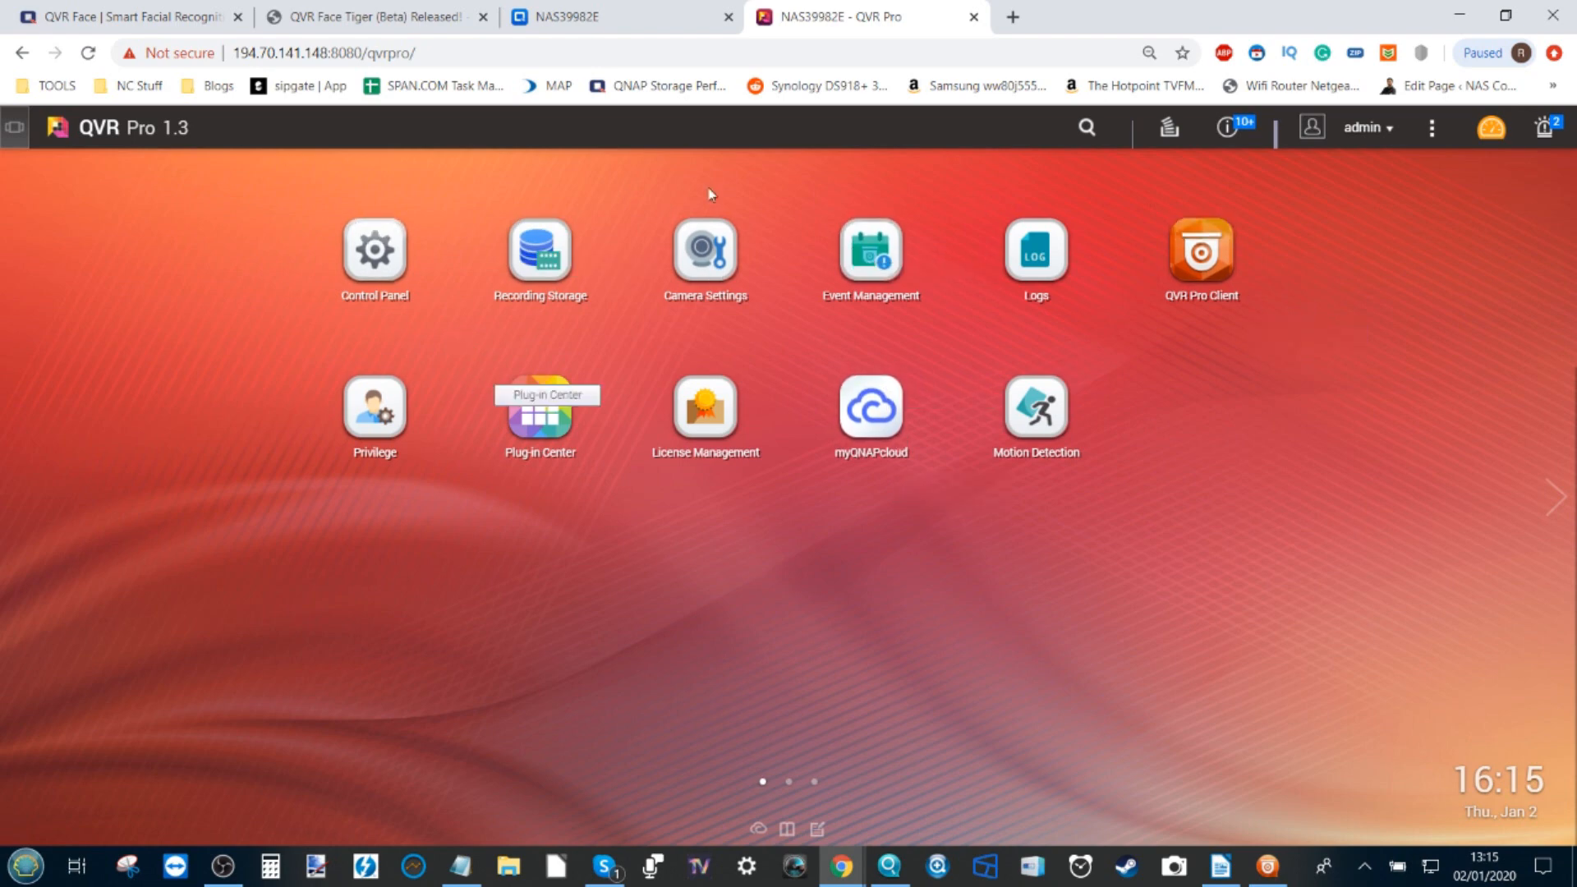
pyautogui.moveTo(848, 140)
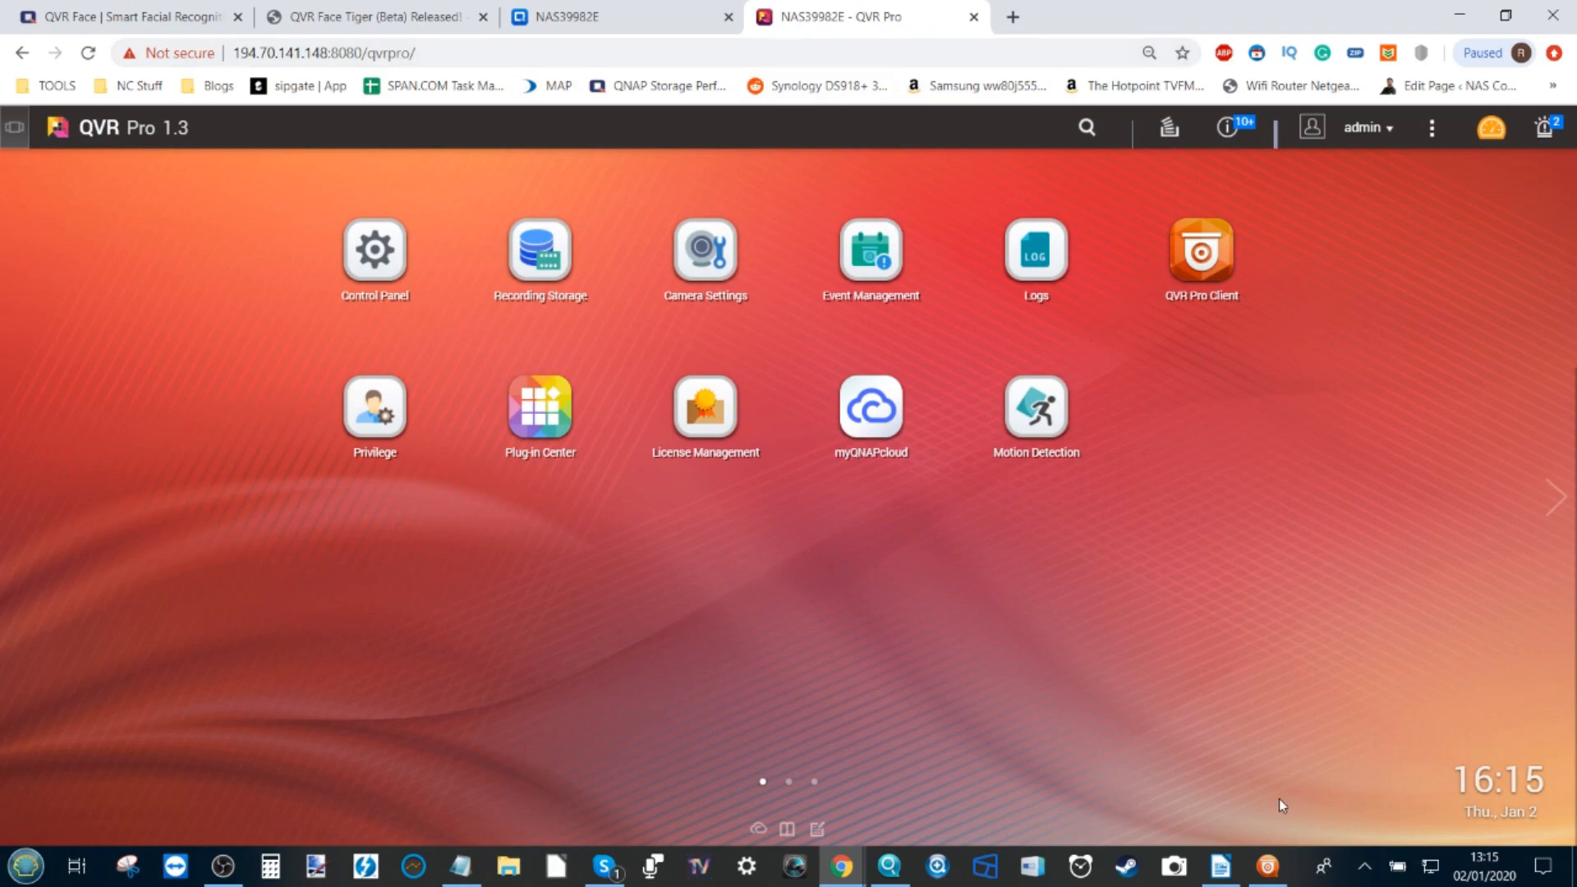
pyautogui.click(1197, 251)
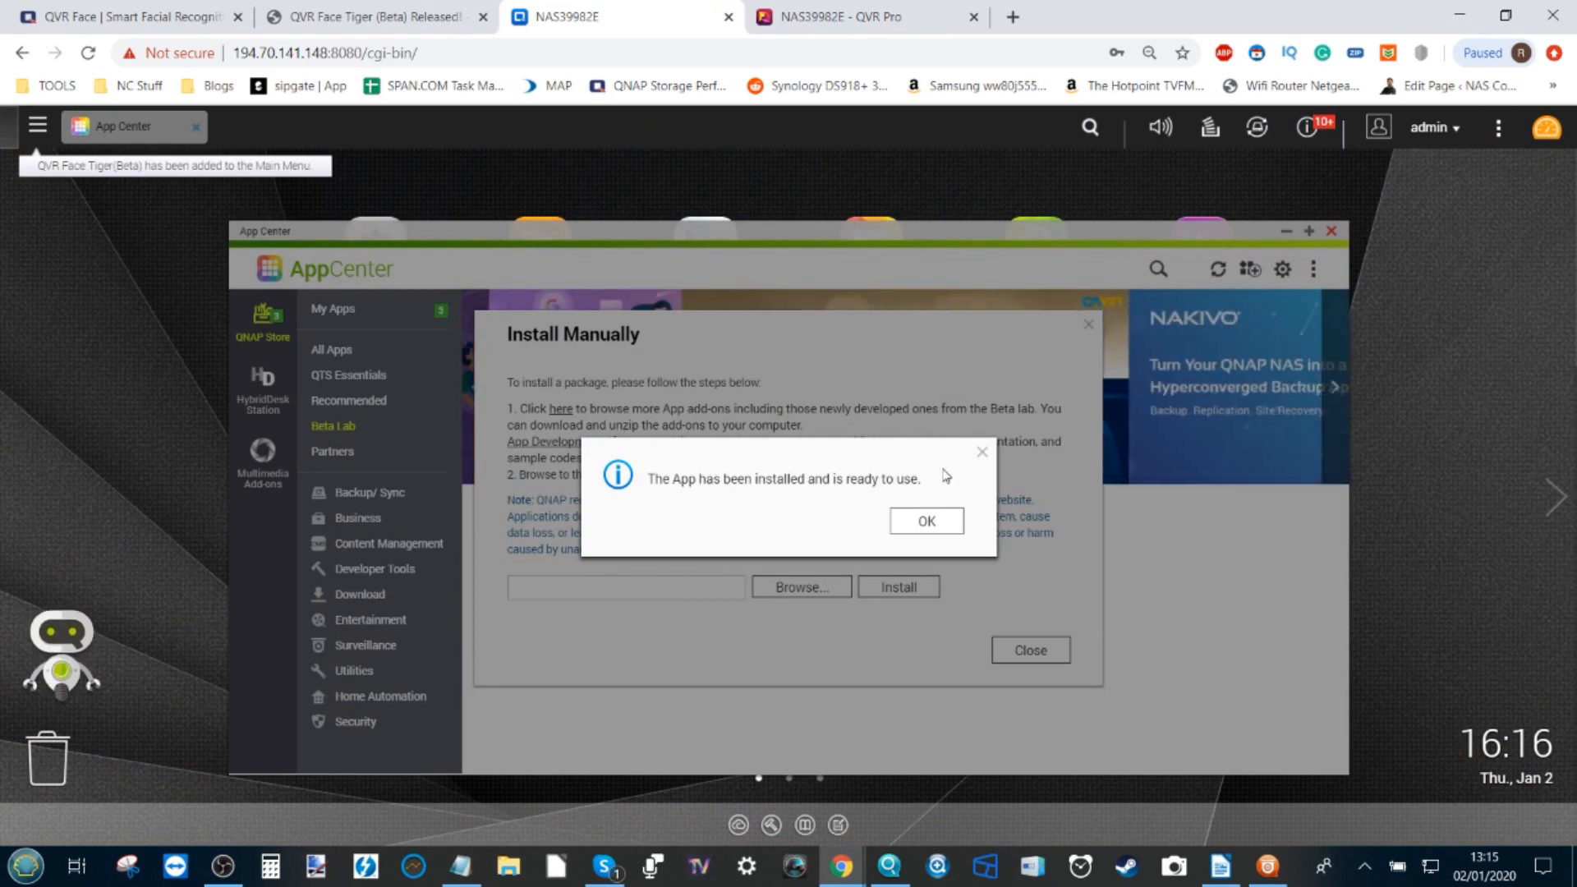
# Dismiss the install-complete message and switch to the QVR Pro tab to reload it
pyautogui.click(924, 520)
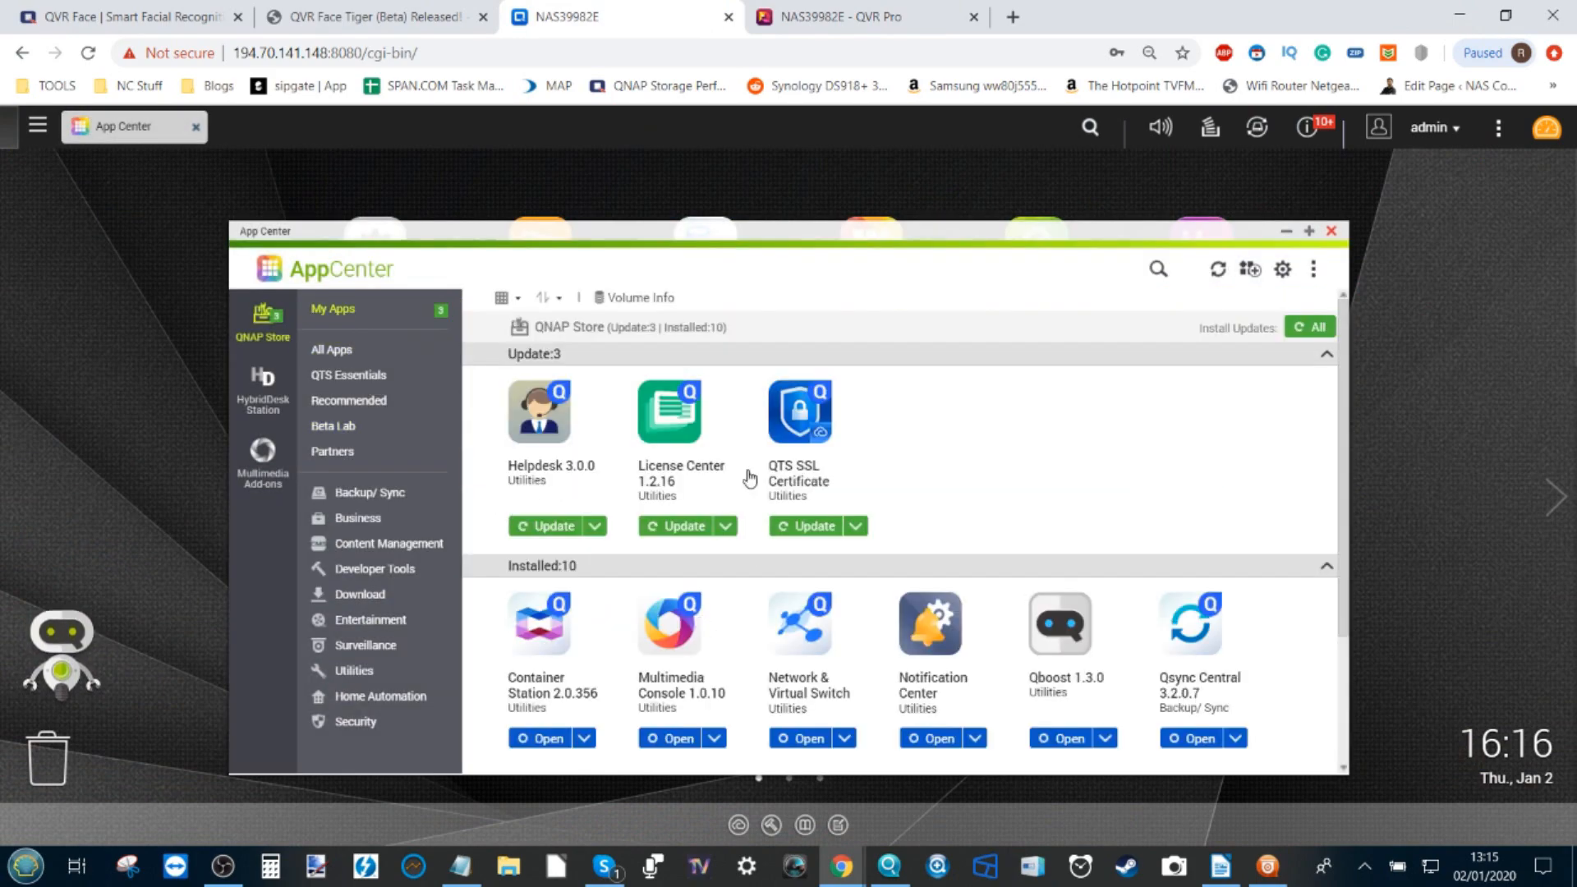
pyautogui.scroll(-3)
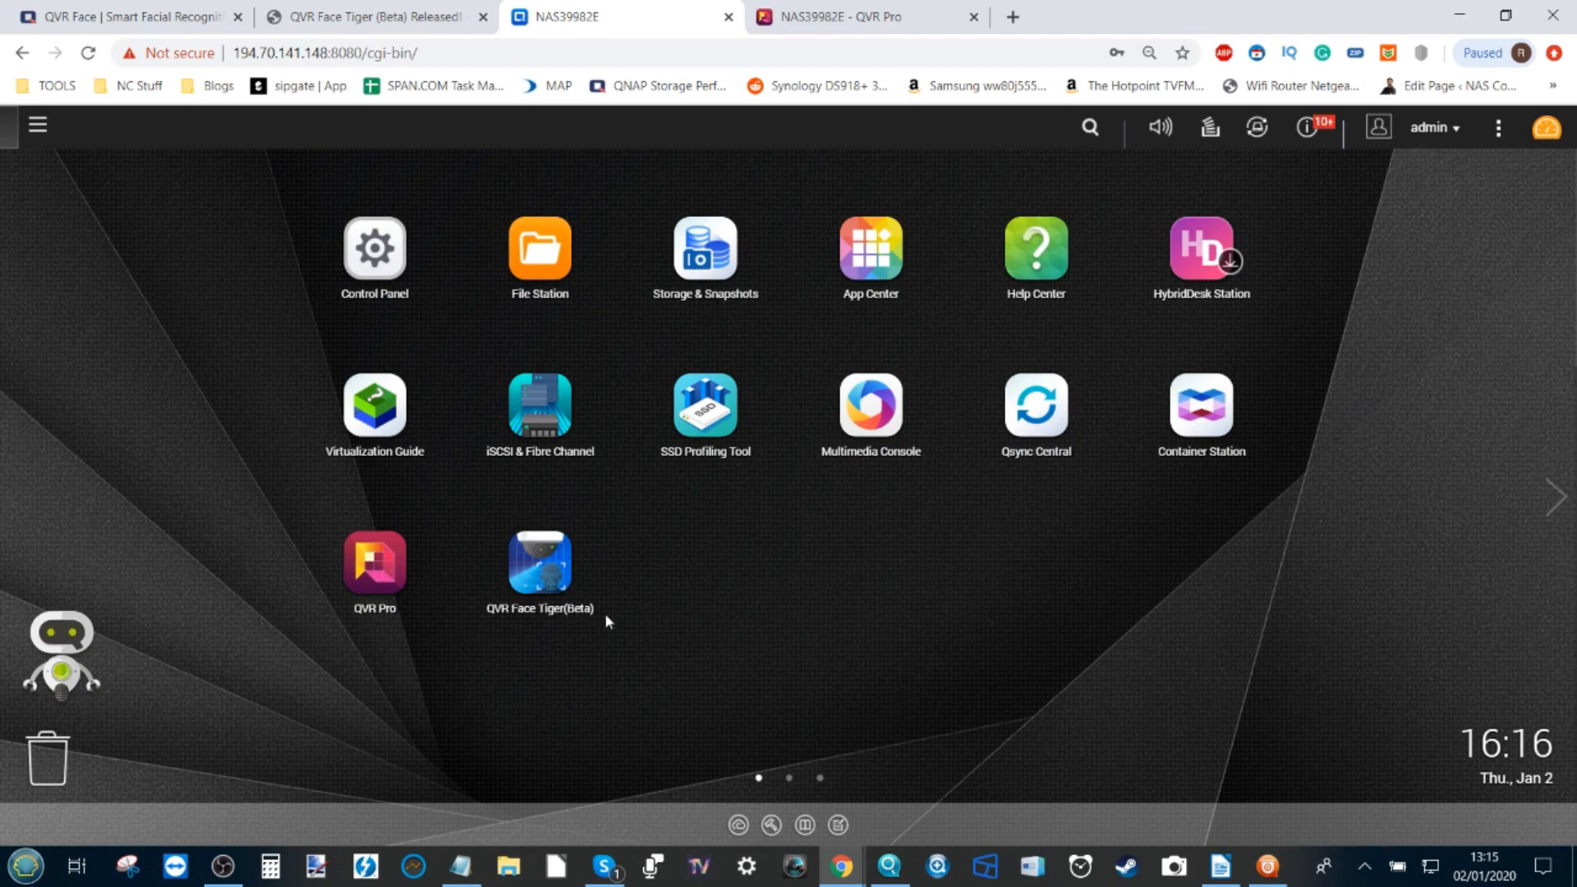
pyautogui.click(862, 17)
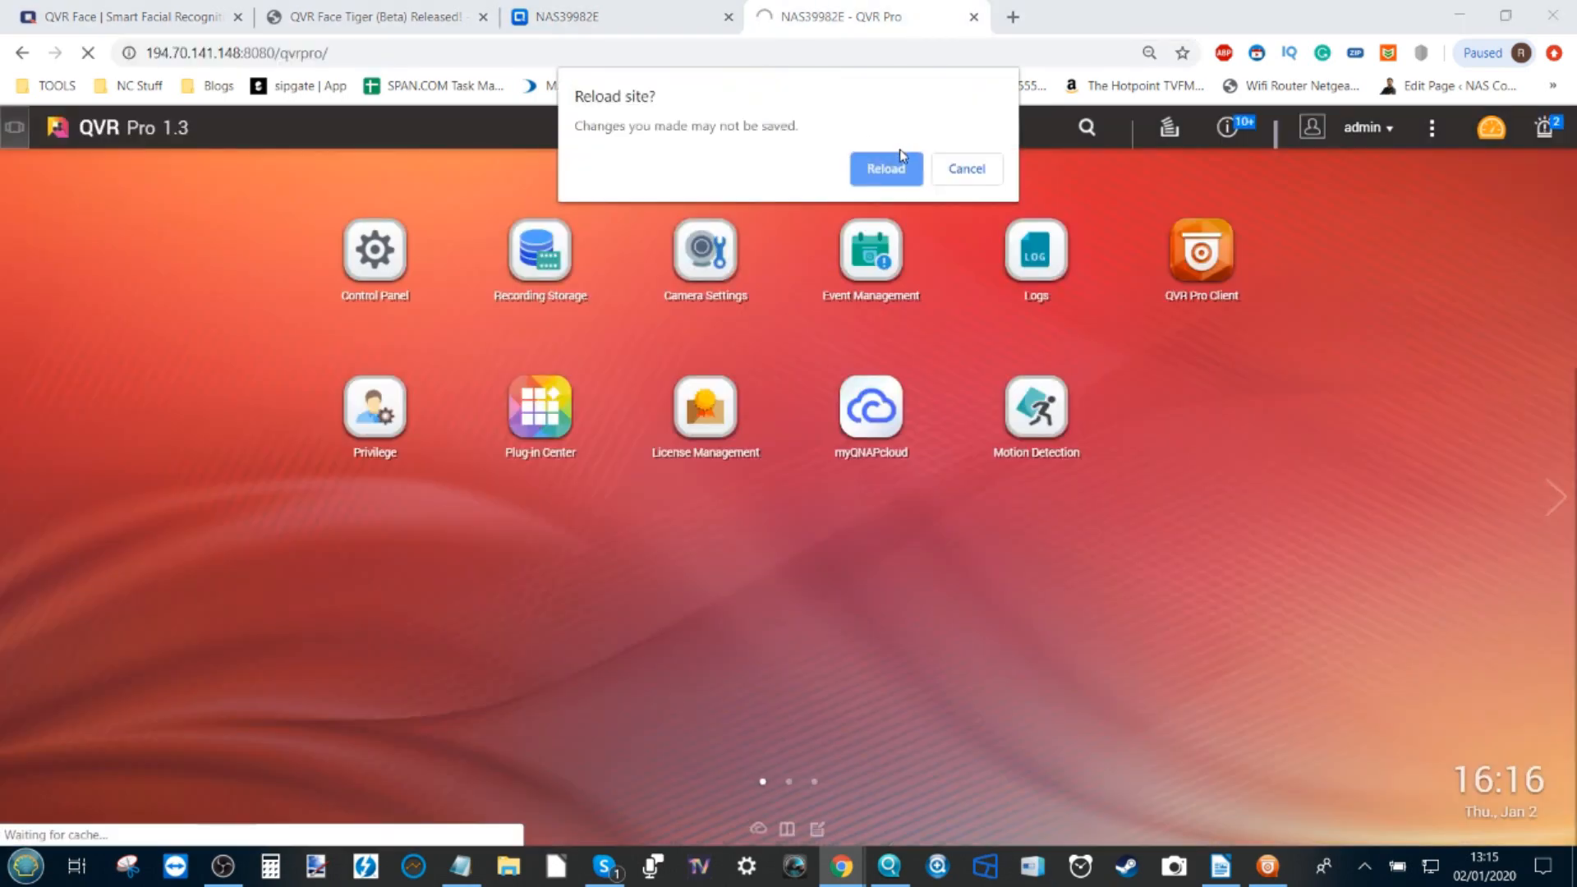
# Reload QVR Pro, then start a new Event Management rule and cancel it unsaved
pyautogui.click(883, 168)
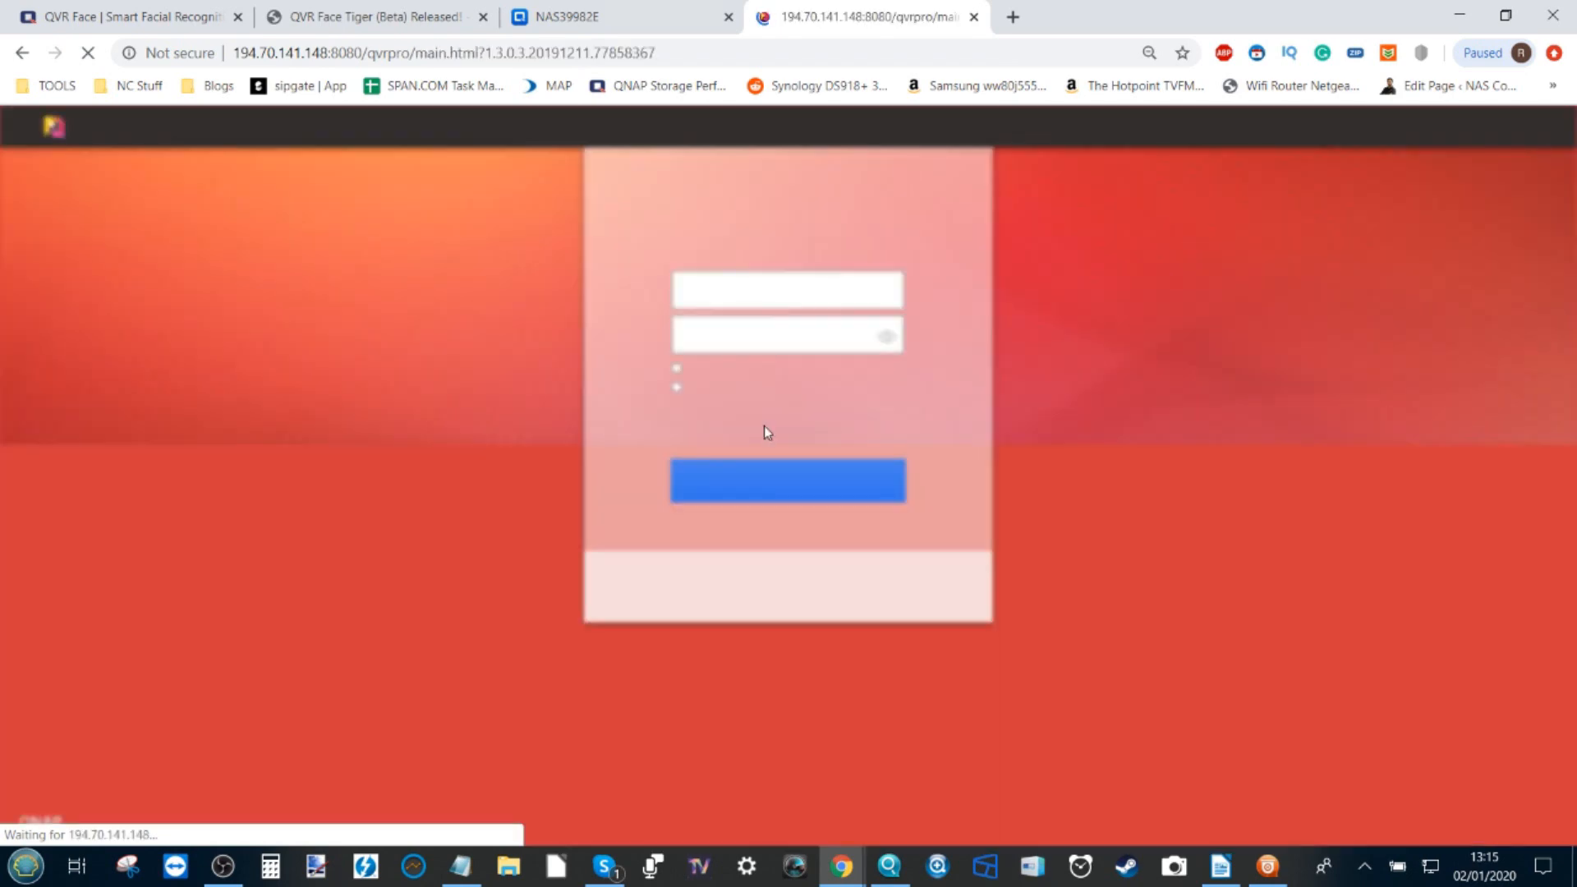
pyautogui.click(787, 480)
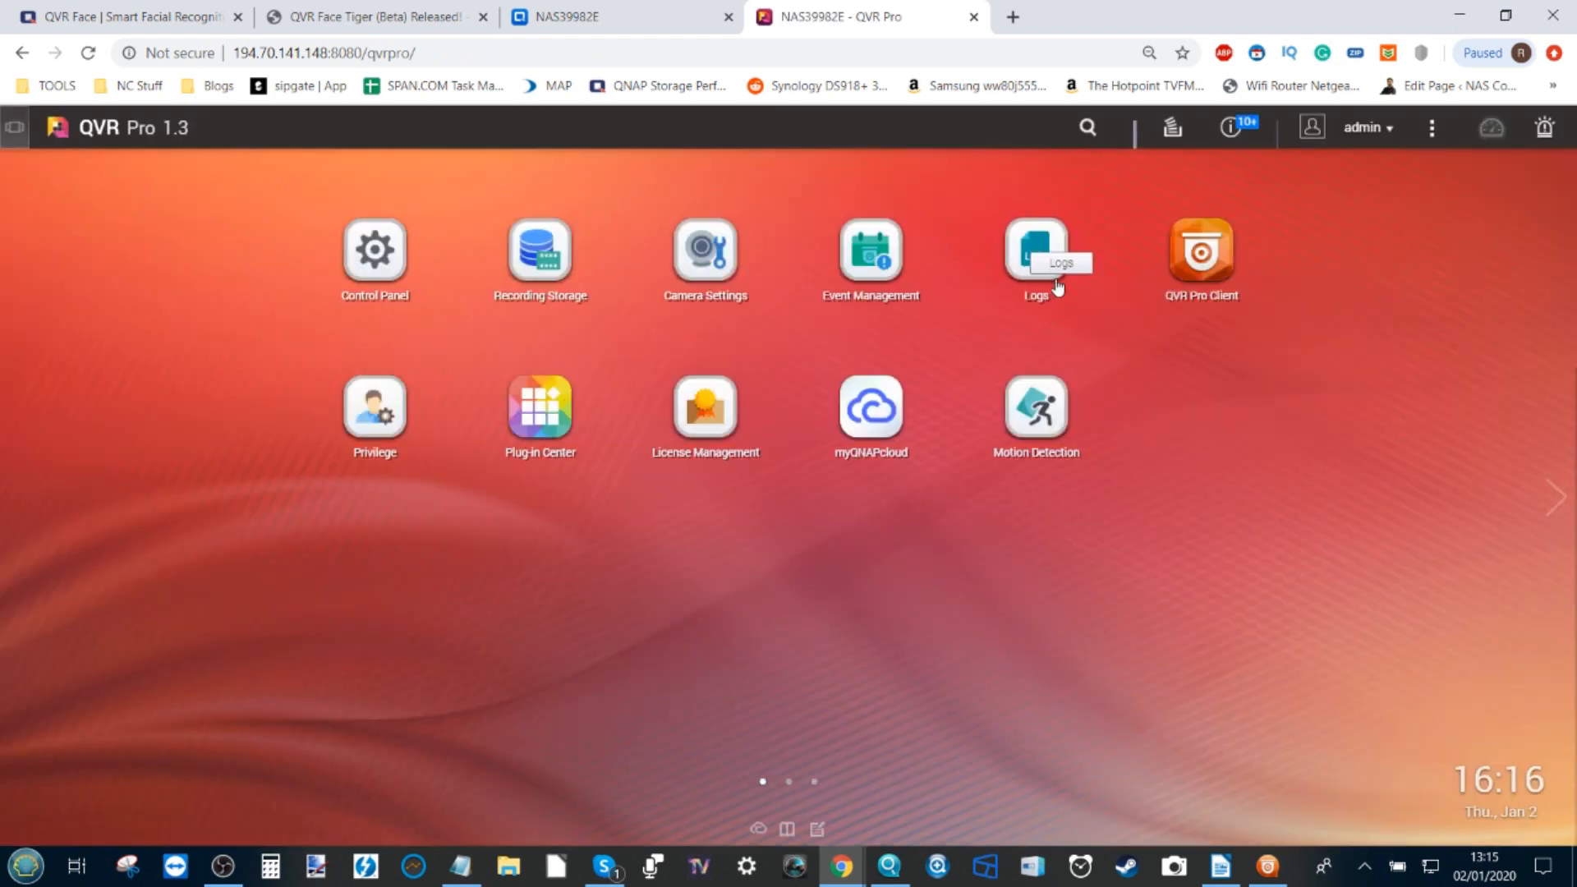
pyautogui.moveTo(869, 257)
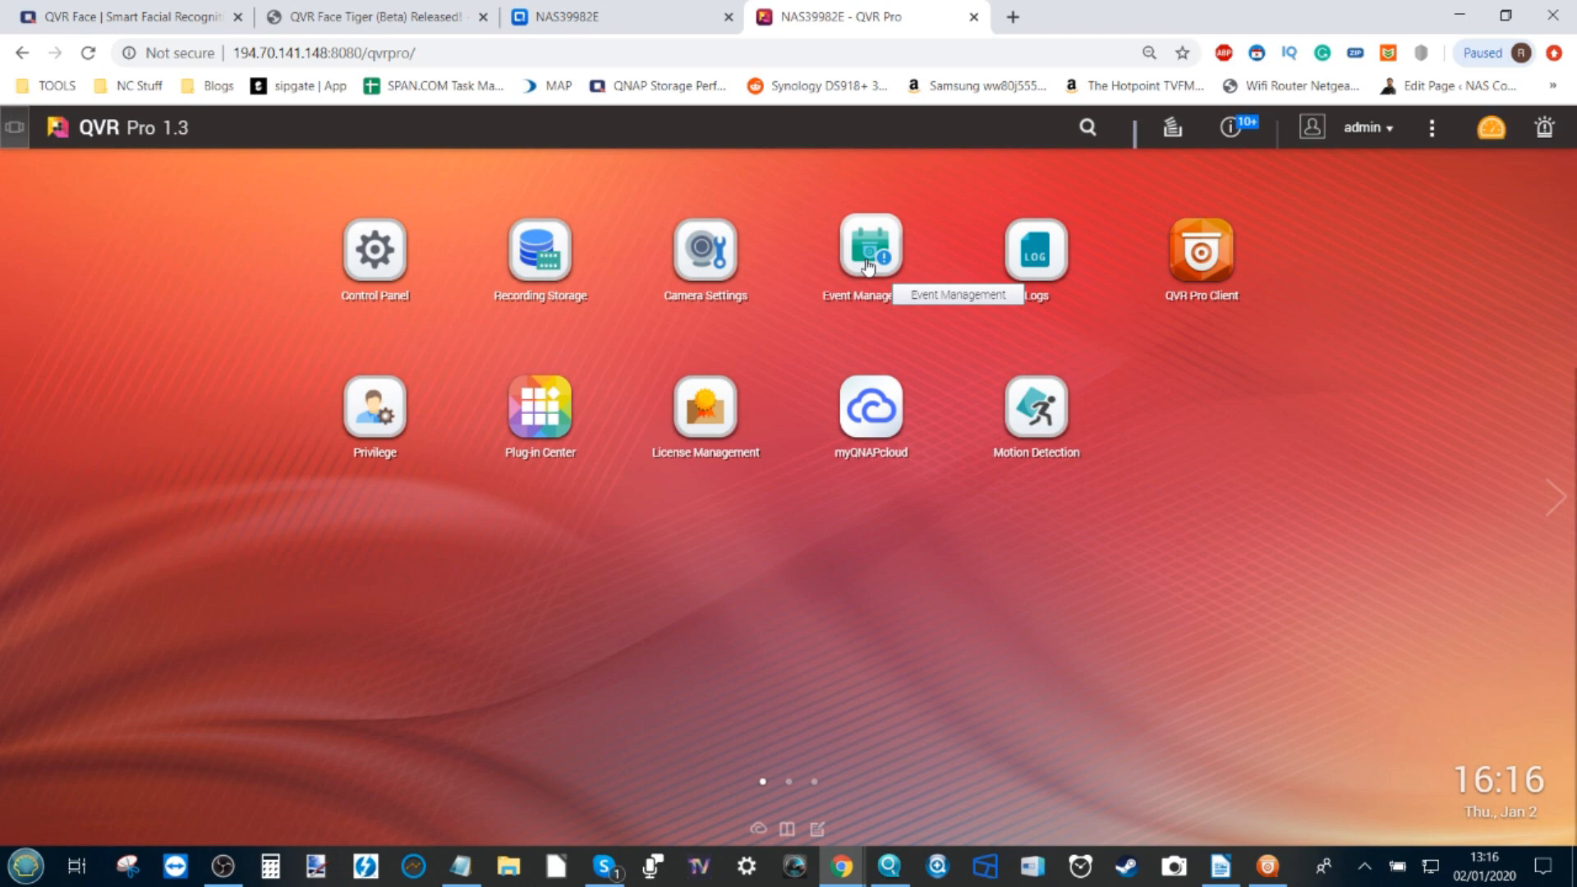
pyautogui.click(870, 250)
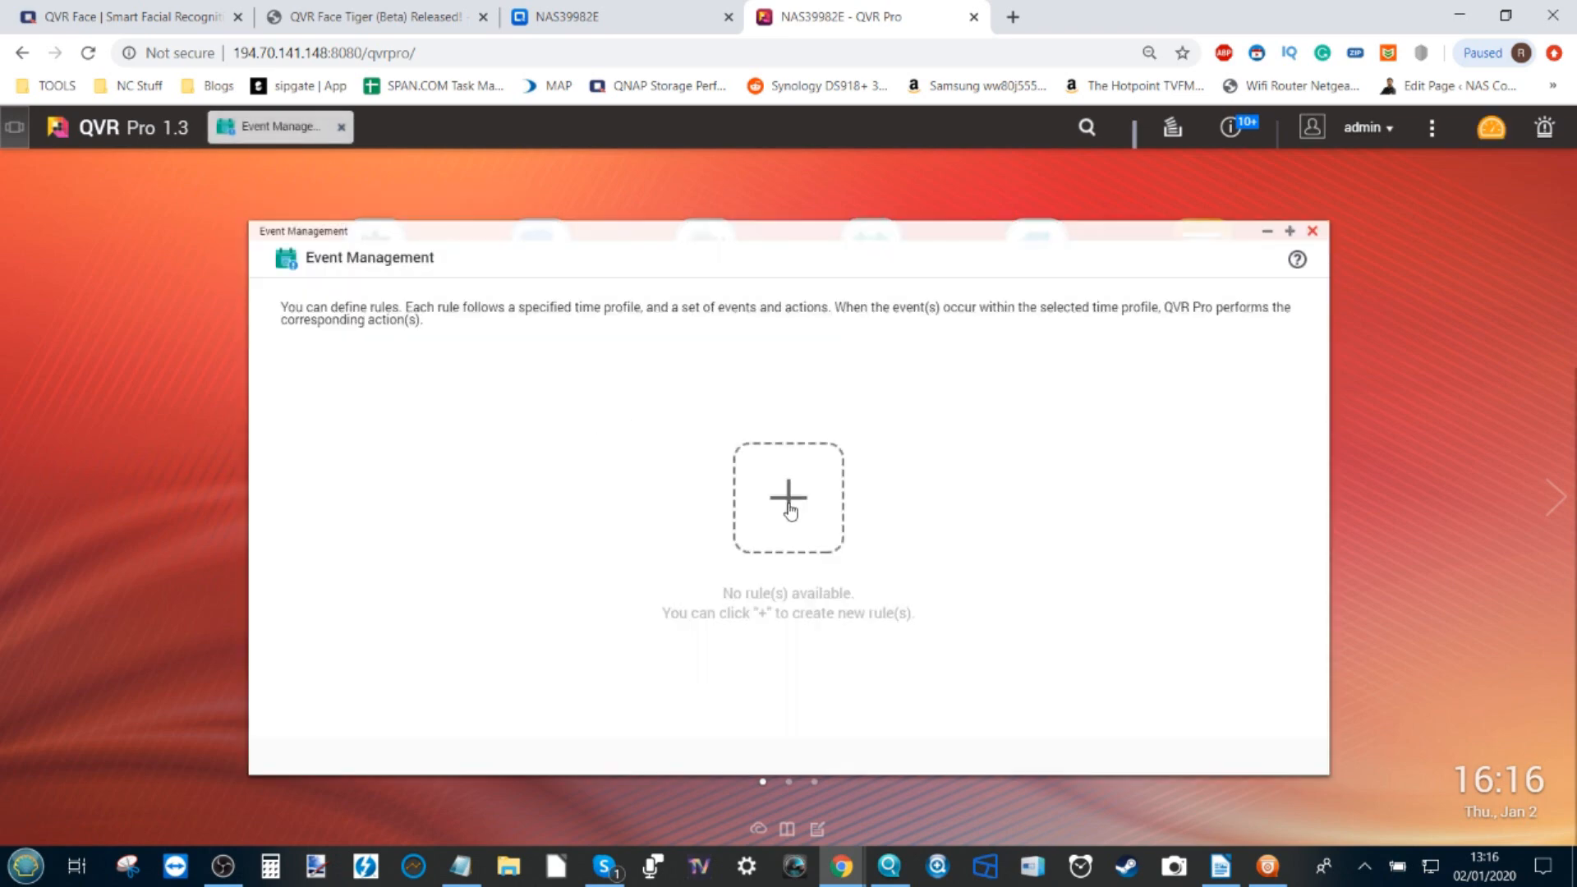
pyautogui.click(787, 497)
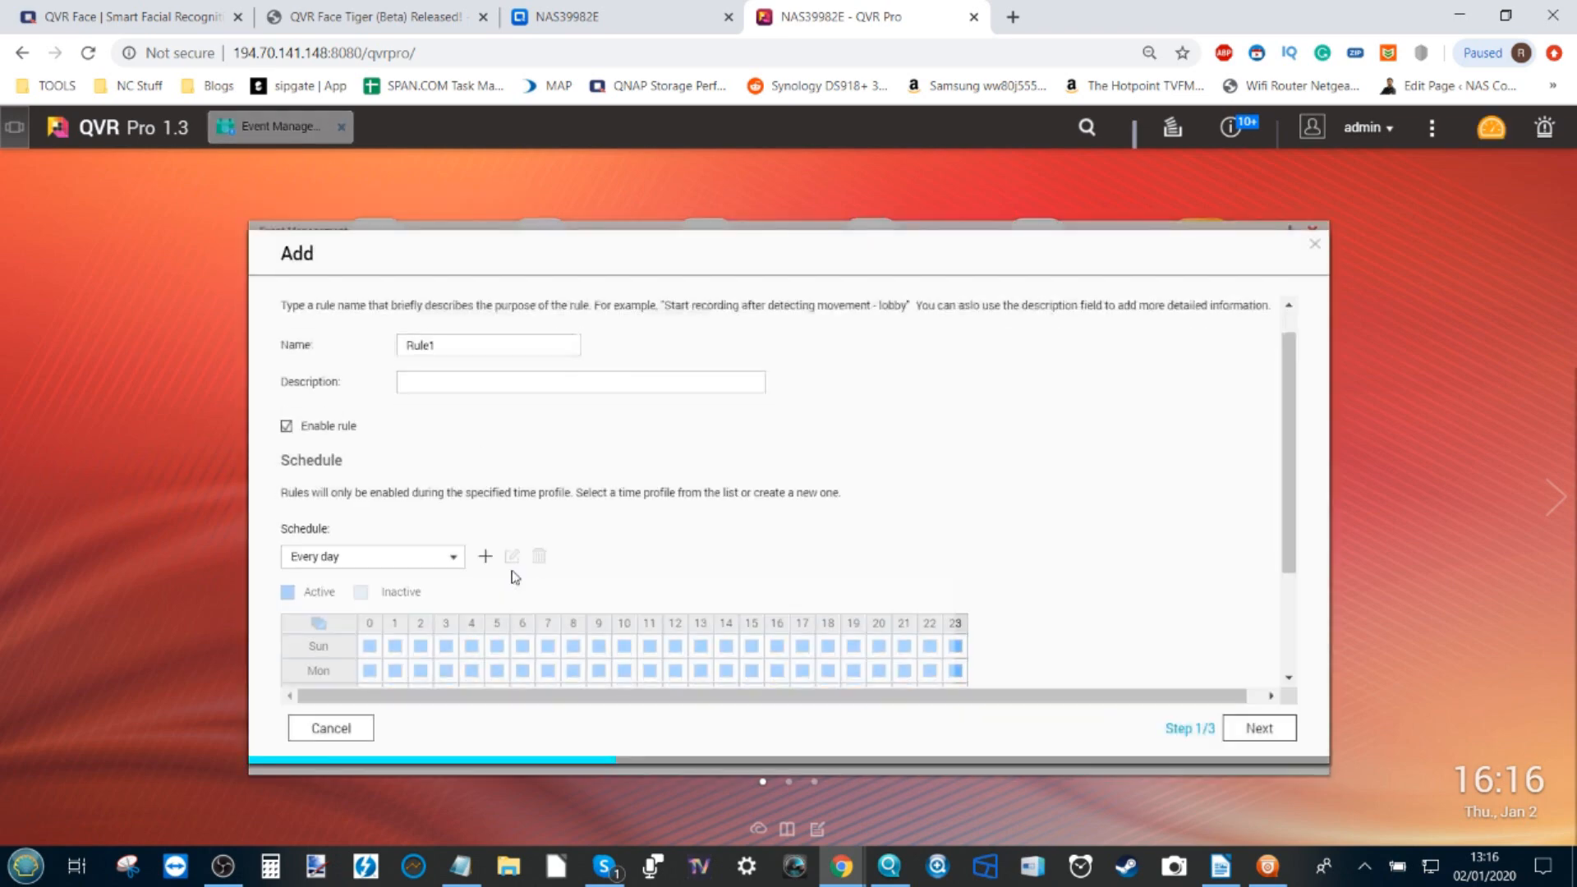
pyautogui.scroll(-3)
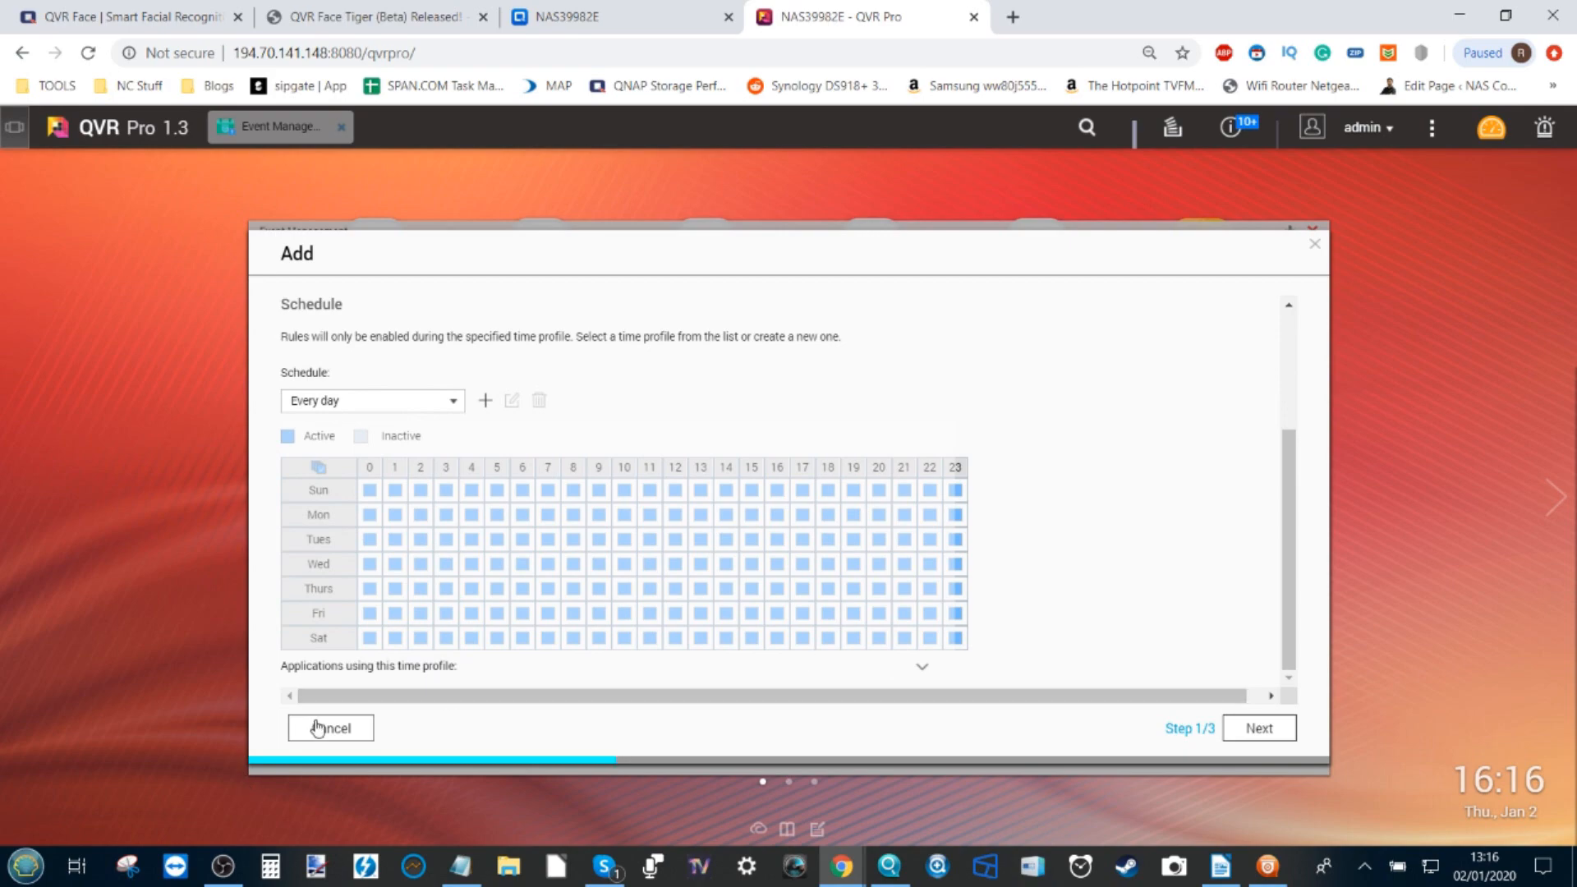
pyautogui.click(329, 727)
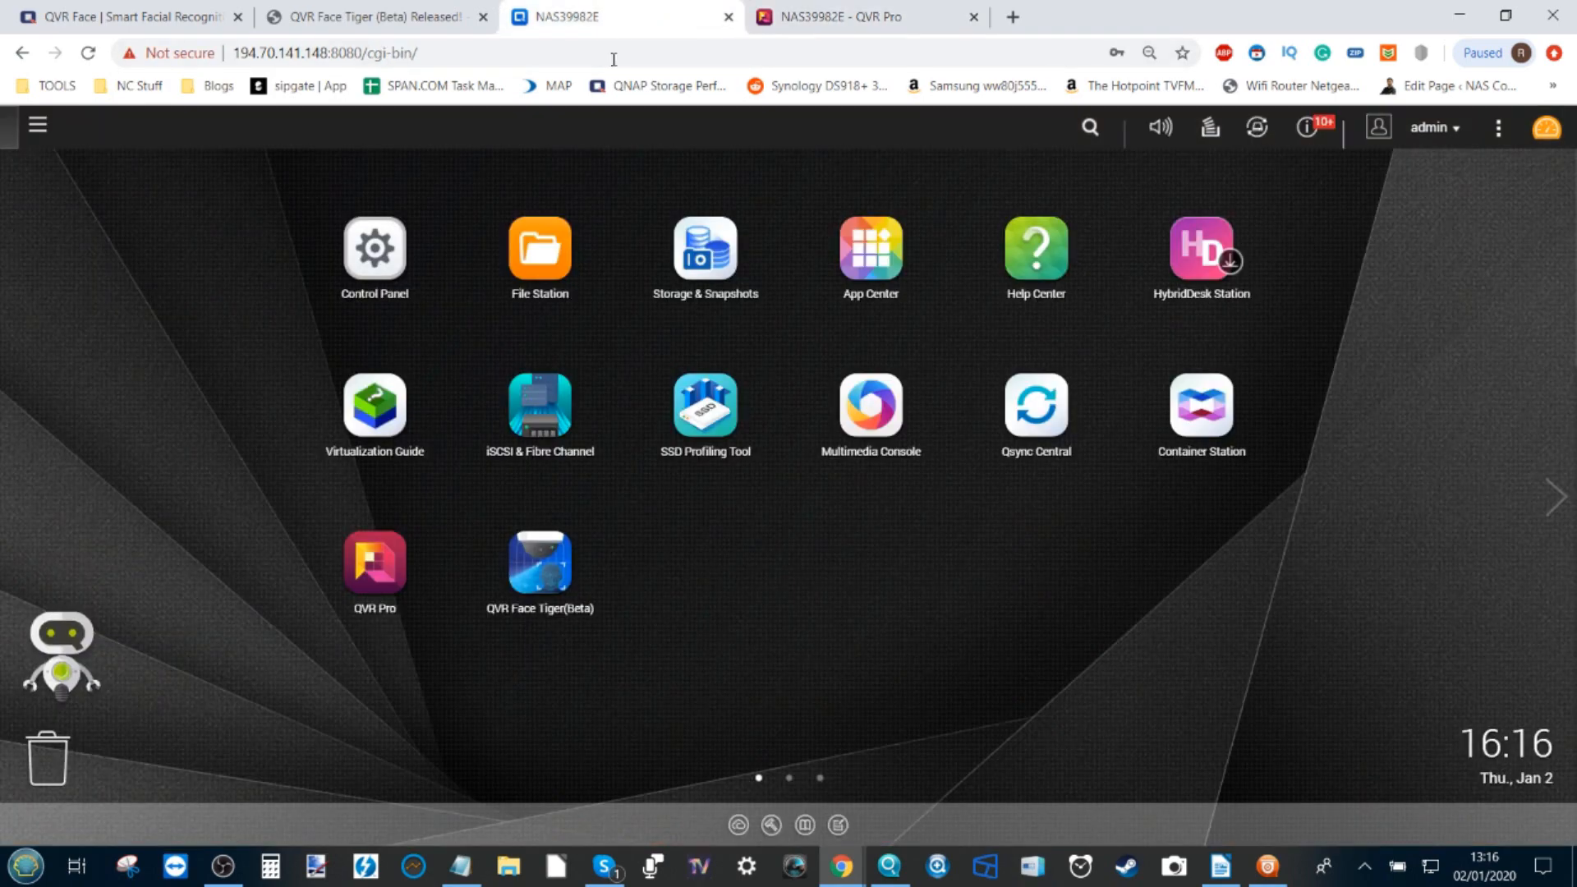
pyautogui.moveTo(537, 558)
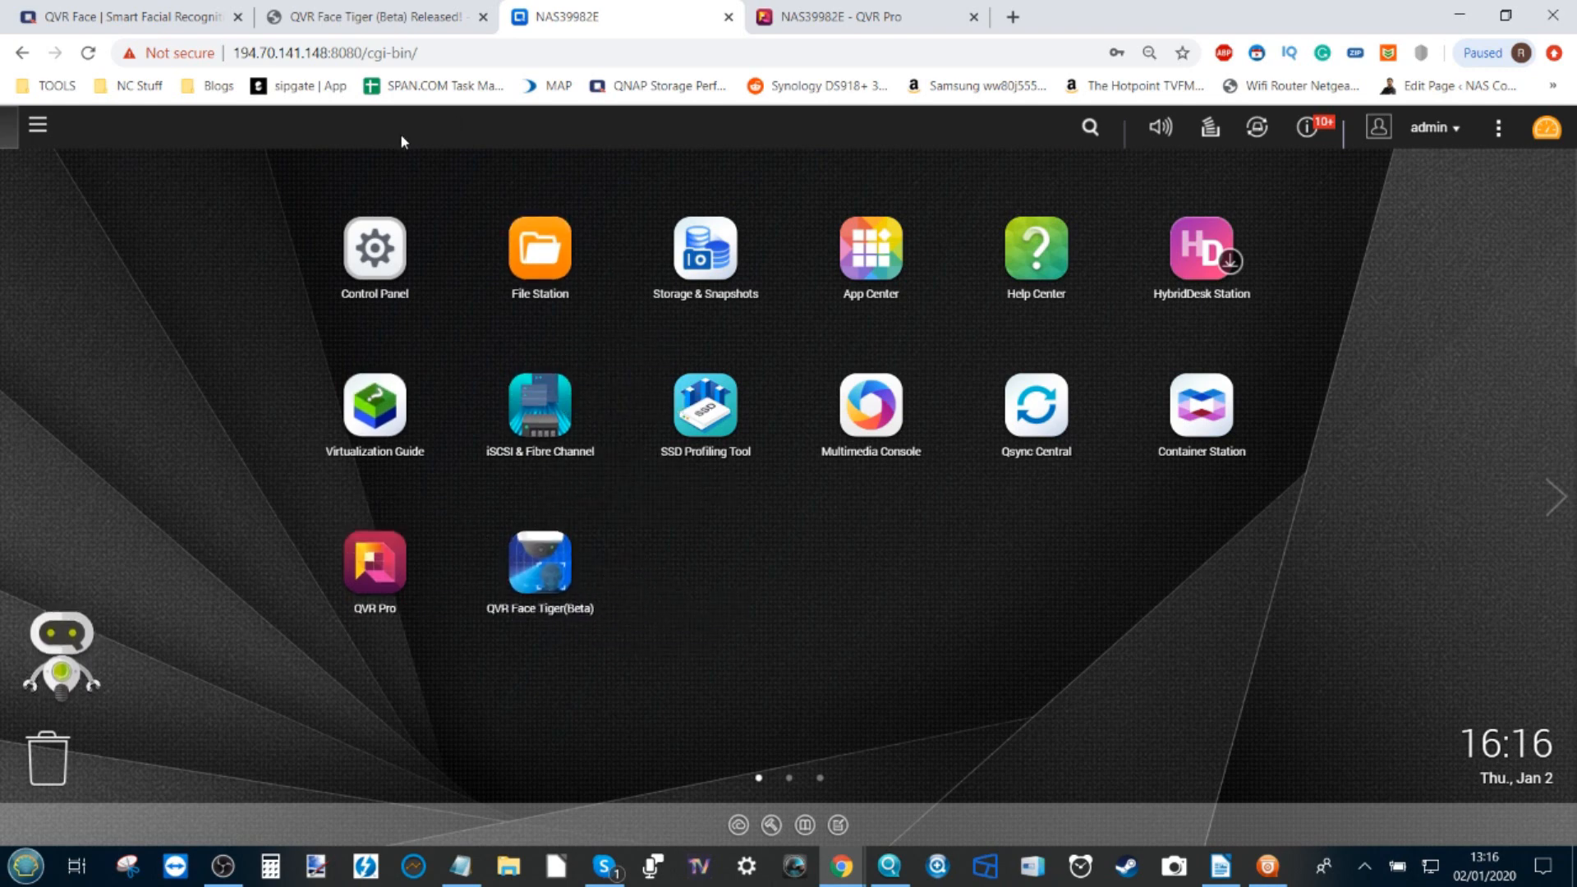
pyautogui.moveTo(539, 564)
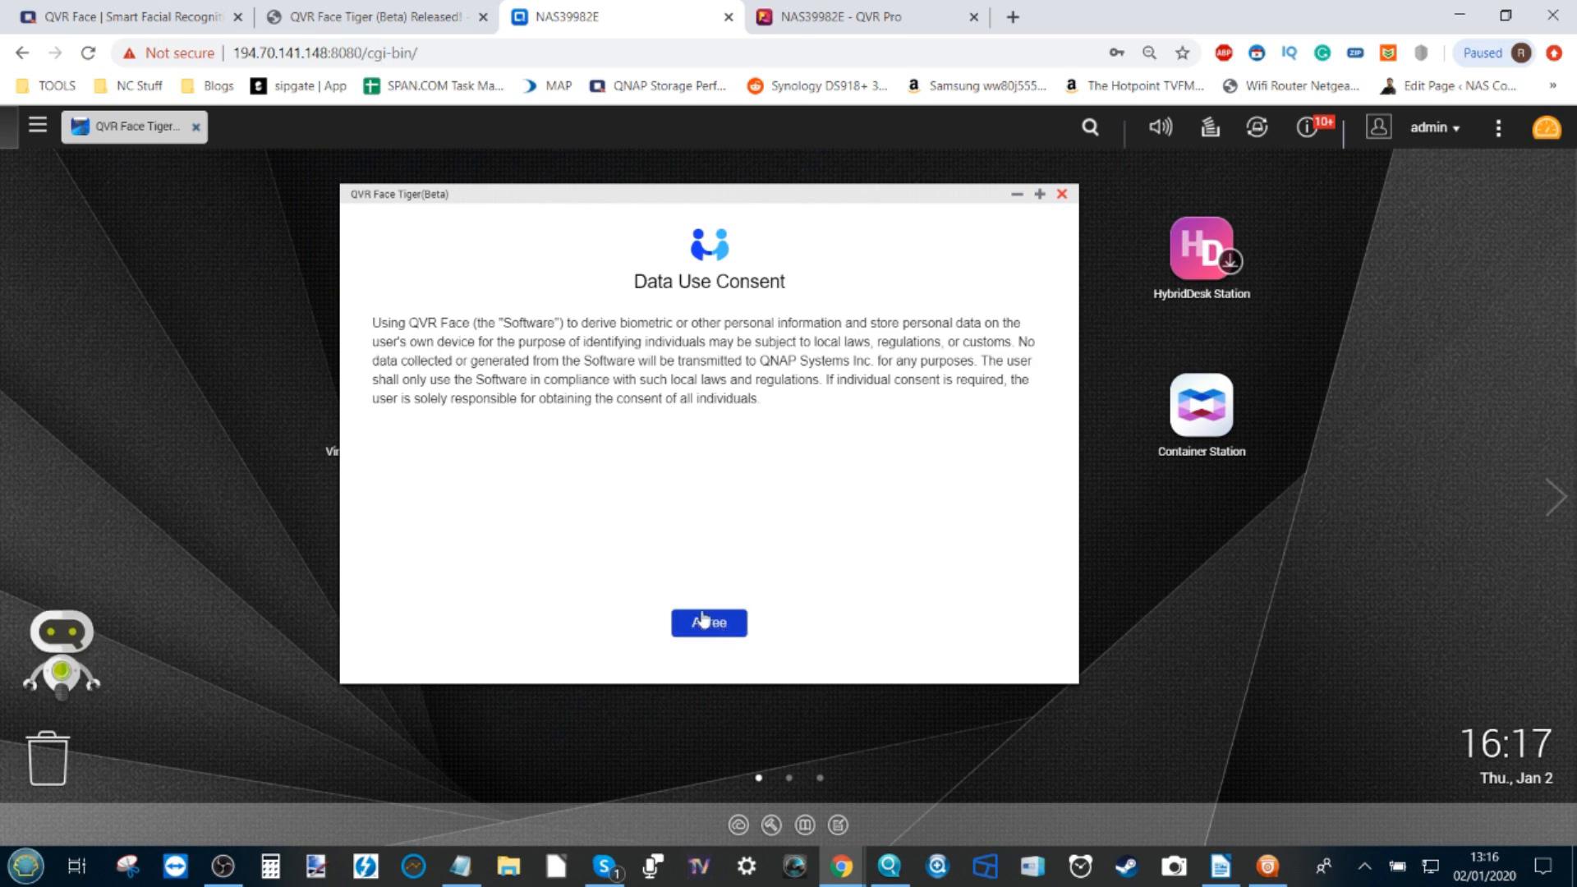
# Agree to data consent, select 'Use the default configuration', and begin initializing QVR Face Tiger
pyautogui.click(708, 622)
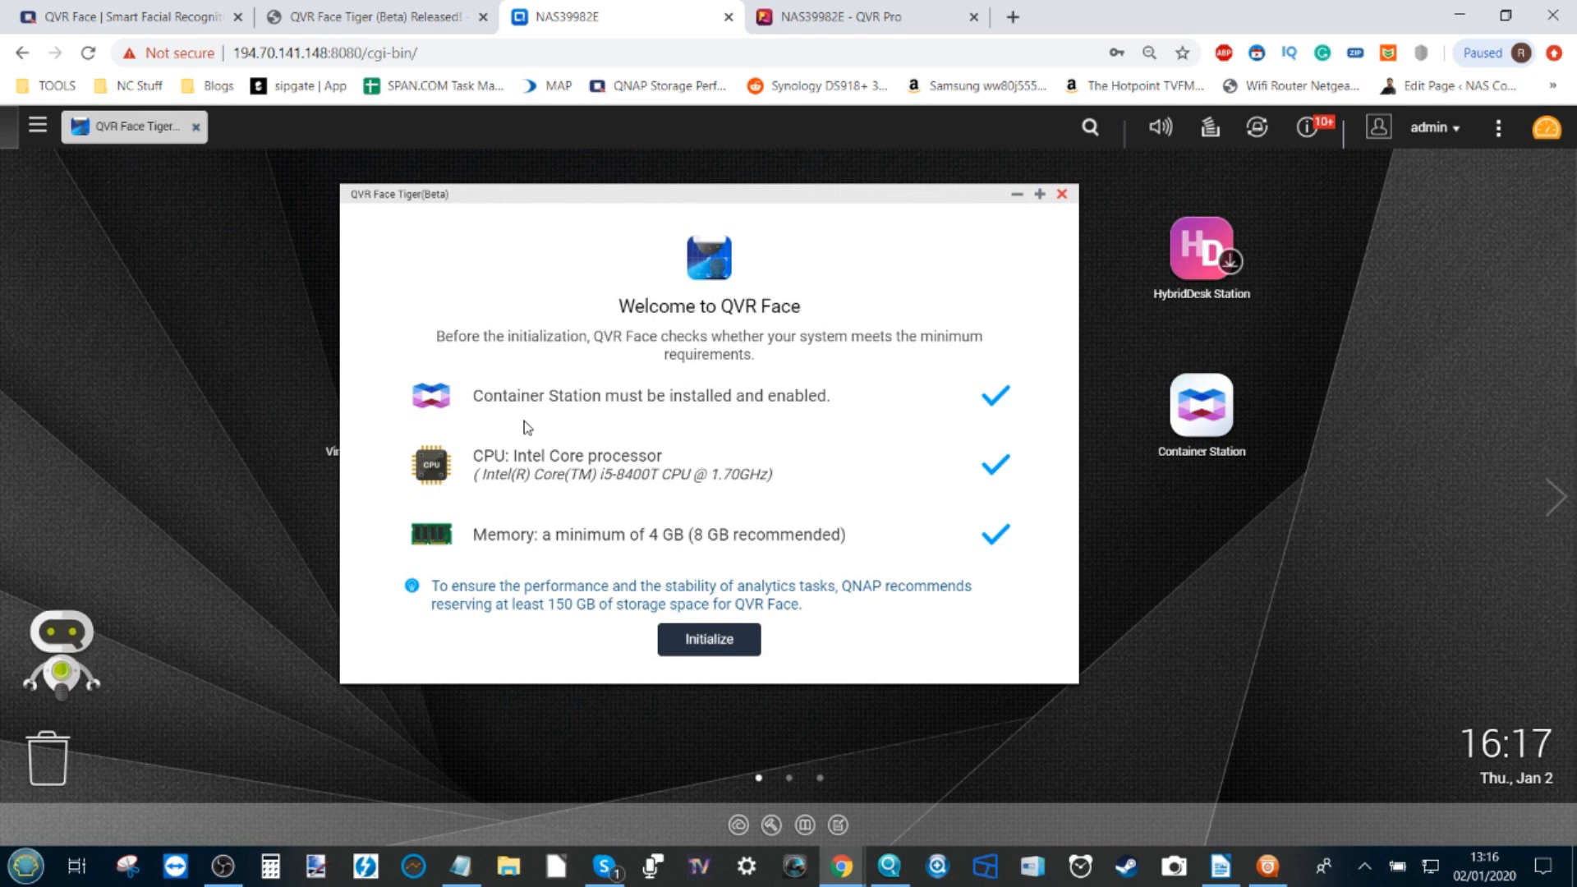
pyautogui.moveTo(684, 354)
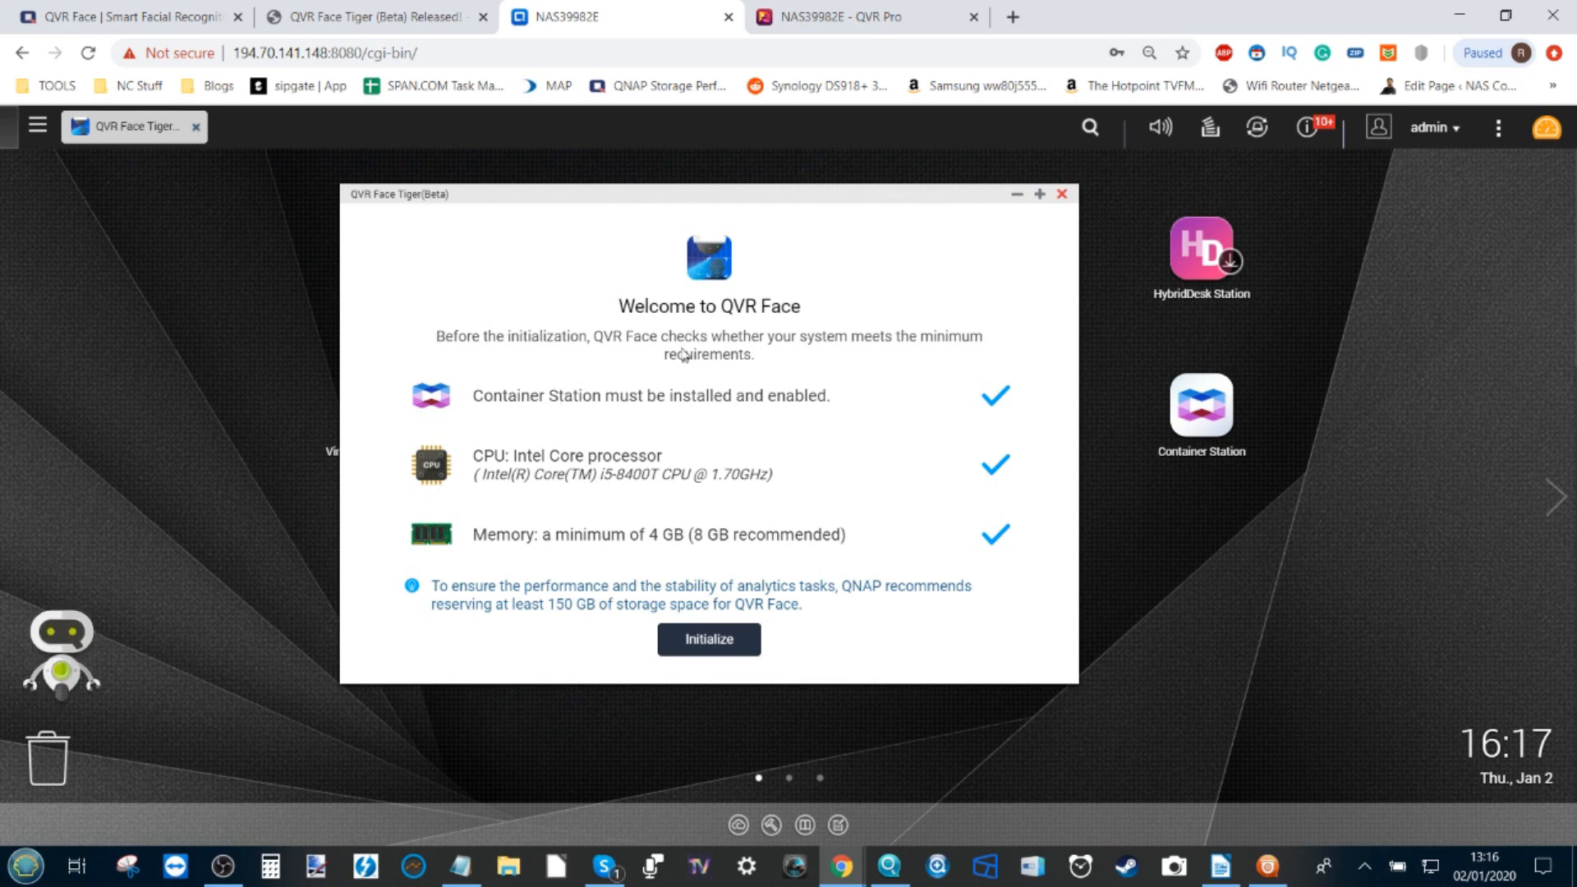
pyautogui.moveTo(657, 540)
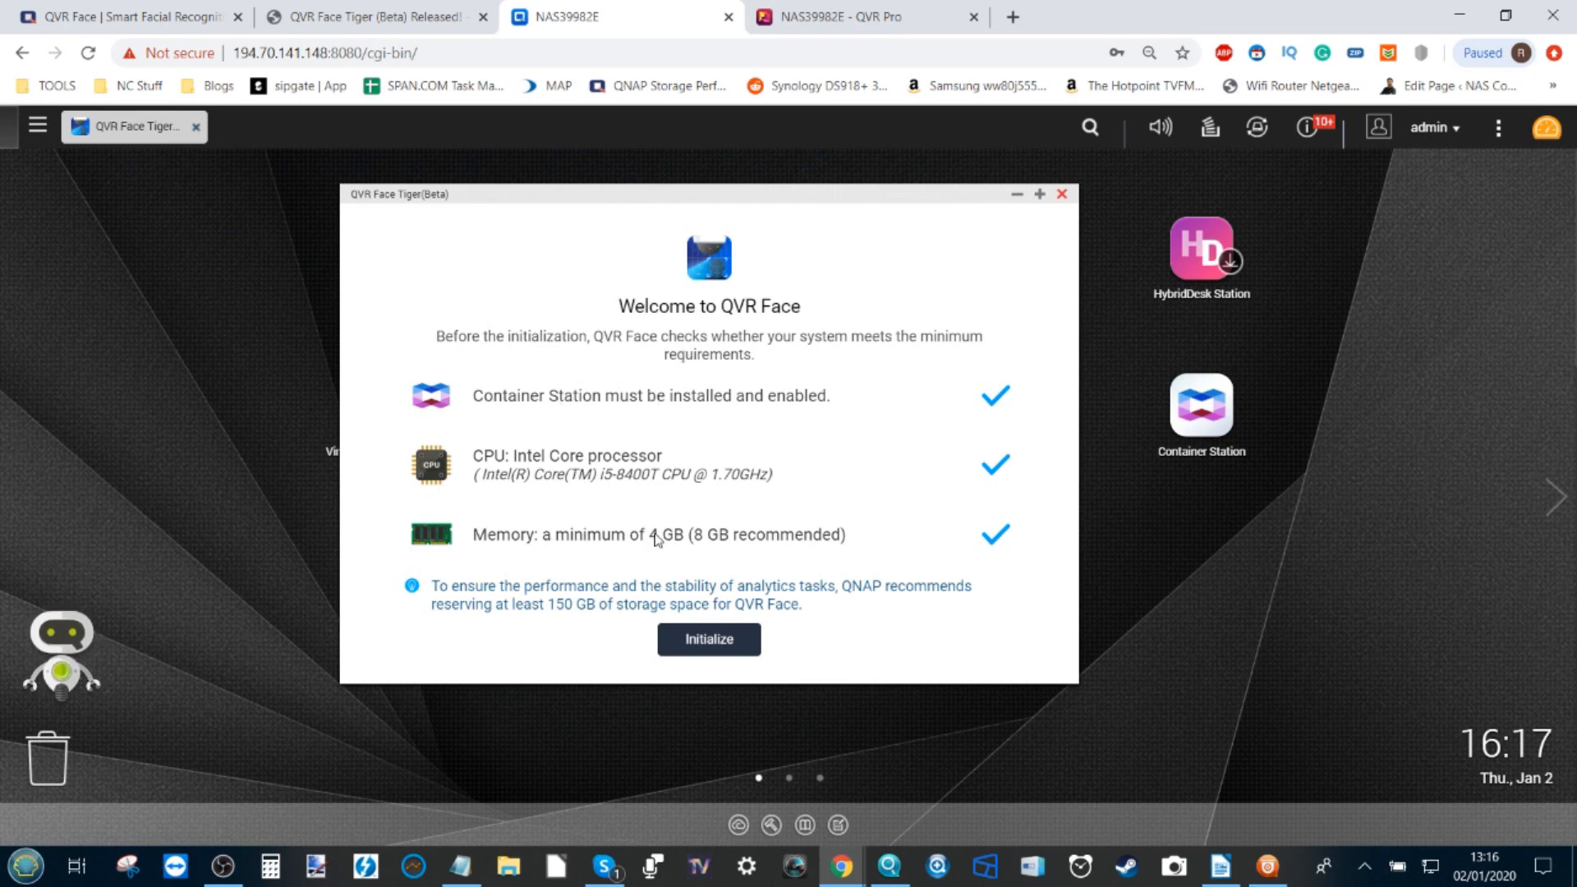
pyautogui.moveTo(805, 551)
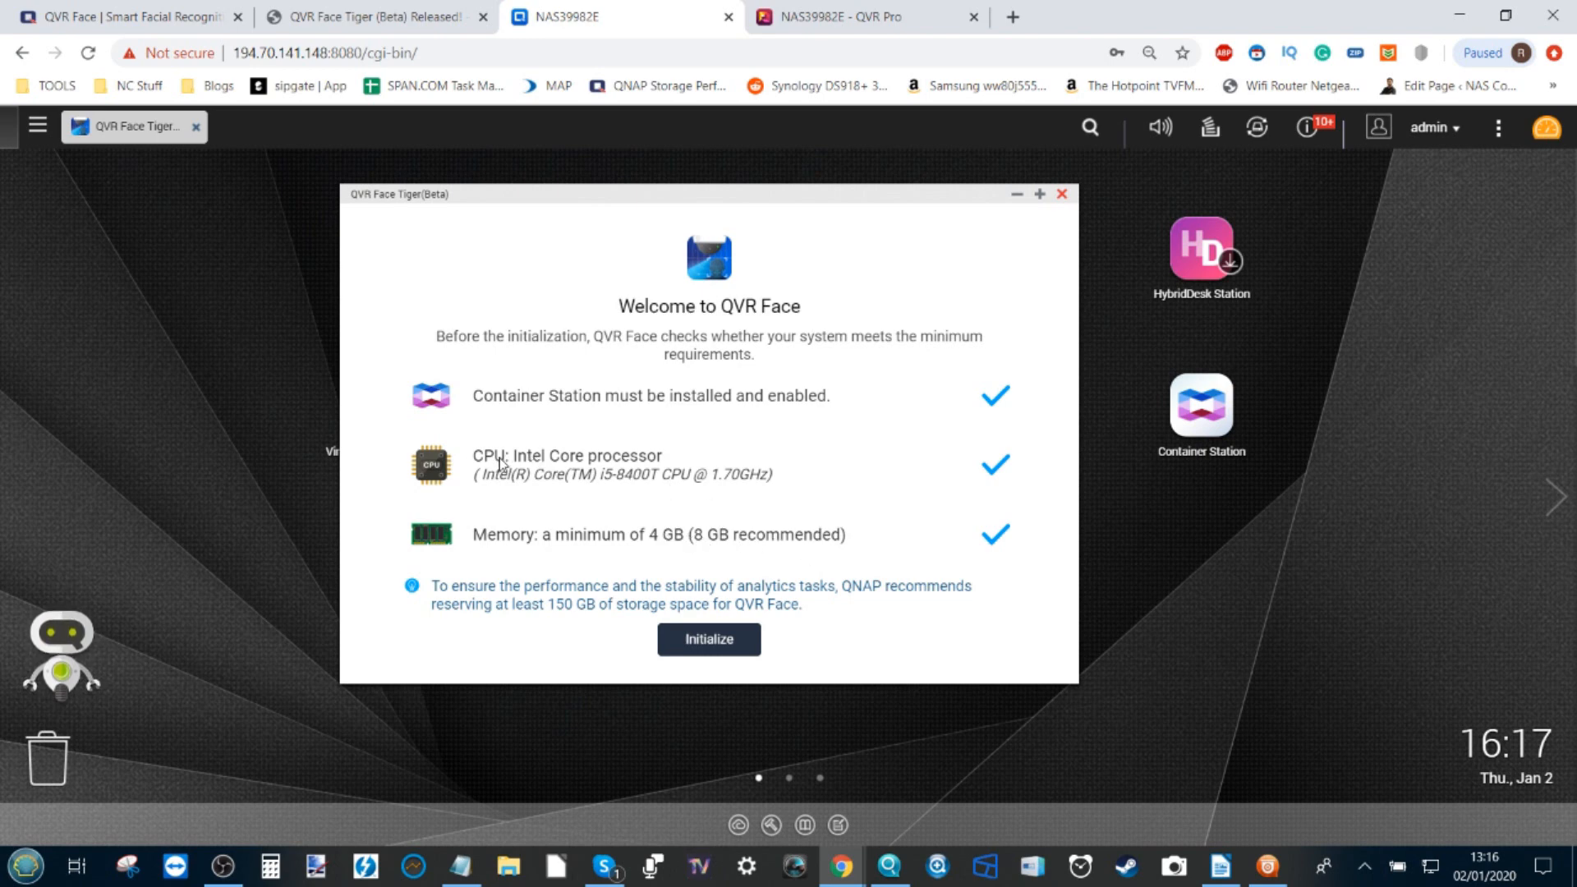
pyautogui.moveTo(703, 595)
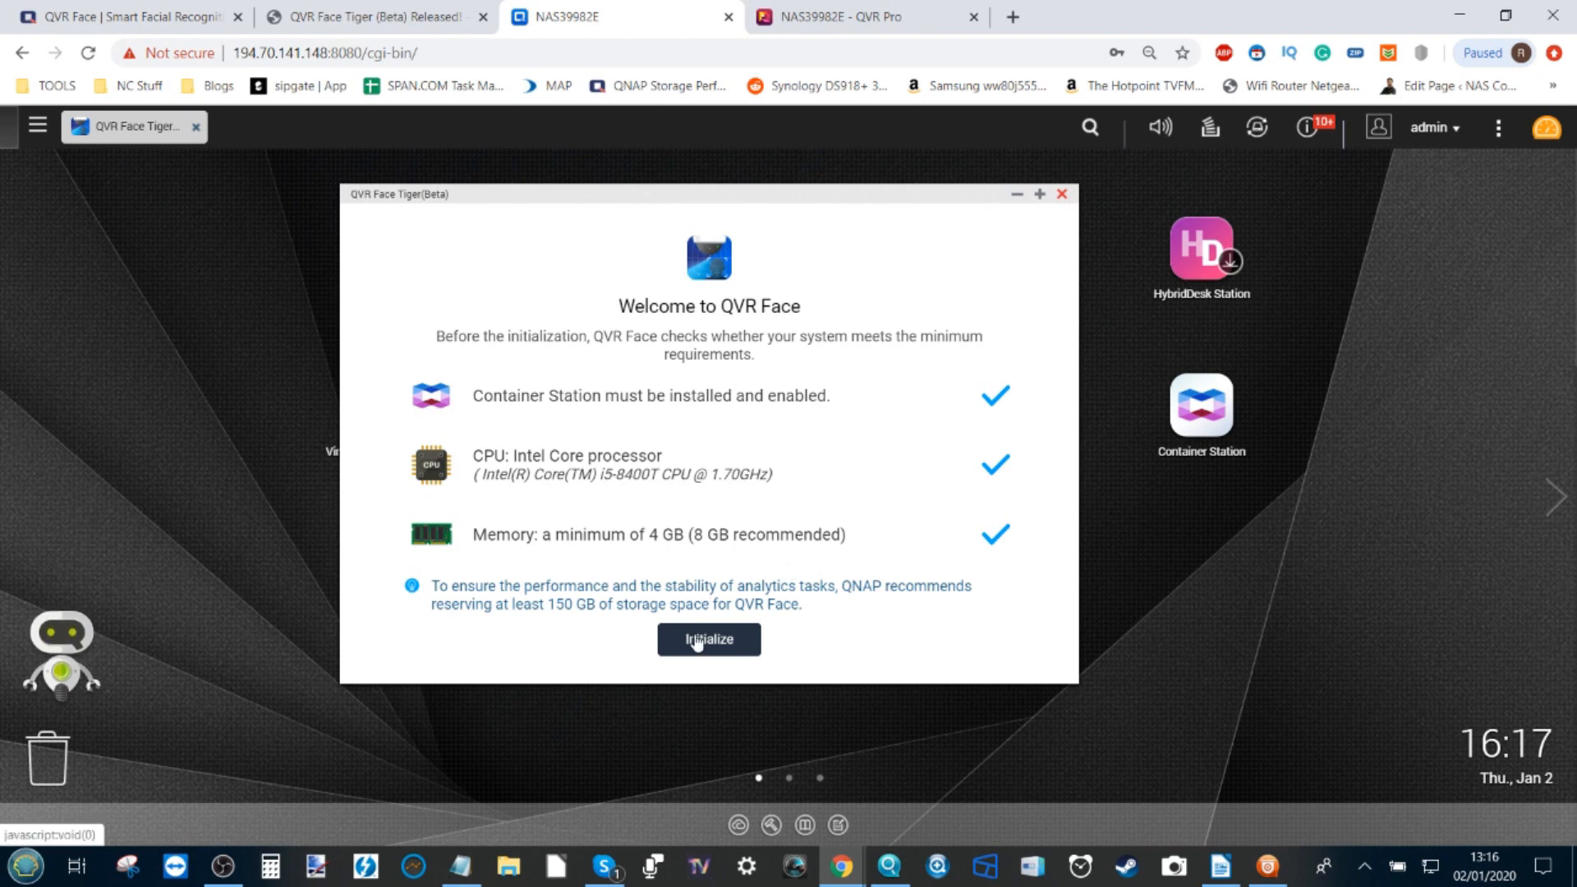
pyautogui.click(708, 640)
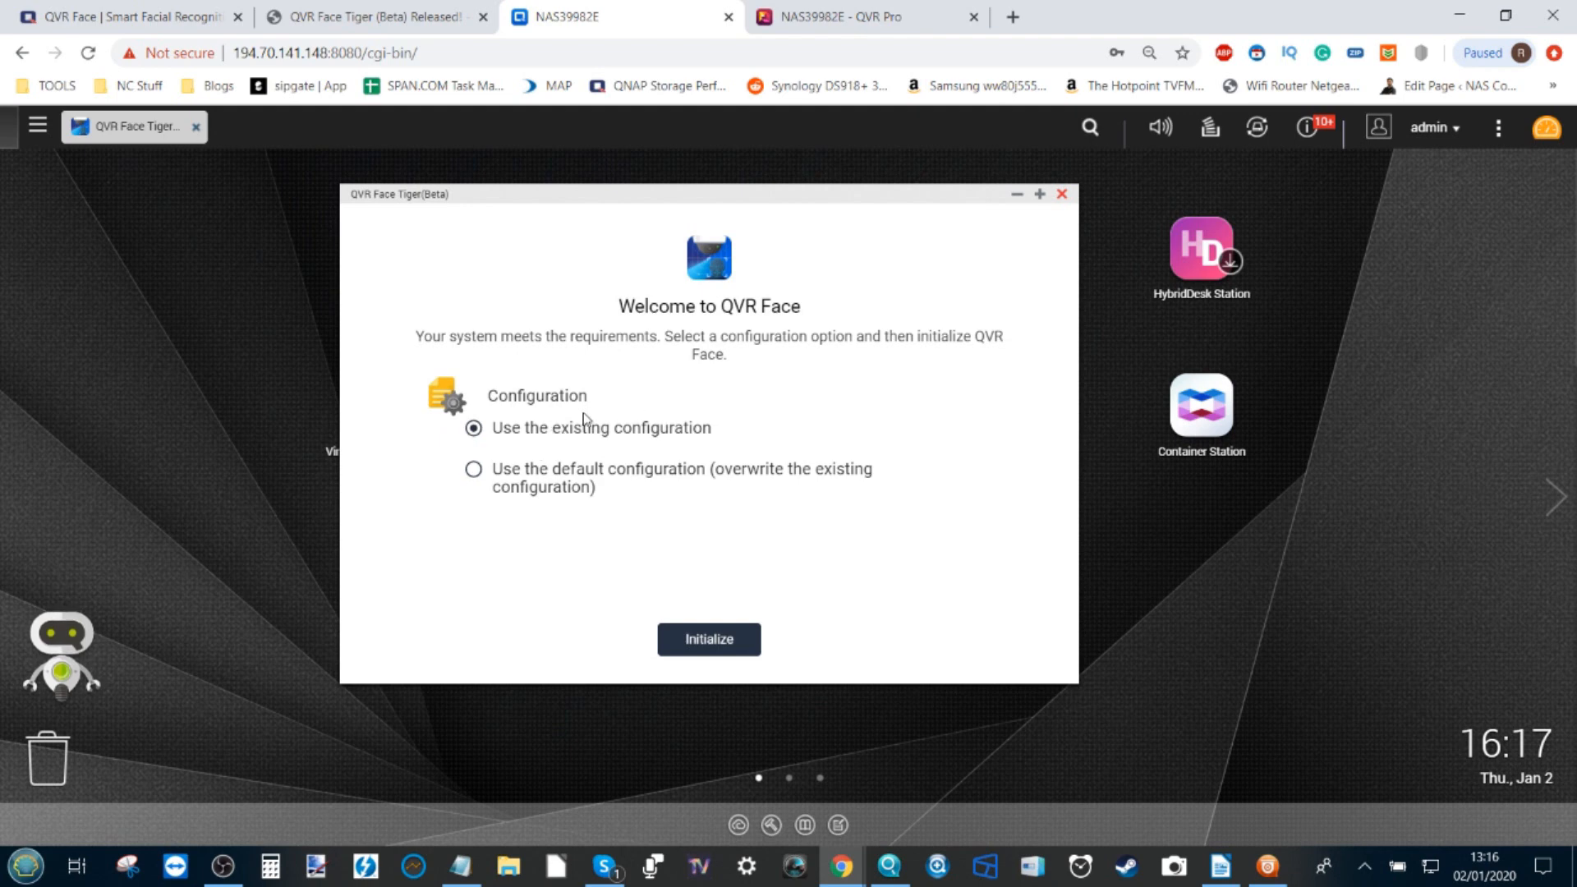
pyautogui.click(473, 469)
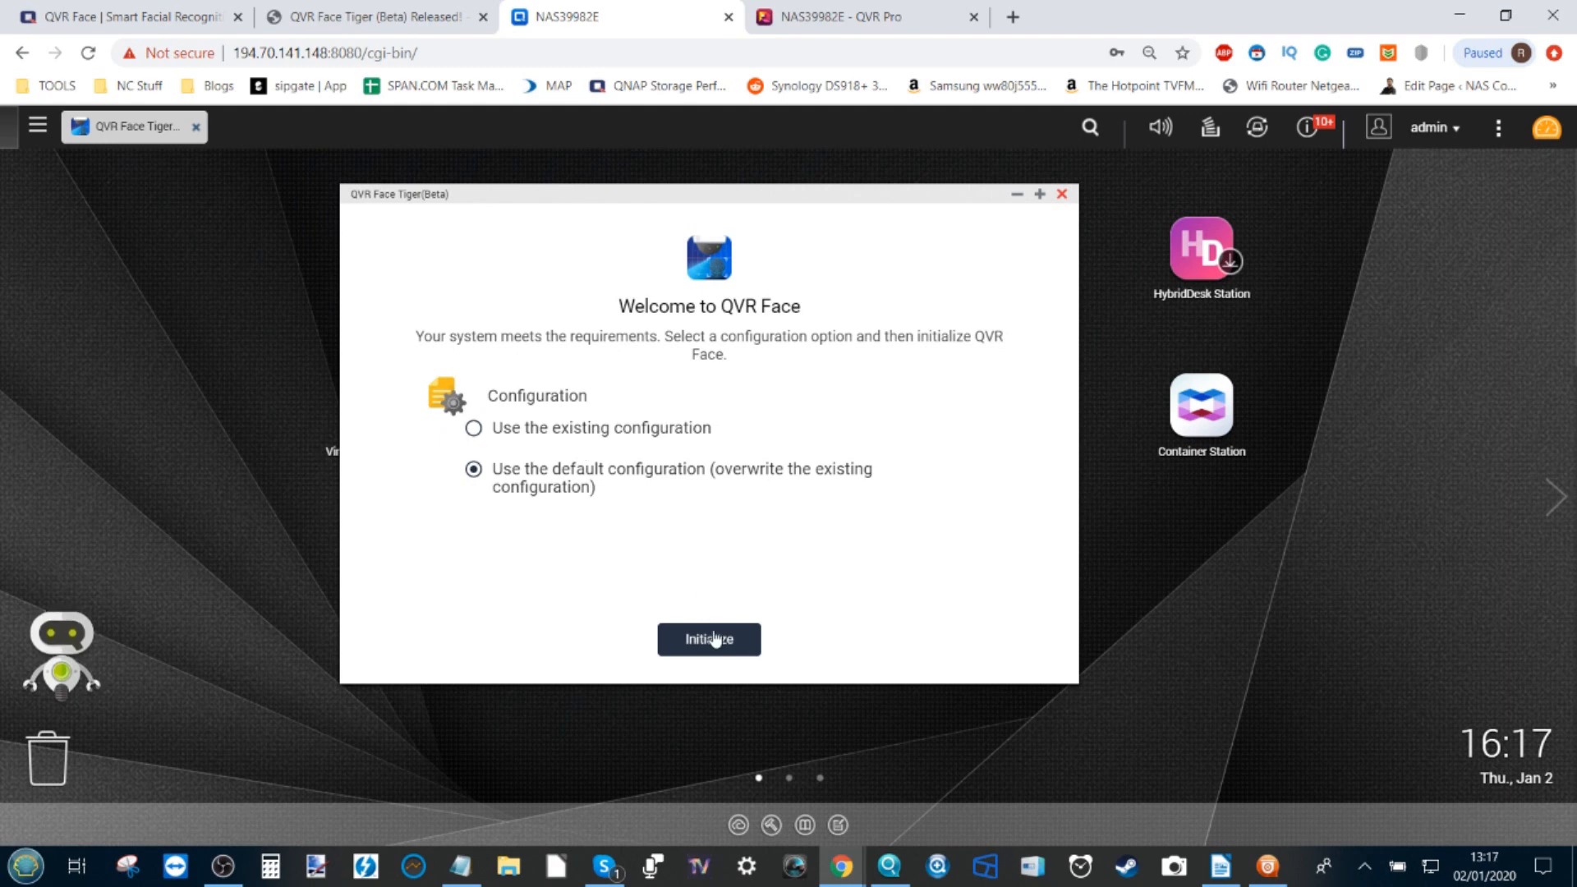
pyautogui.moveTo(700, 623)
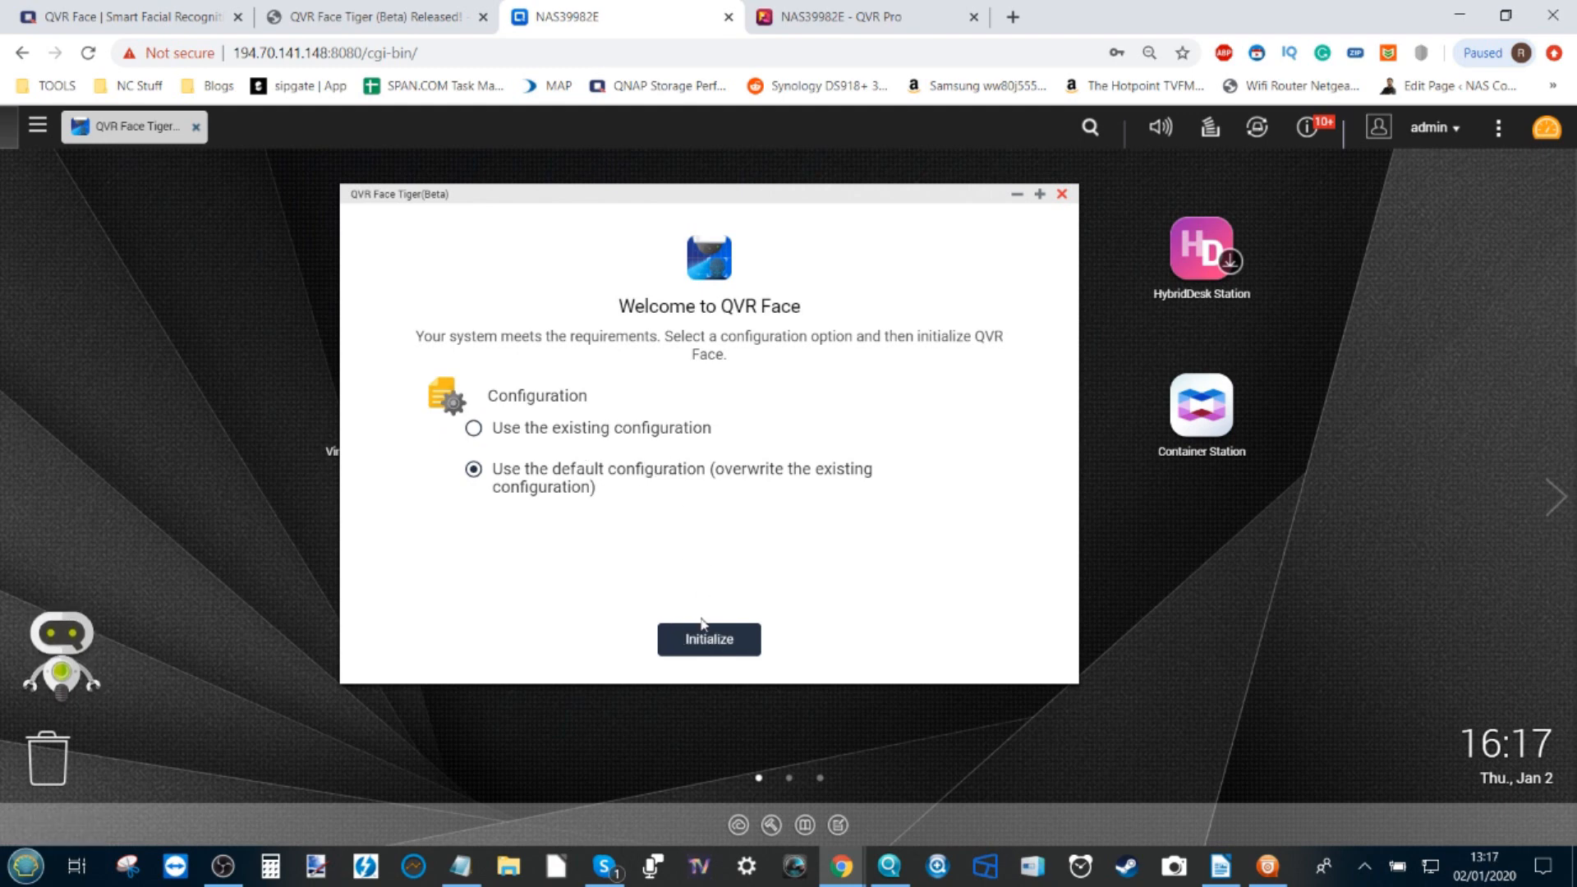
pyautogui.click(708, 640)
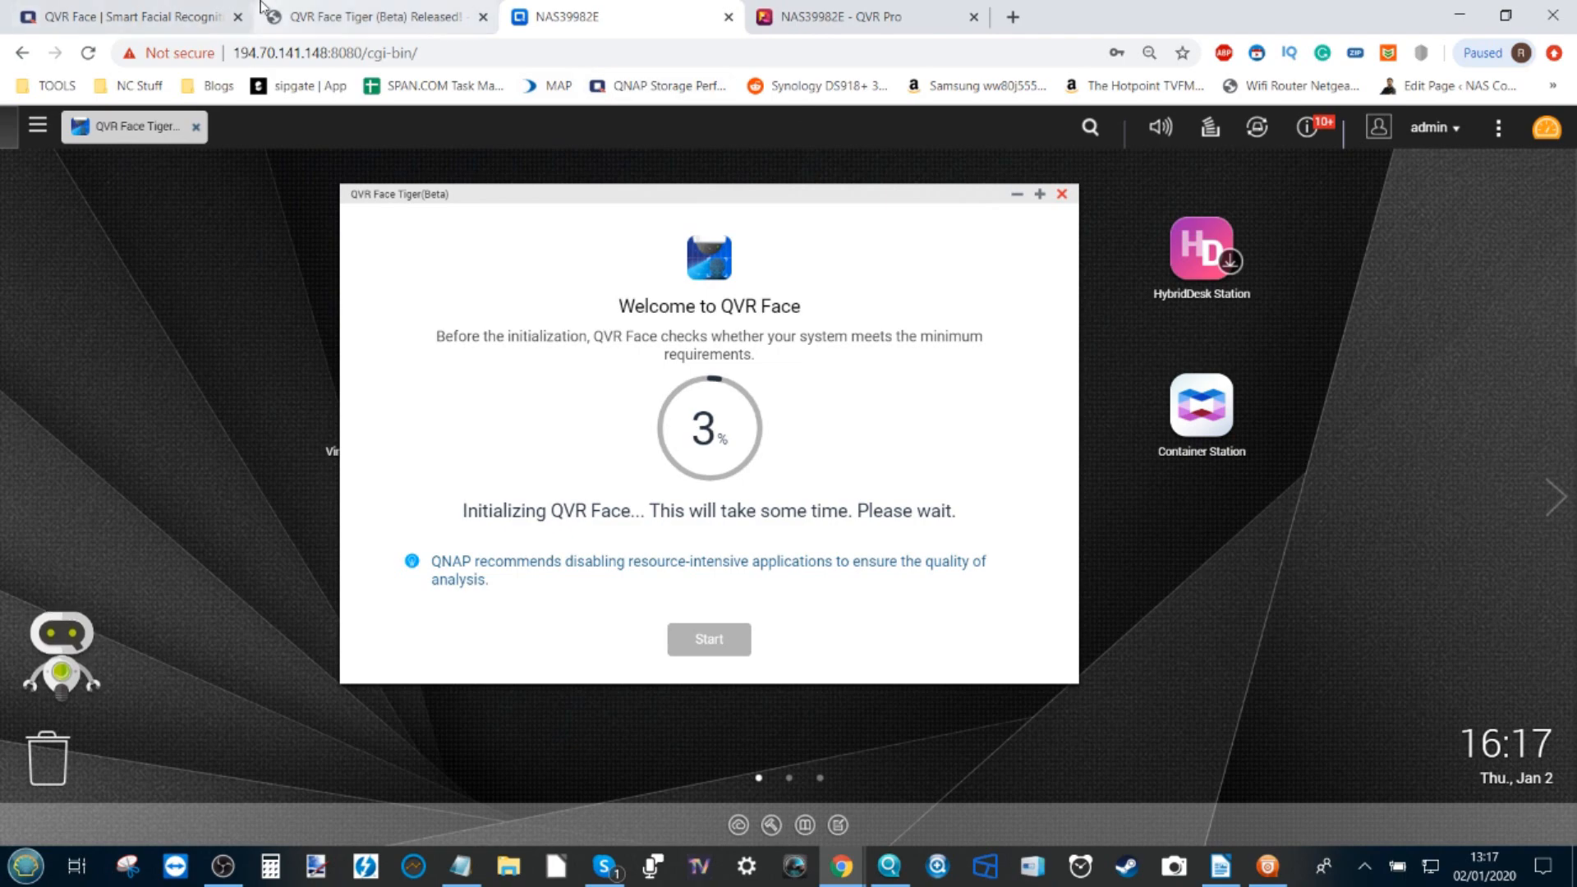
# Scroll the QVR Face page through features and RTSP support to Smart Retail and Door Access scenarios
pyautogui.click(120, 16)
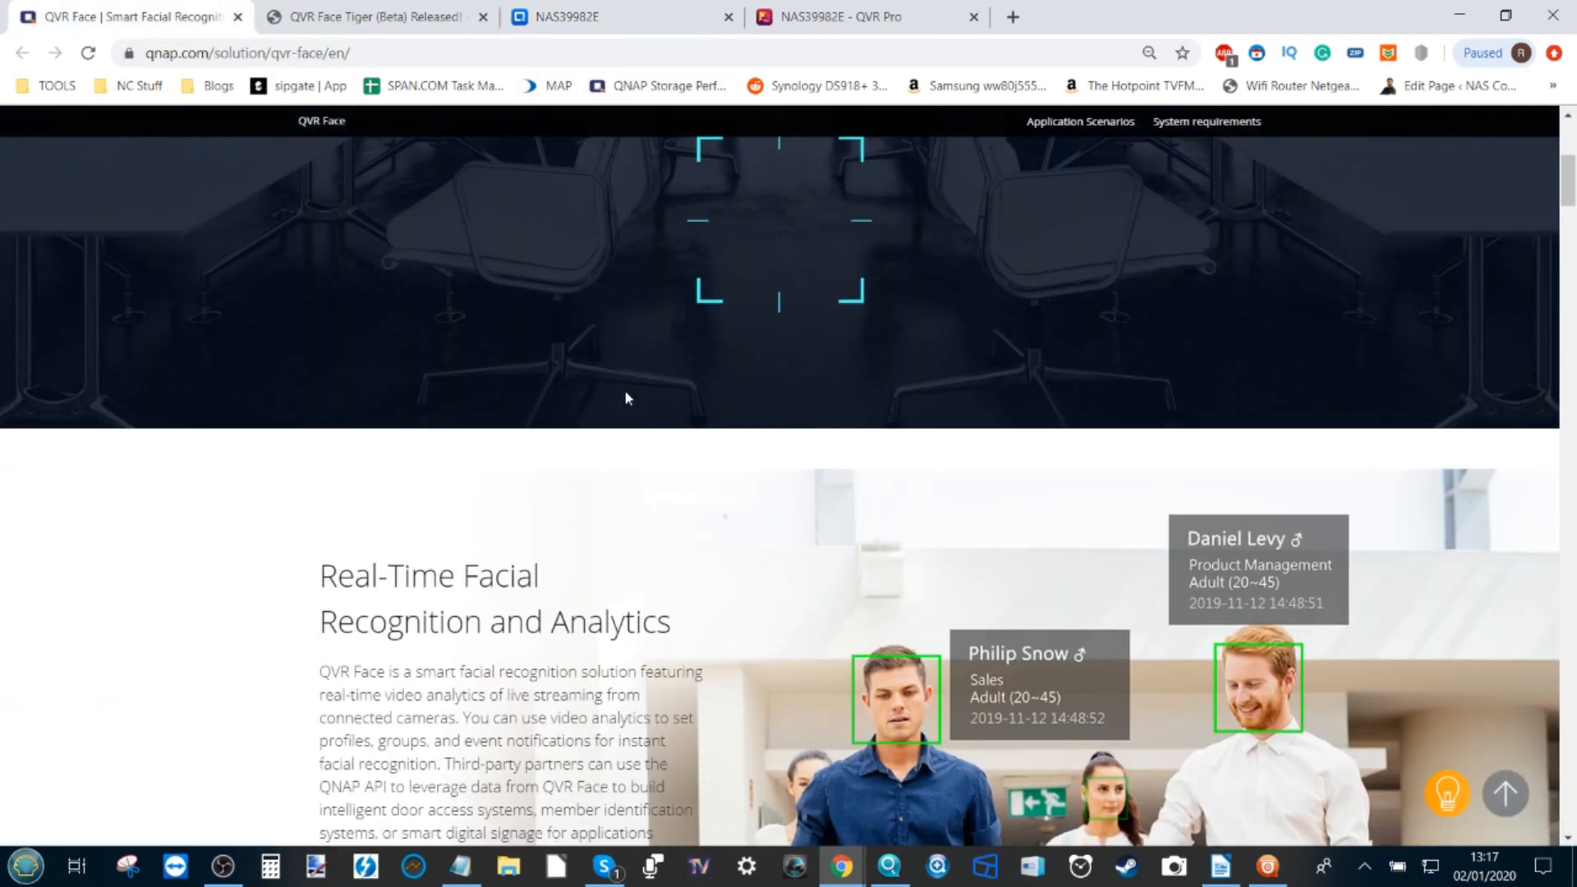
pyautogui.scroll(-3)
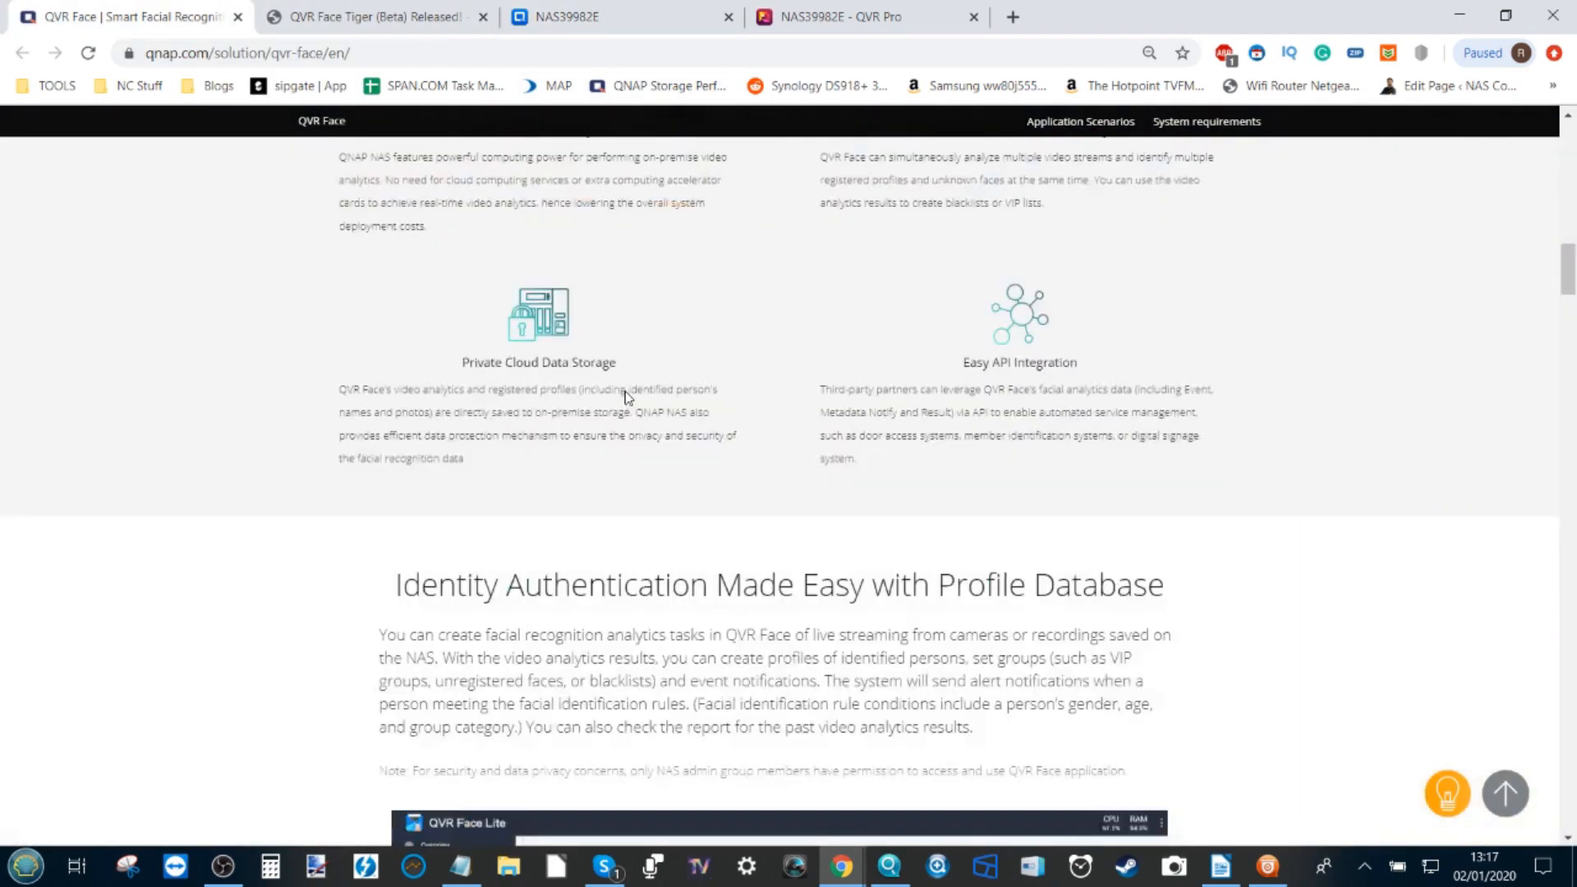
pyautogui.scroll(3)
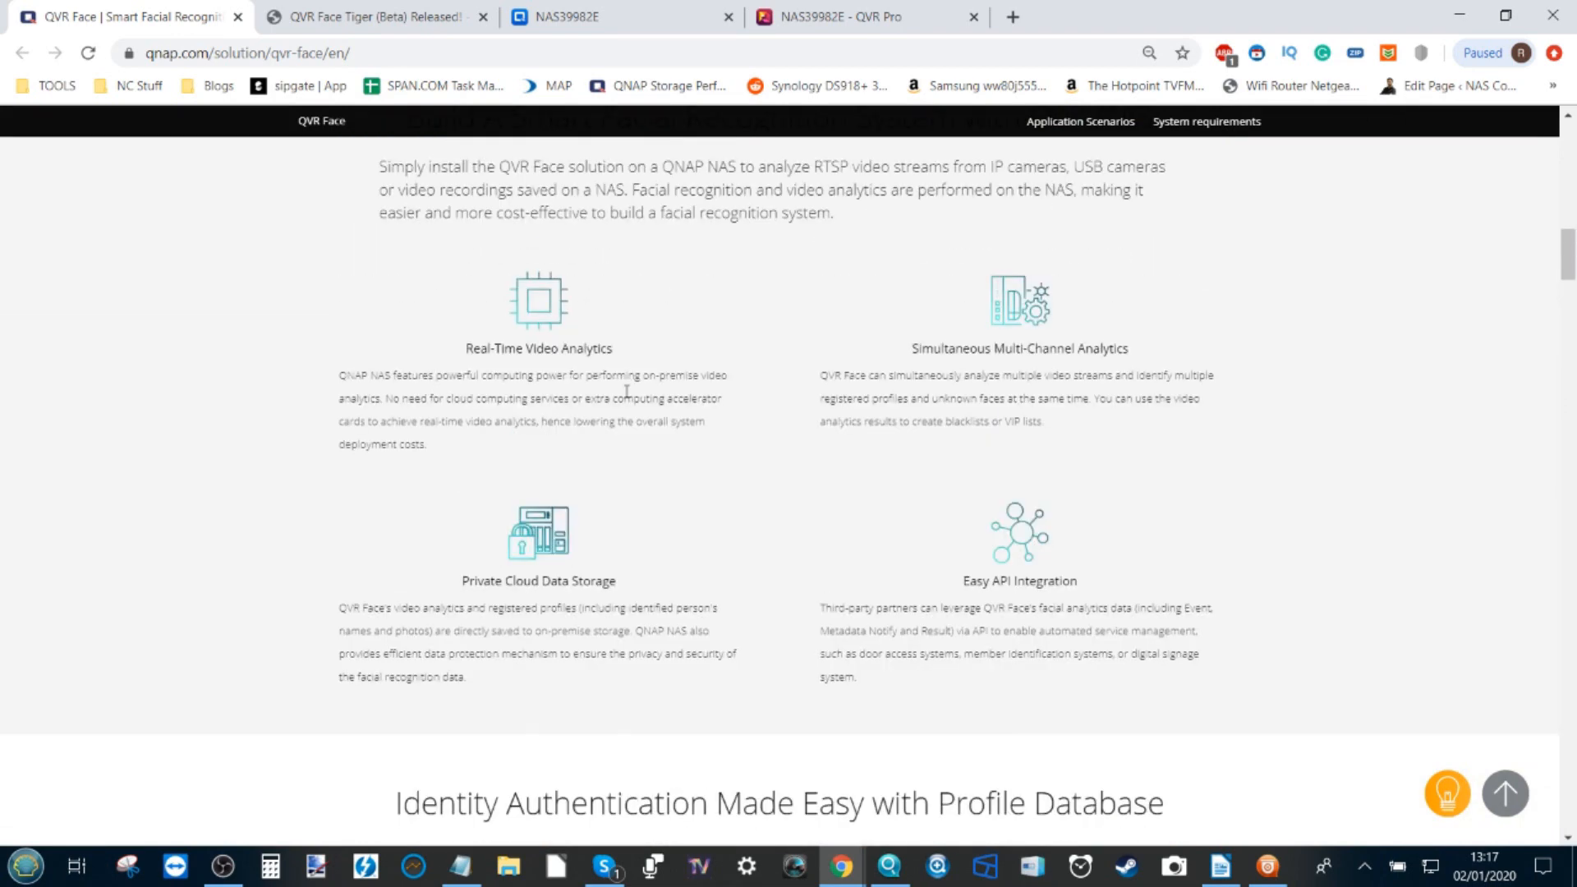
pyautogui.scroll(3)
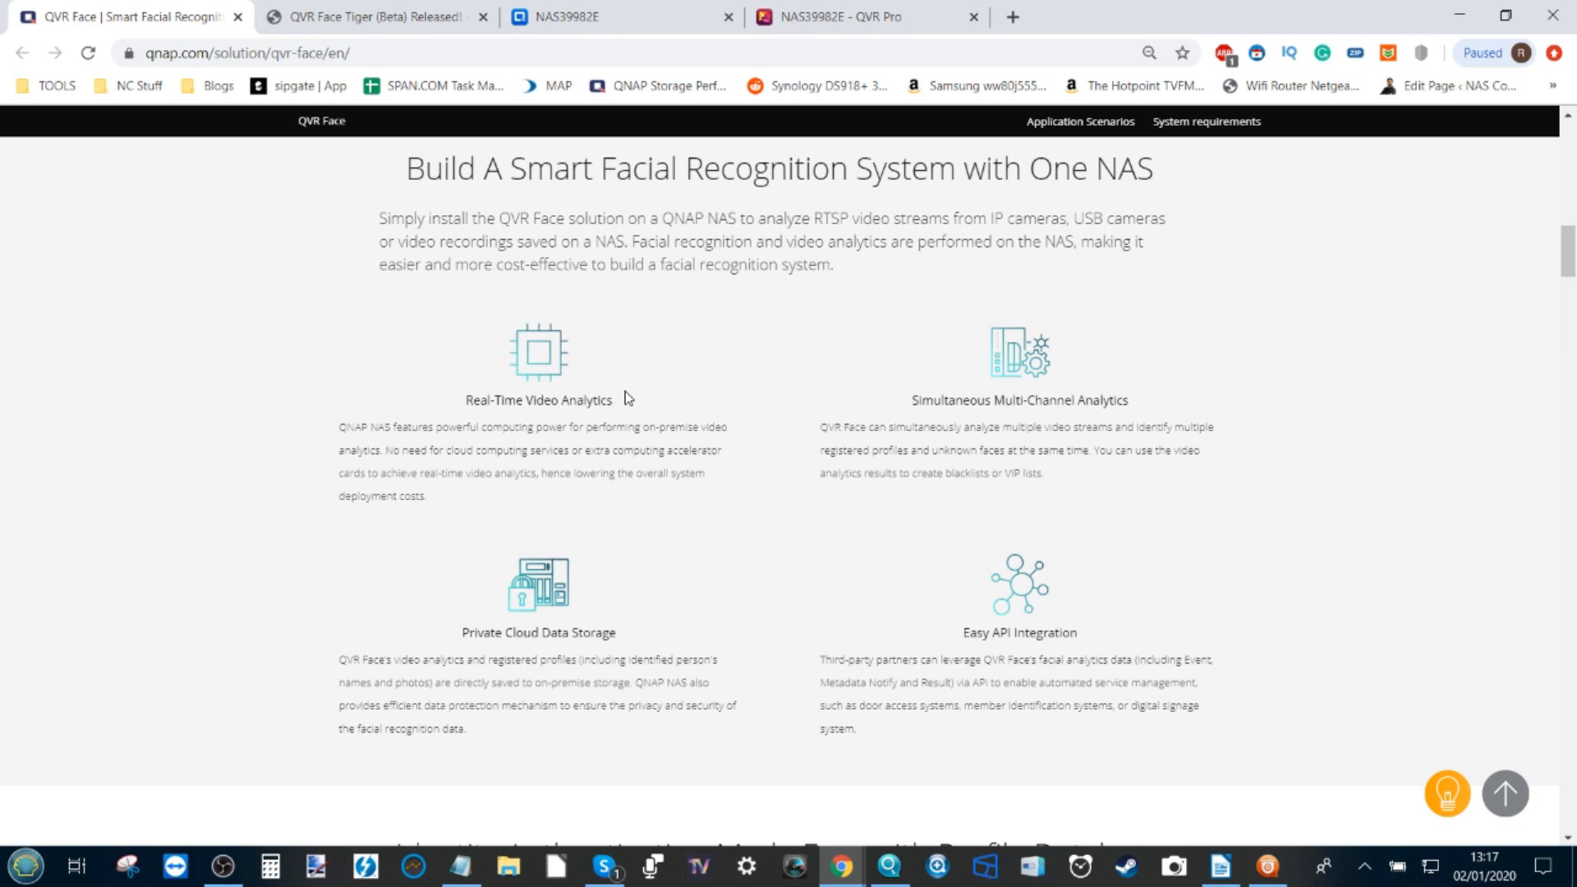
pyautogui.moveTo(593, 367)
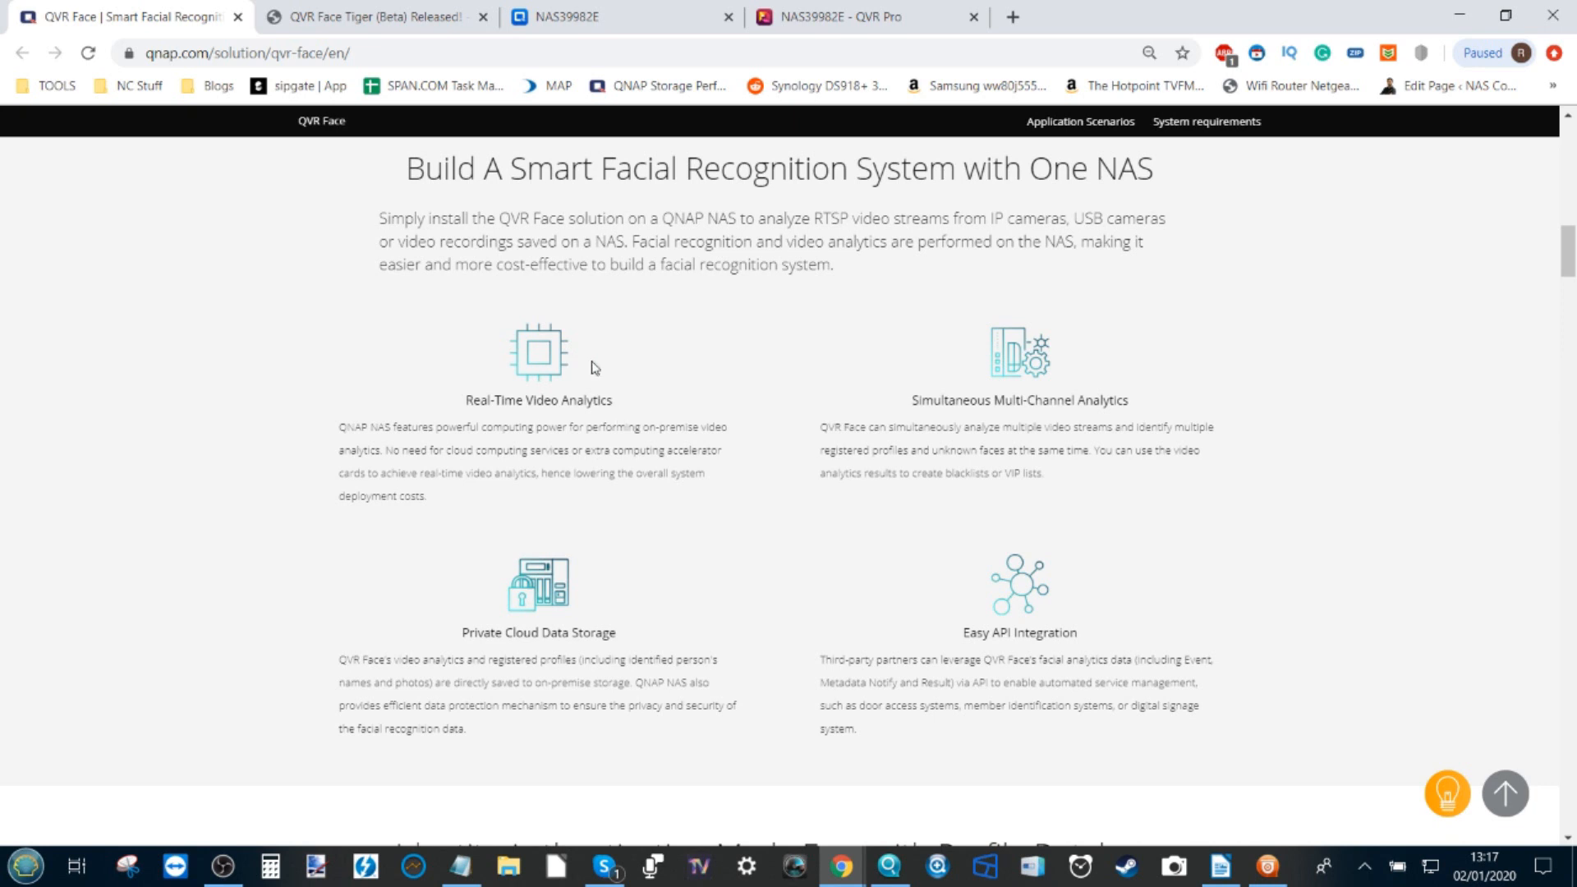
pyautogui.moveTo(479, 400)
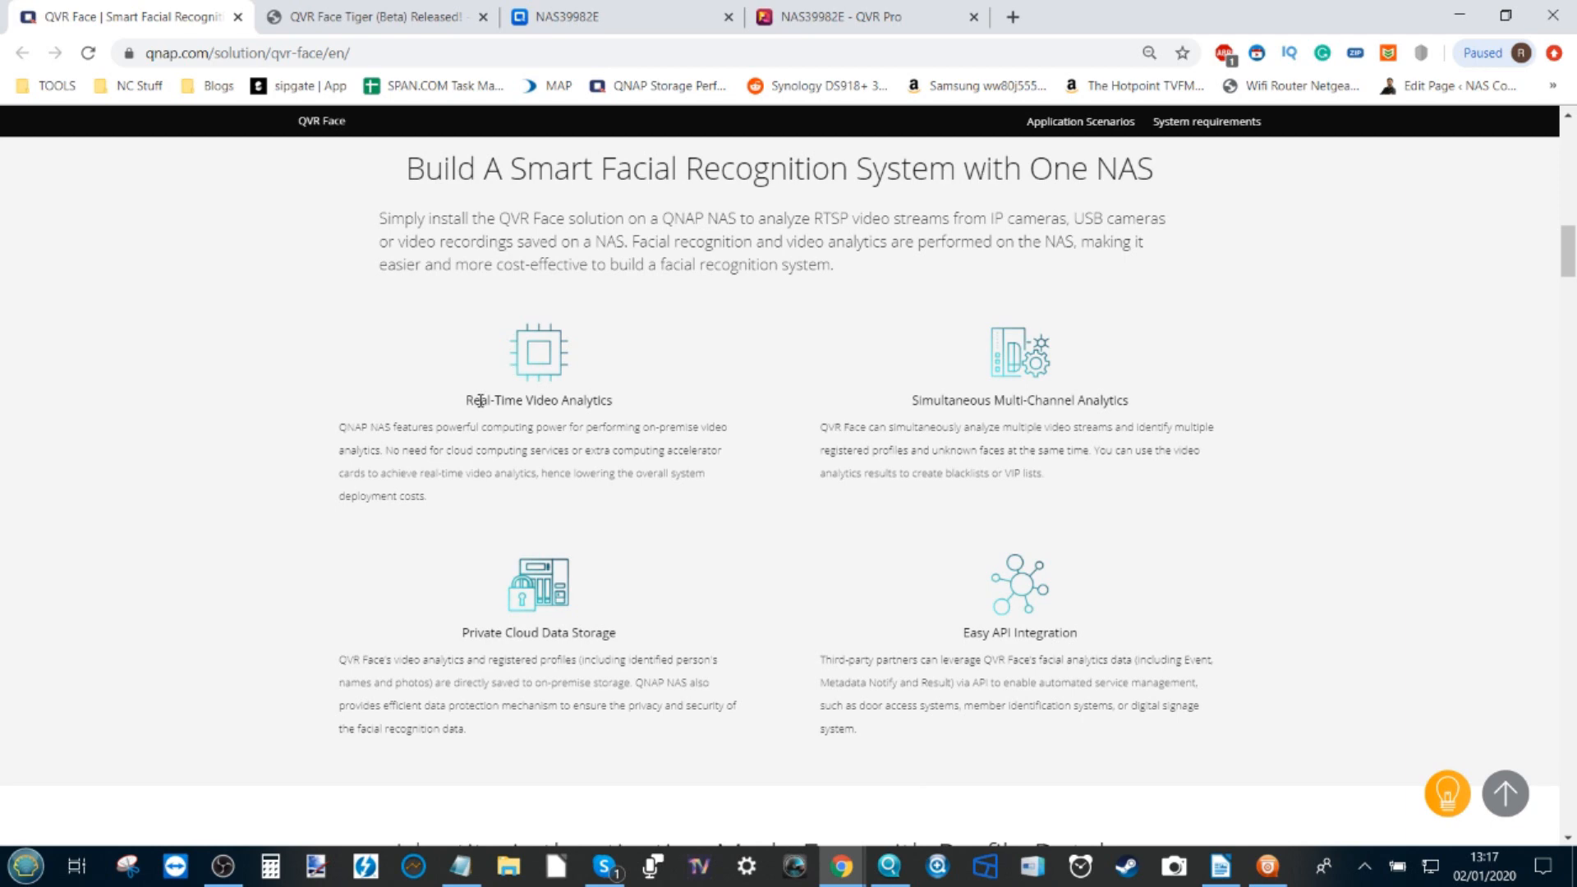
pyautogui.scroll(-3)
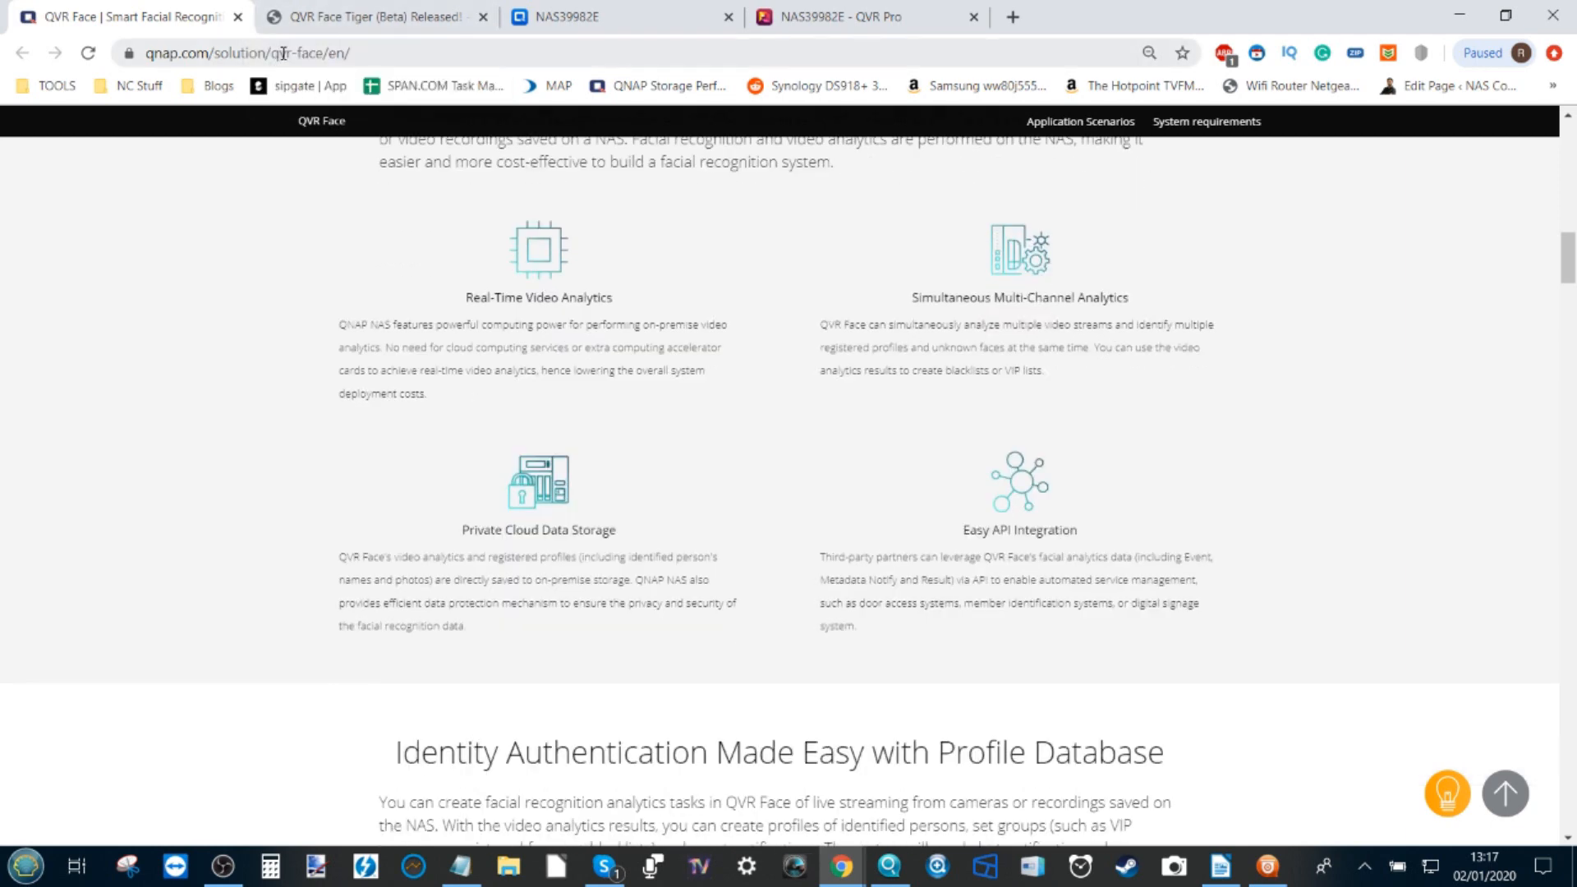
pyautogui.scroll(-3)
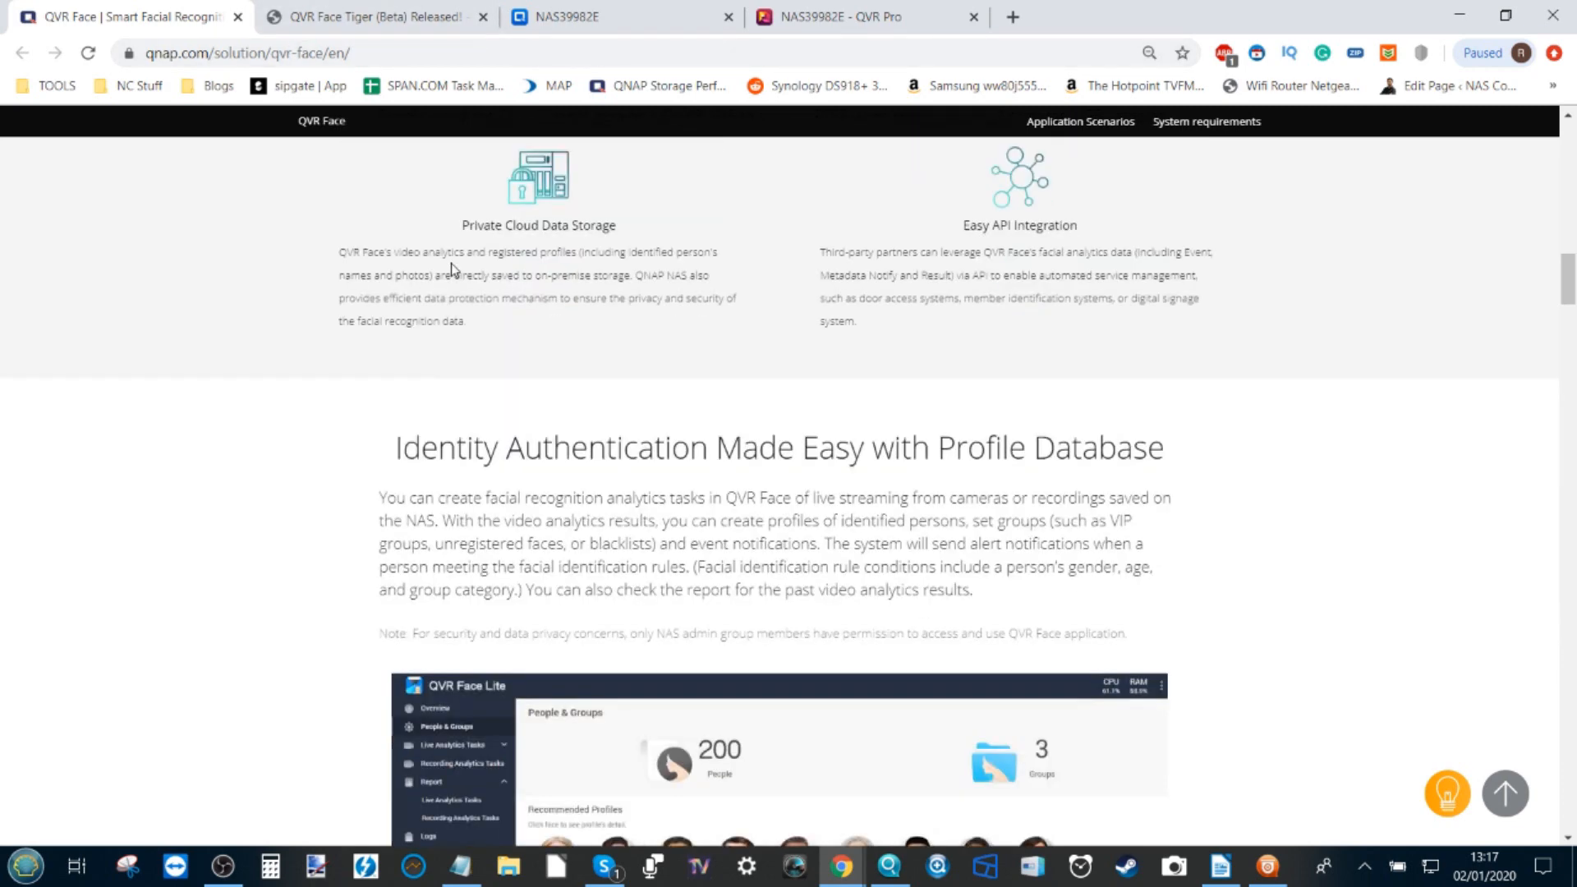
pyautogui.scroll(-3)
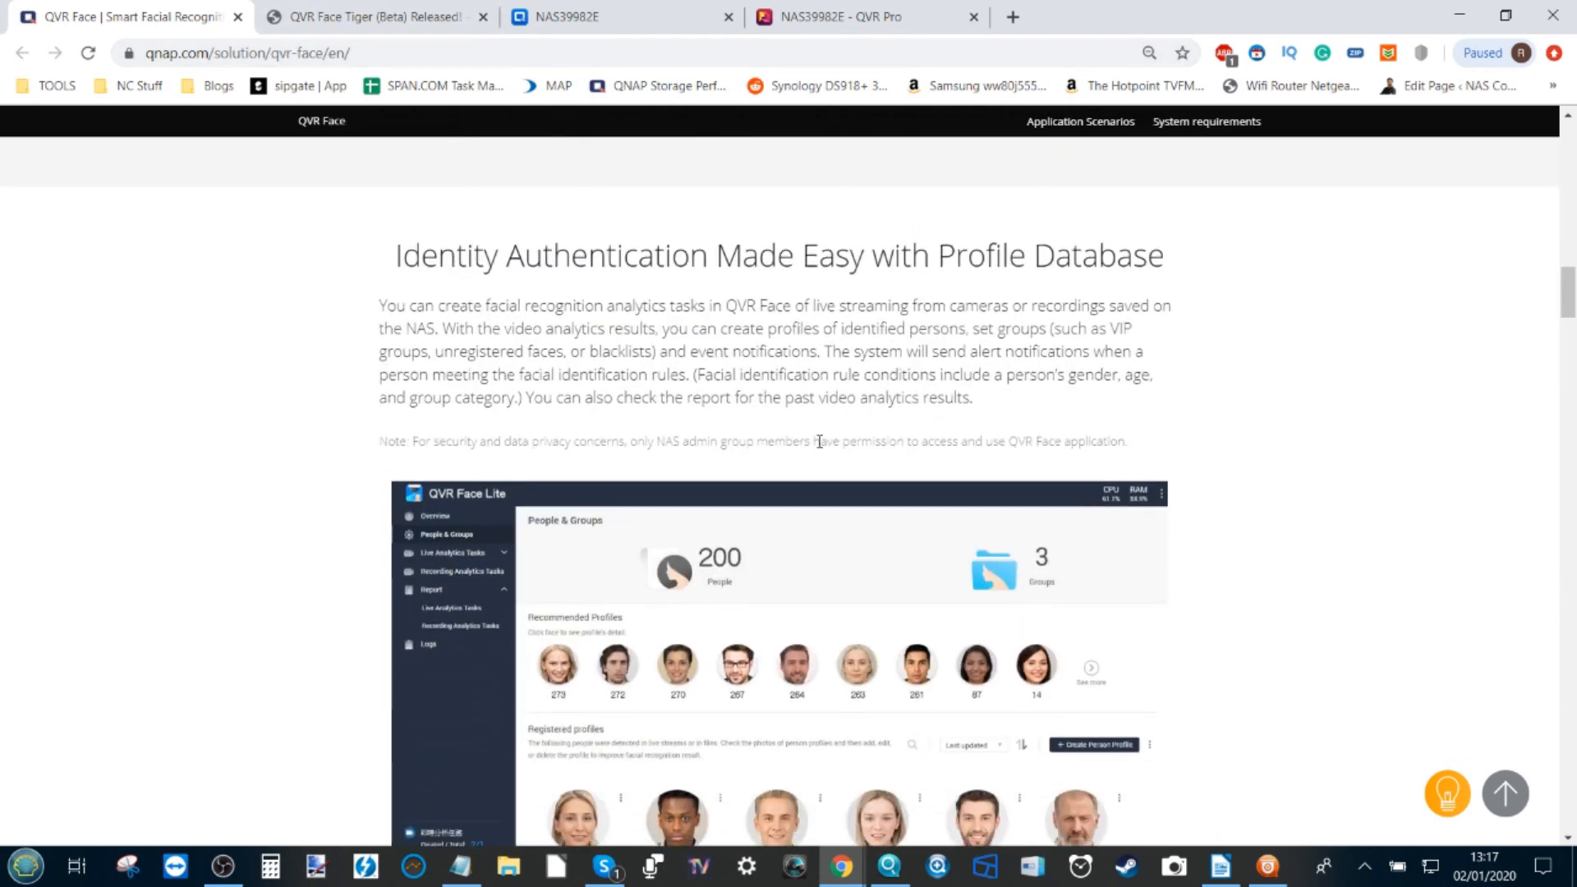
pyautogui.scroll(-3)
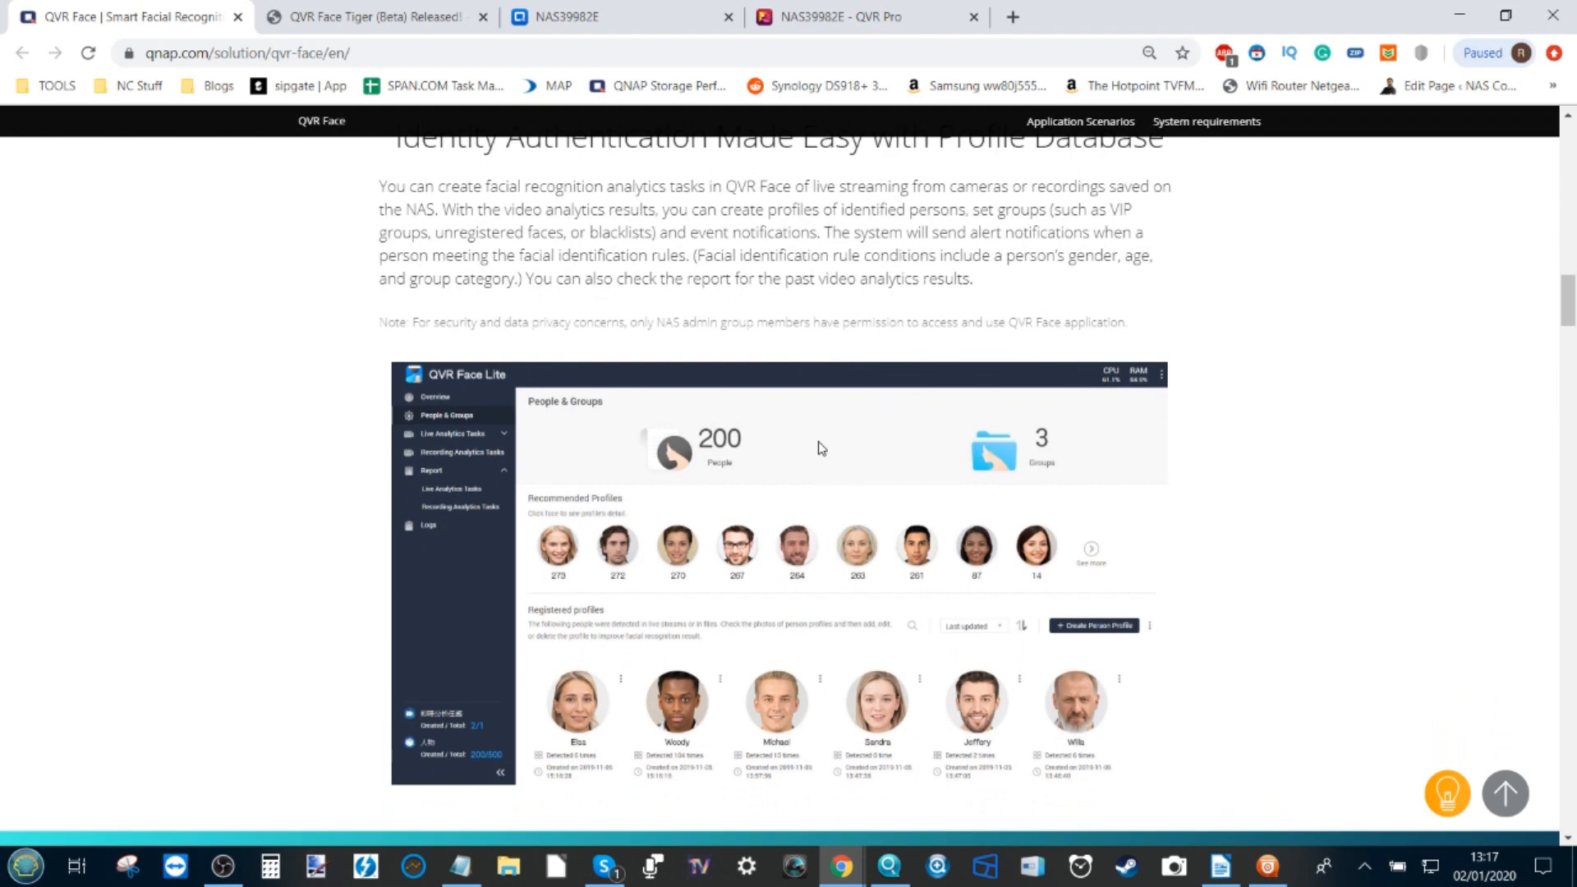
pyautogui.scroll(-3)
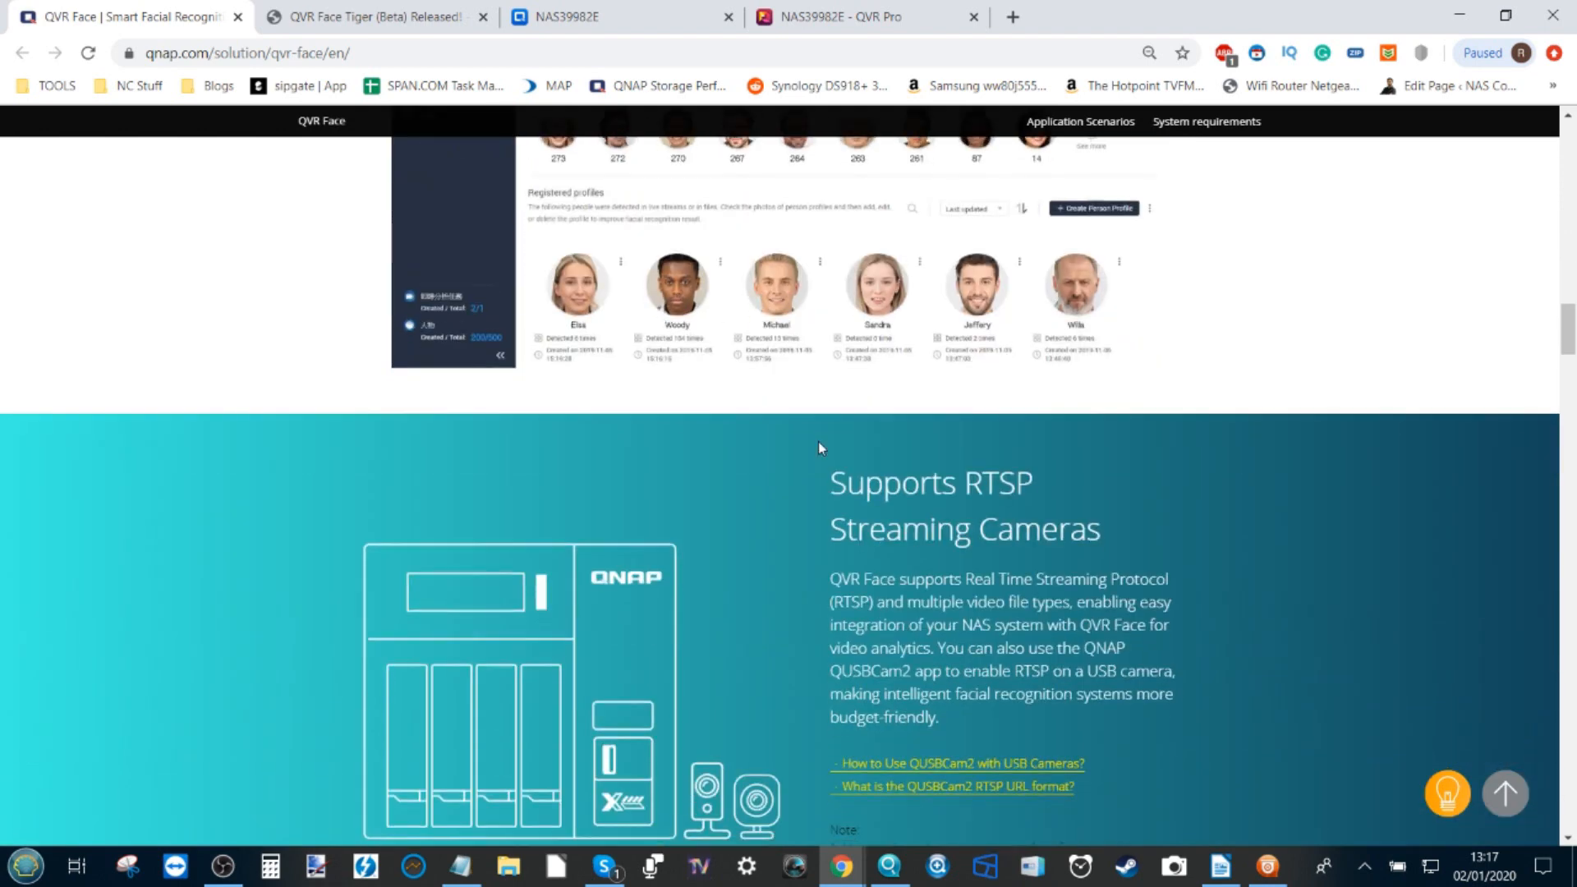
pyautogui.scroll(-3)
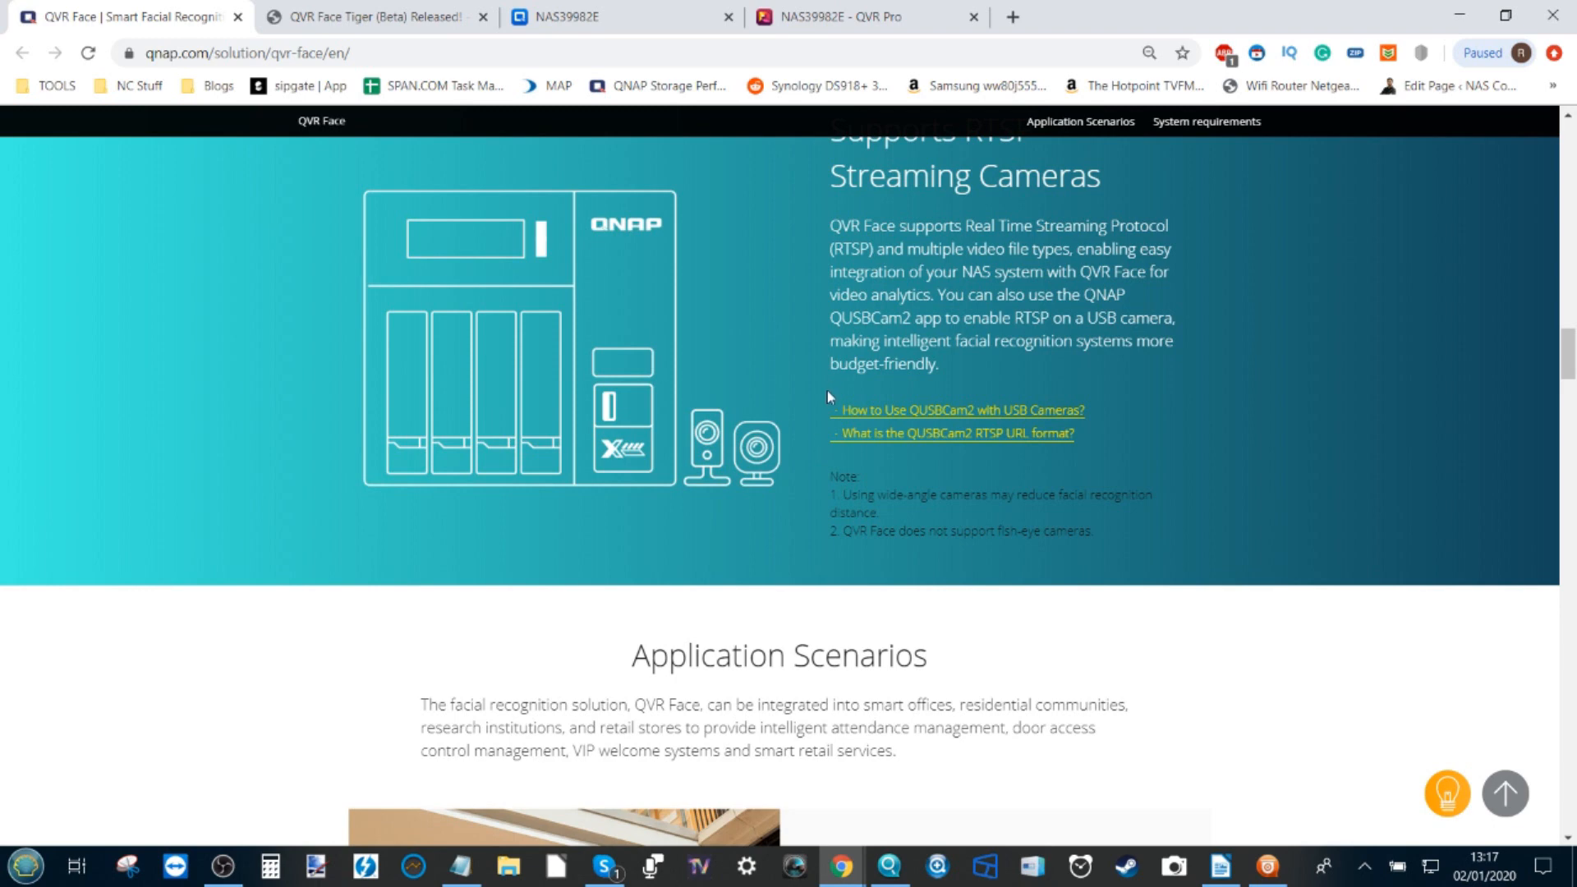
pyautogui.scroll(-3)
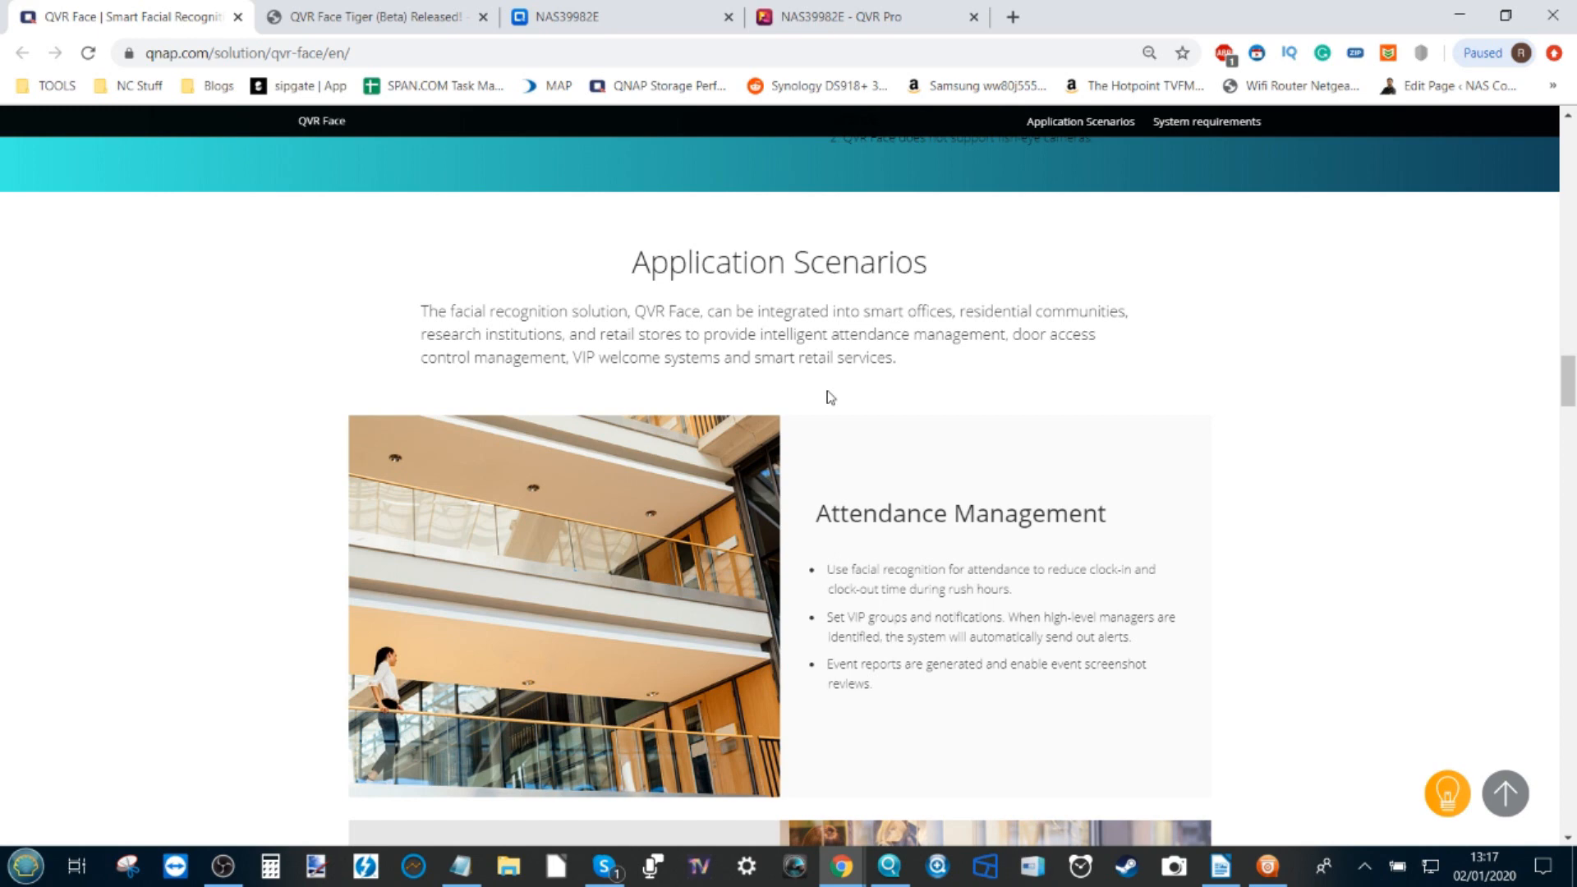
pyautogui.moveTo(780, 189)
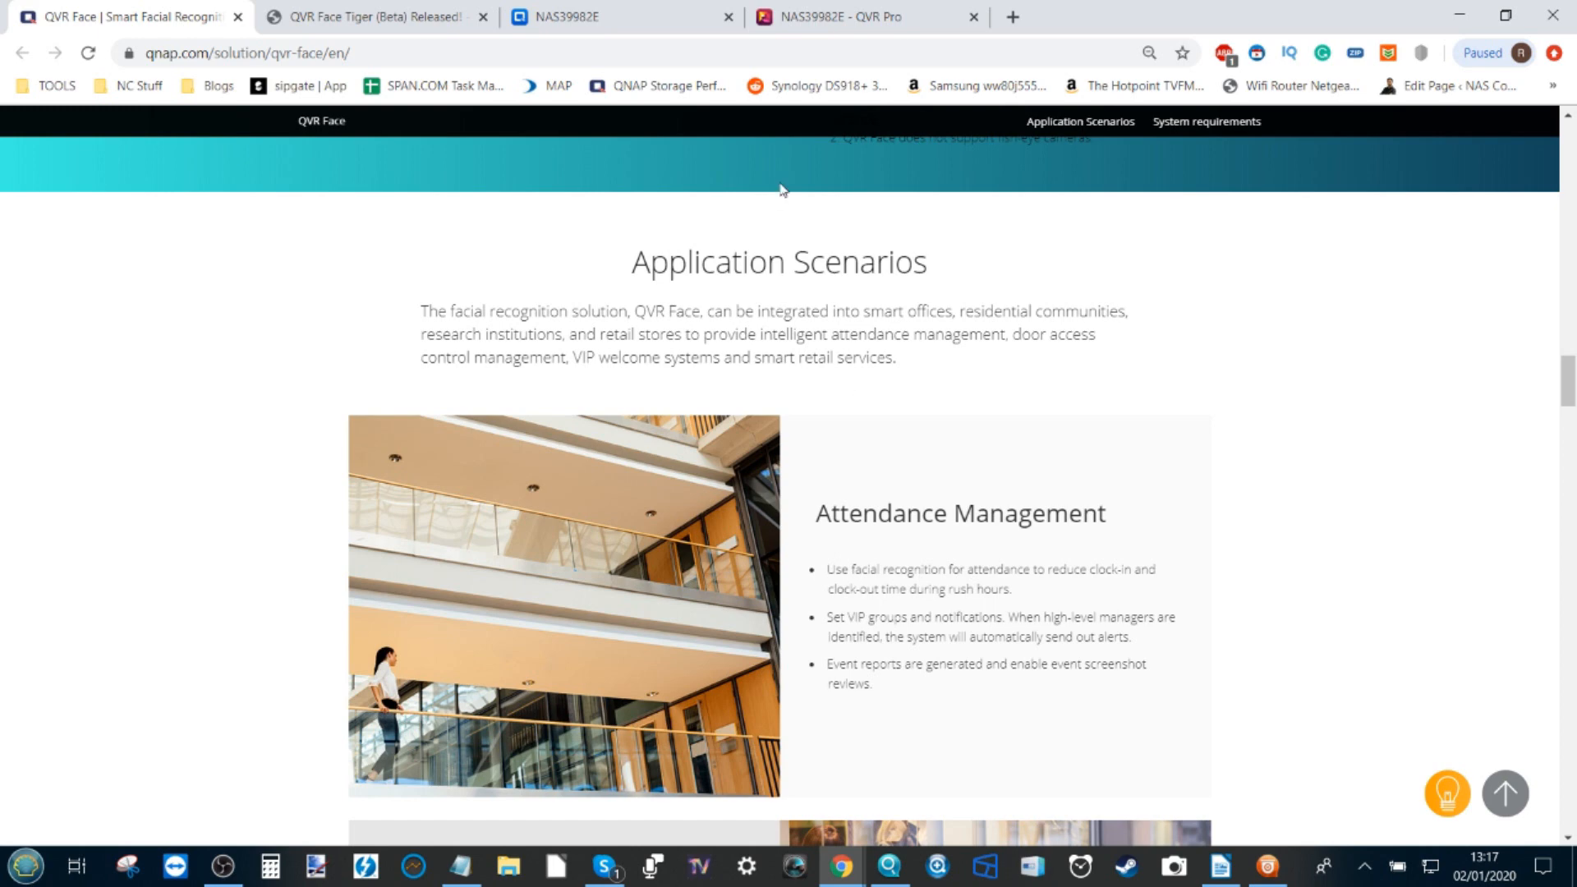
pyautogui.moveTo(599, 323)
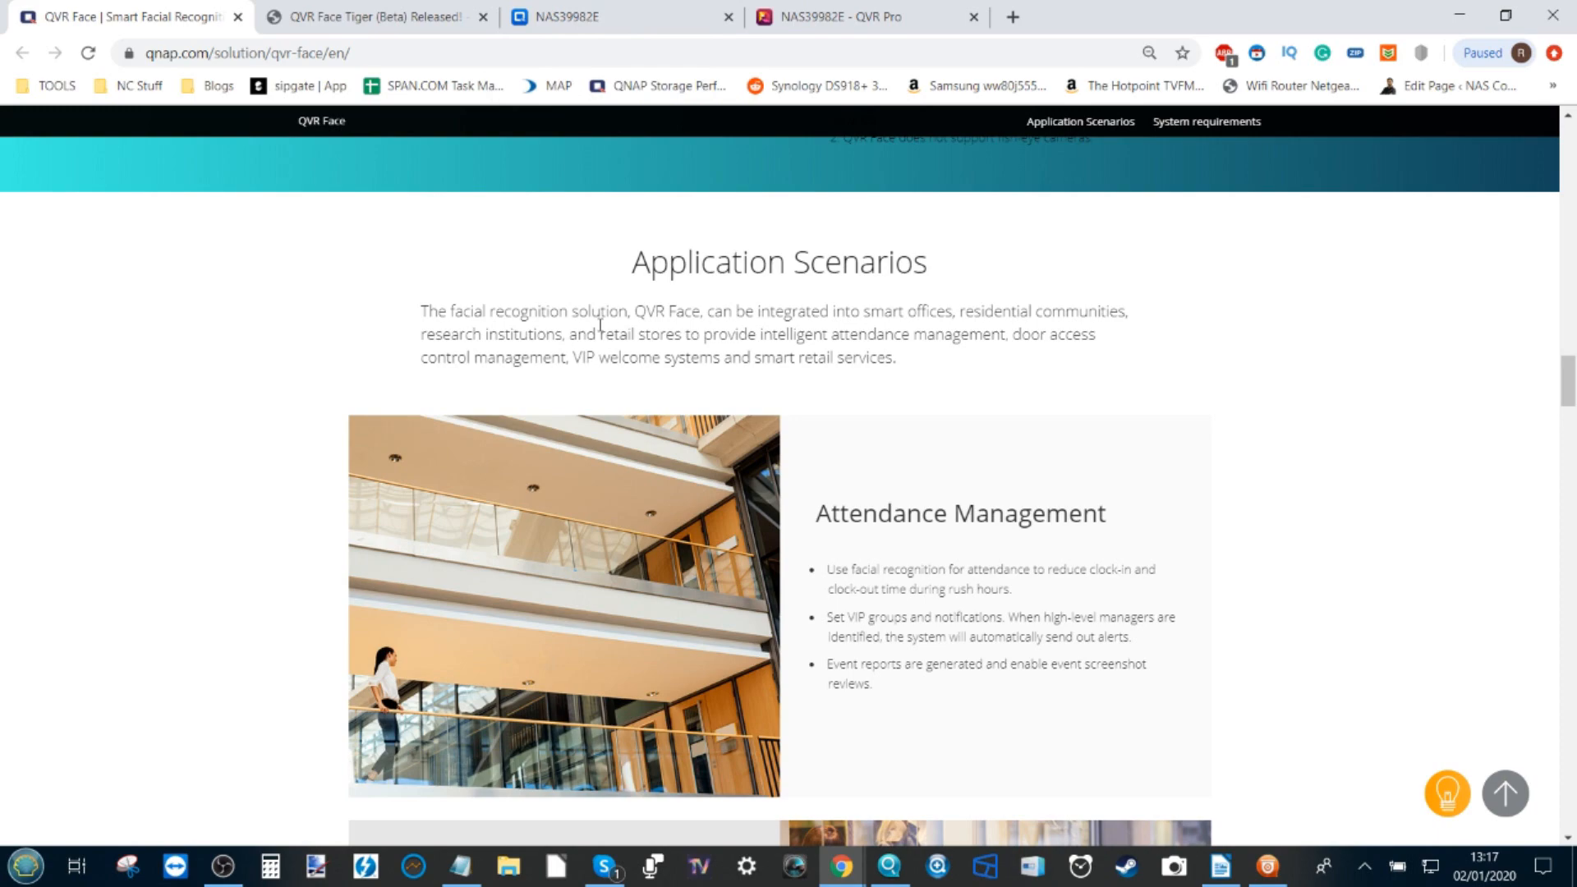
pyautogui.scroll(-3)
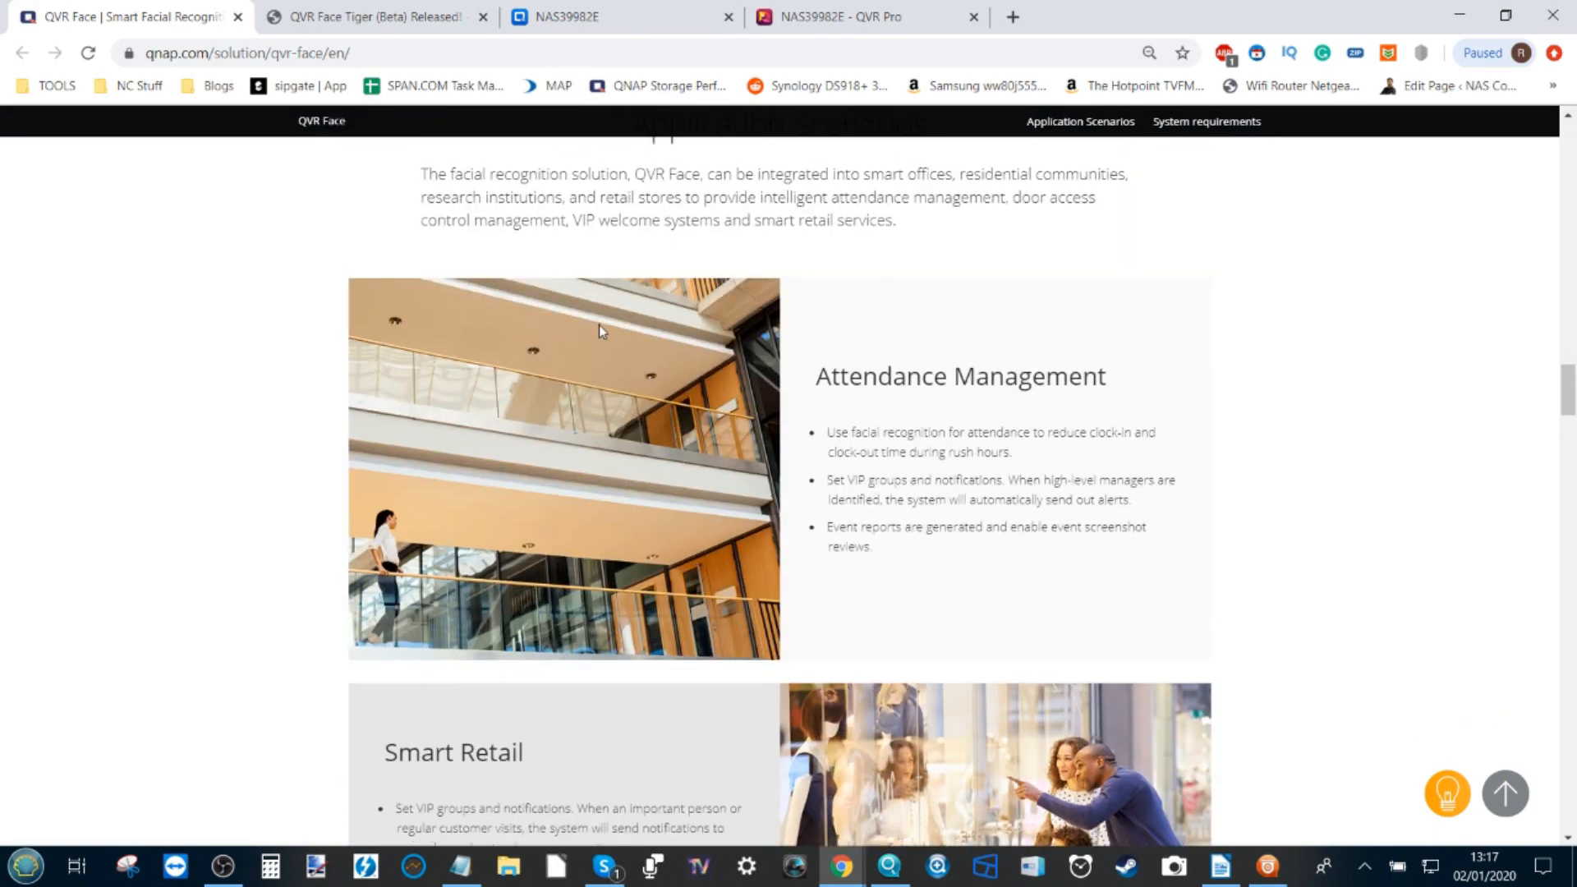
pyautogui.scroll(-3)
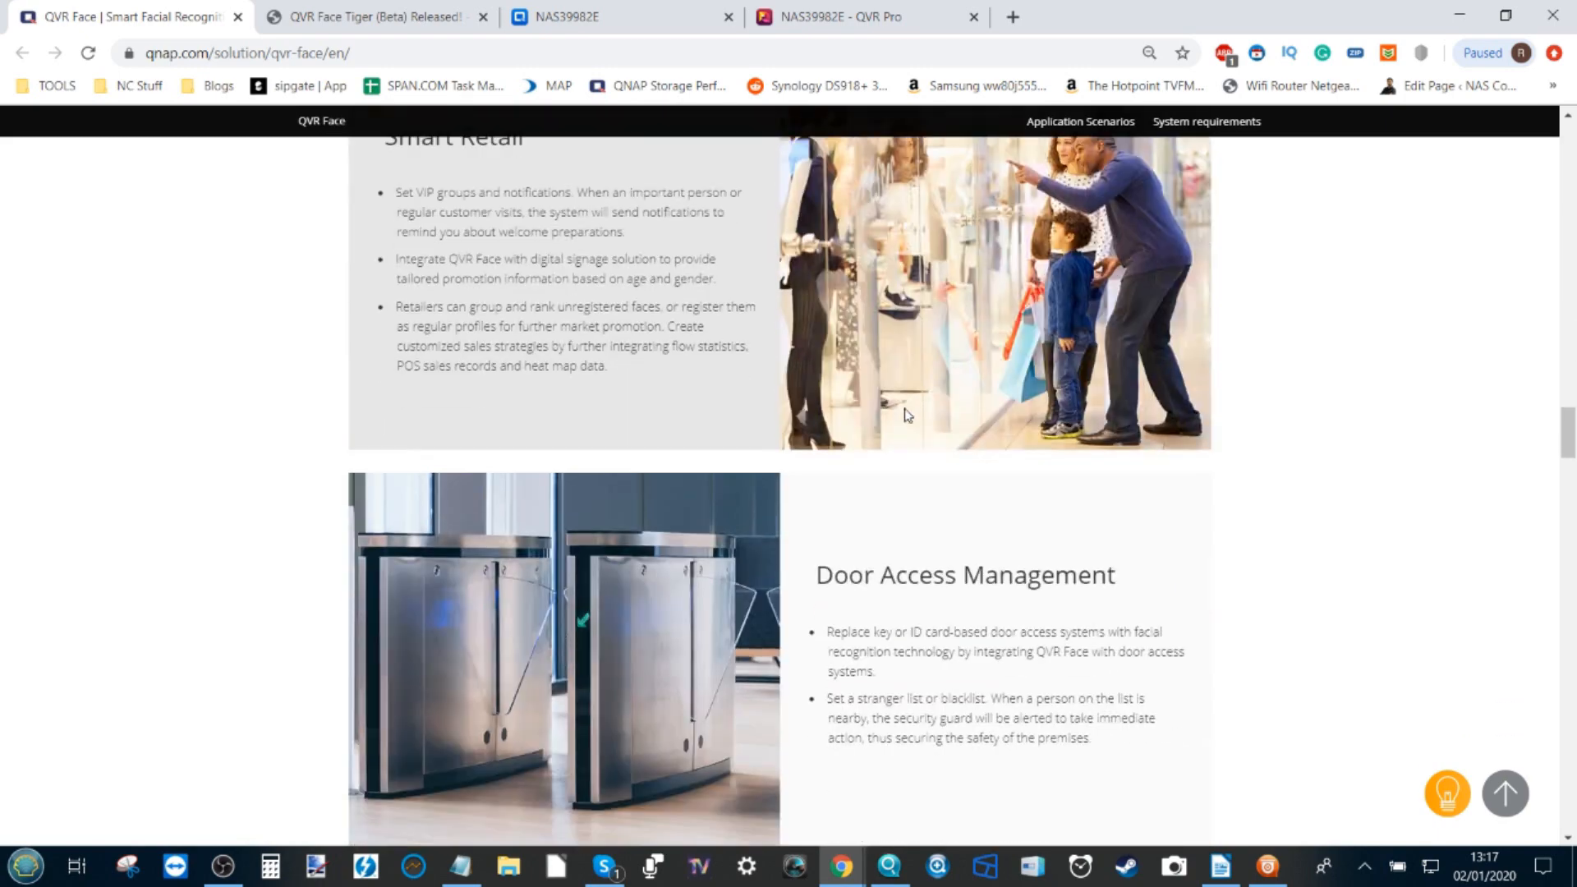
# Read 'Choosing the Right Version', highlighting the Tiger column, recommended NAS models and test-environment notes
pyautogui.scroll(-3)
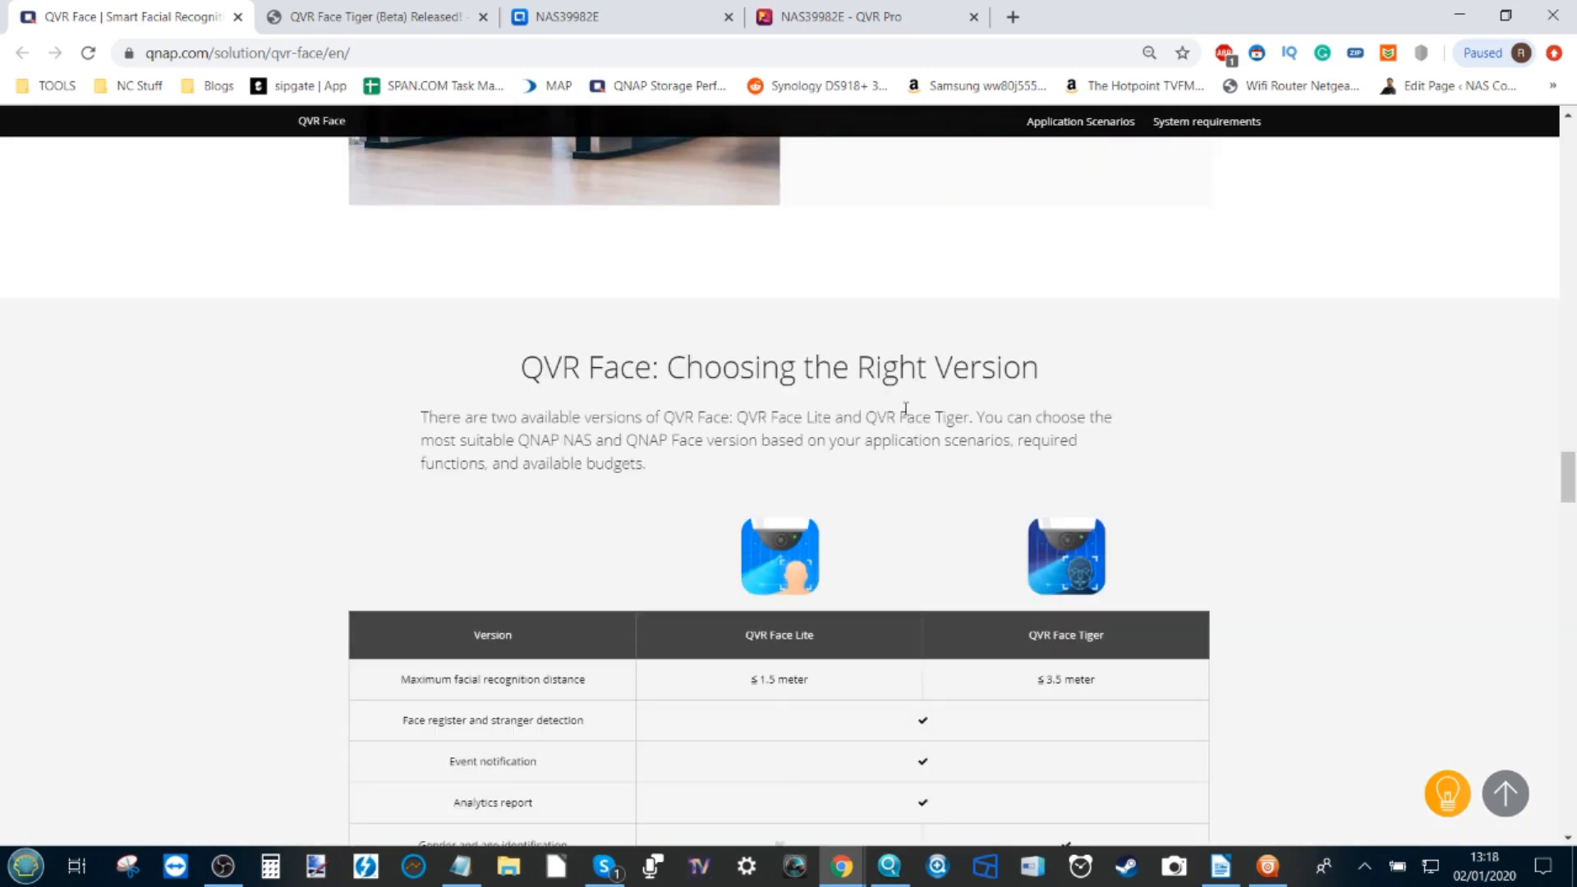
pyautogui.scroll(-3)
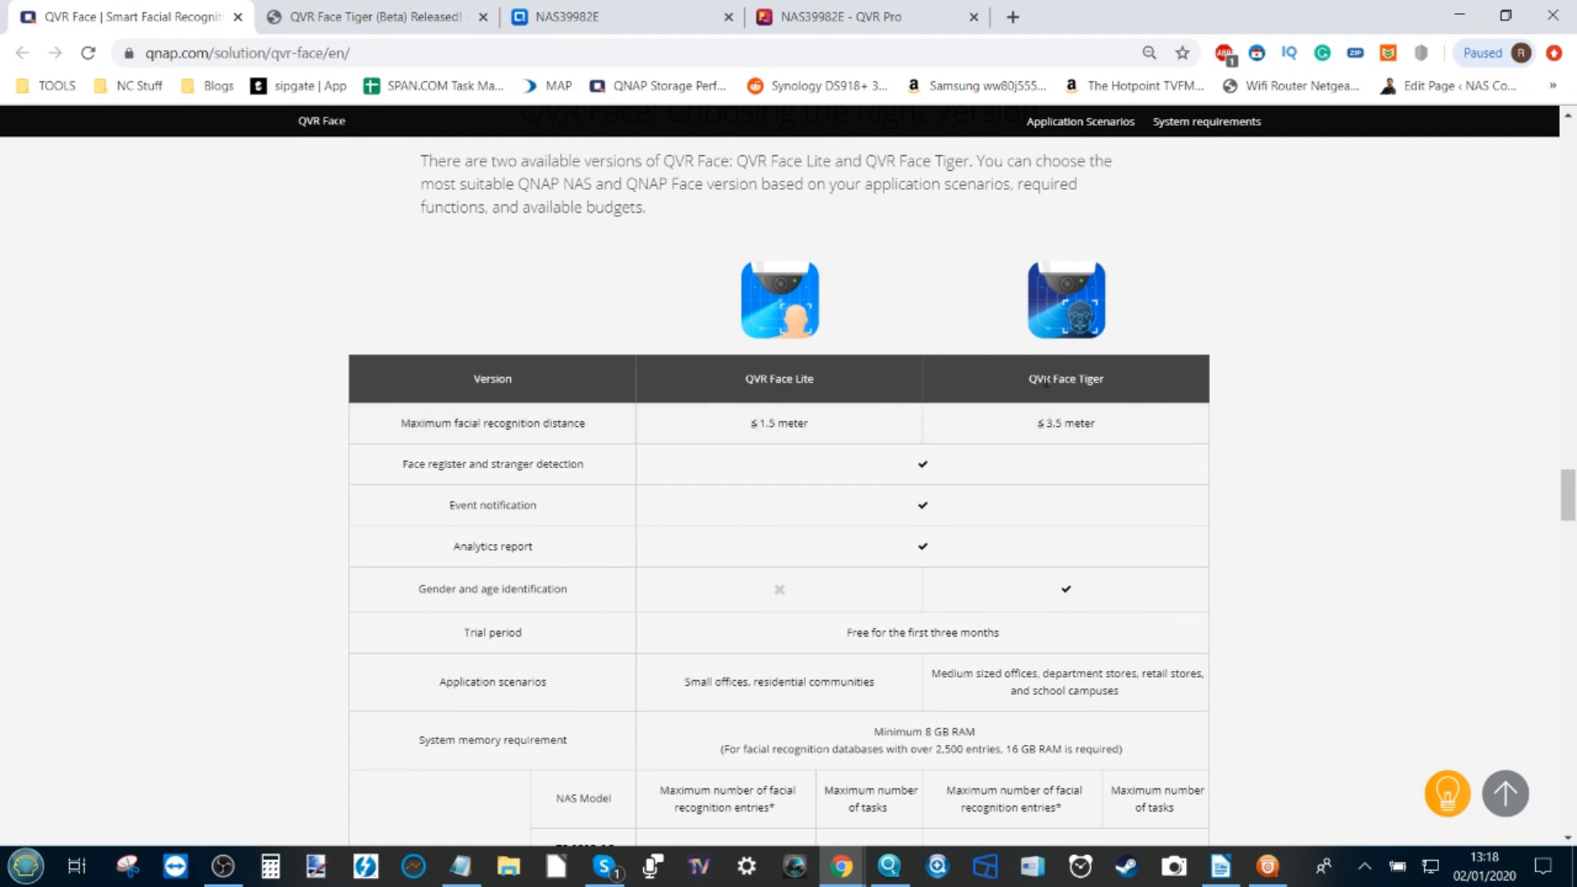
pyautogui.doubleClick(1065, 380)
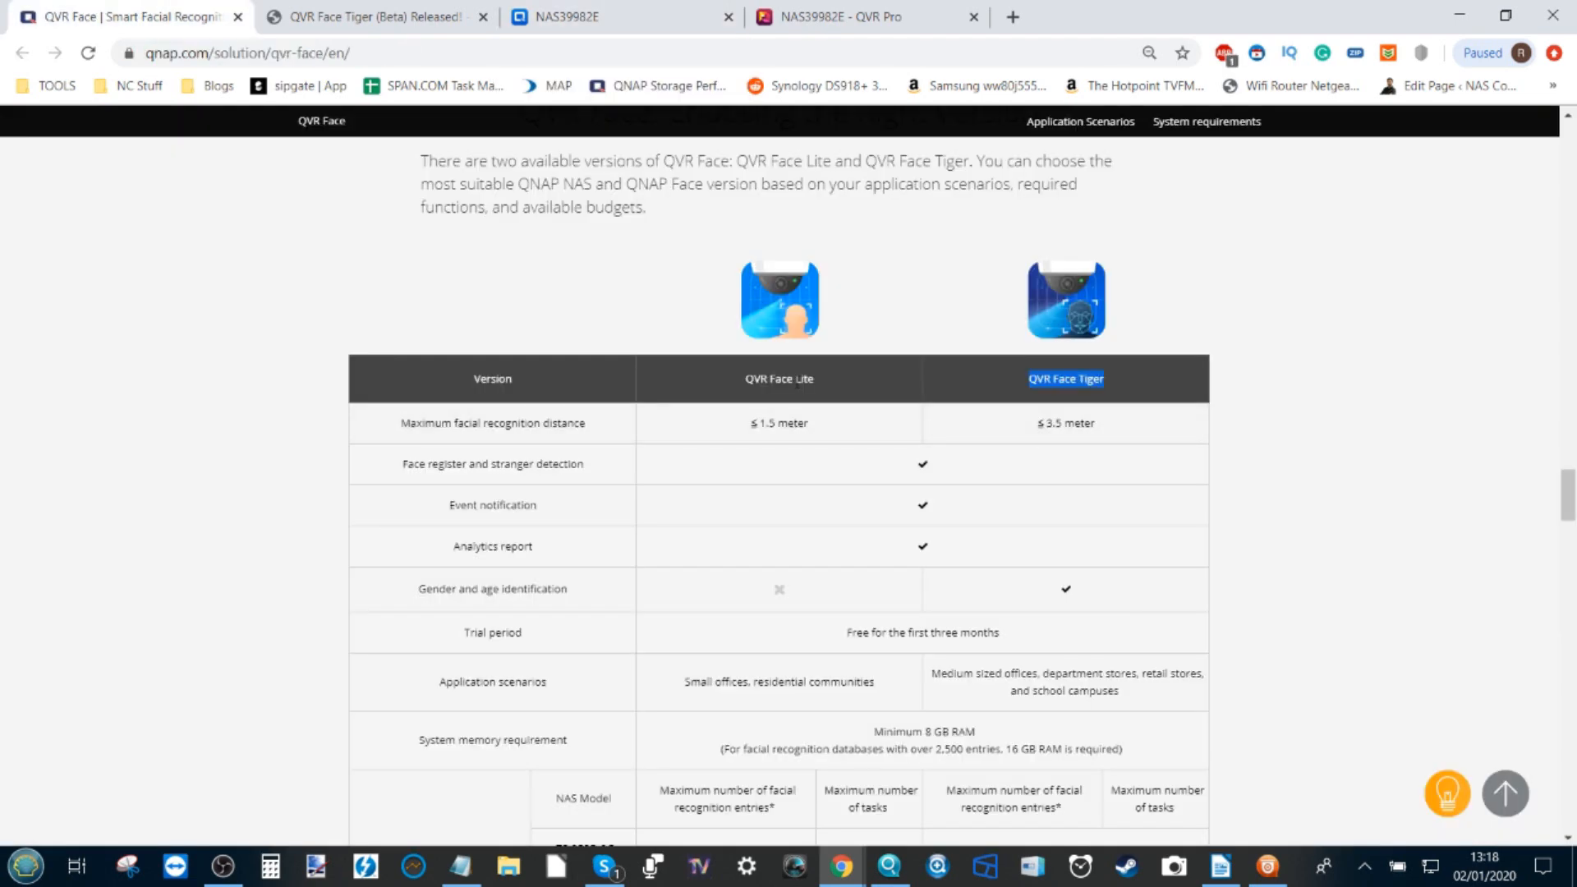
pyautogui.scroll(-3)
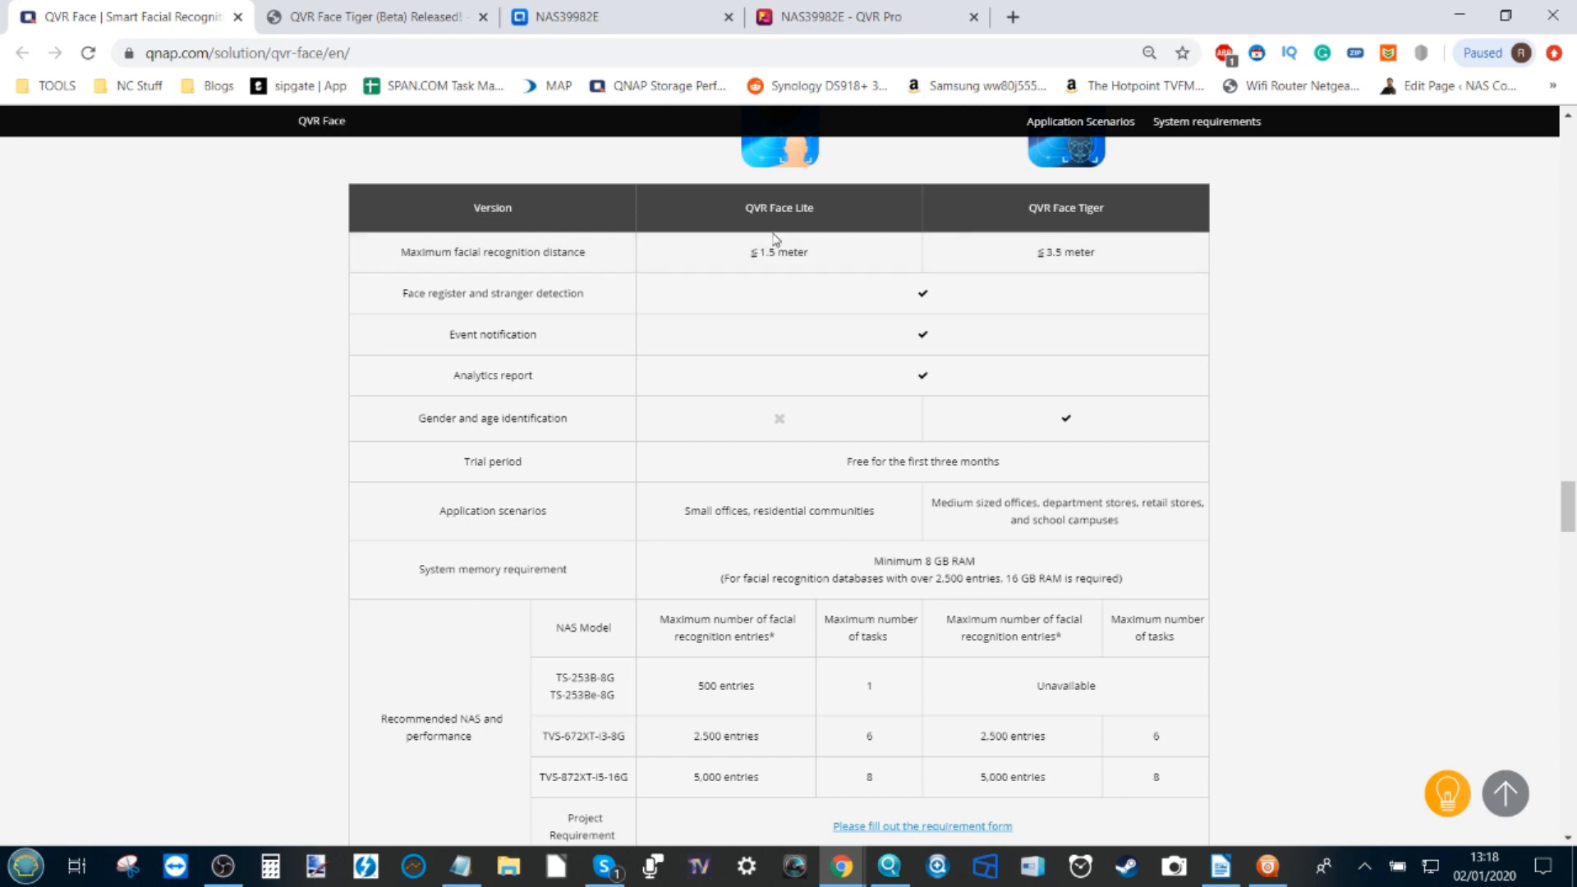
pyautogui.moveTo(955, 299)
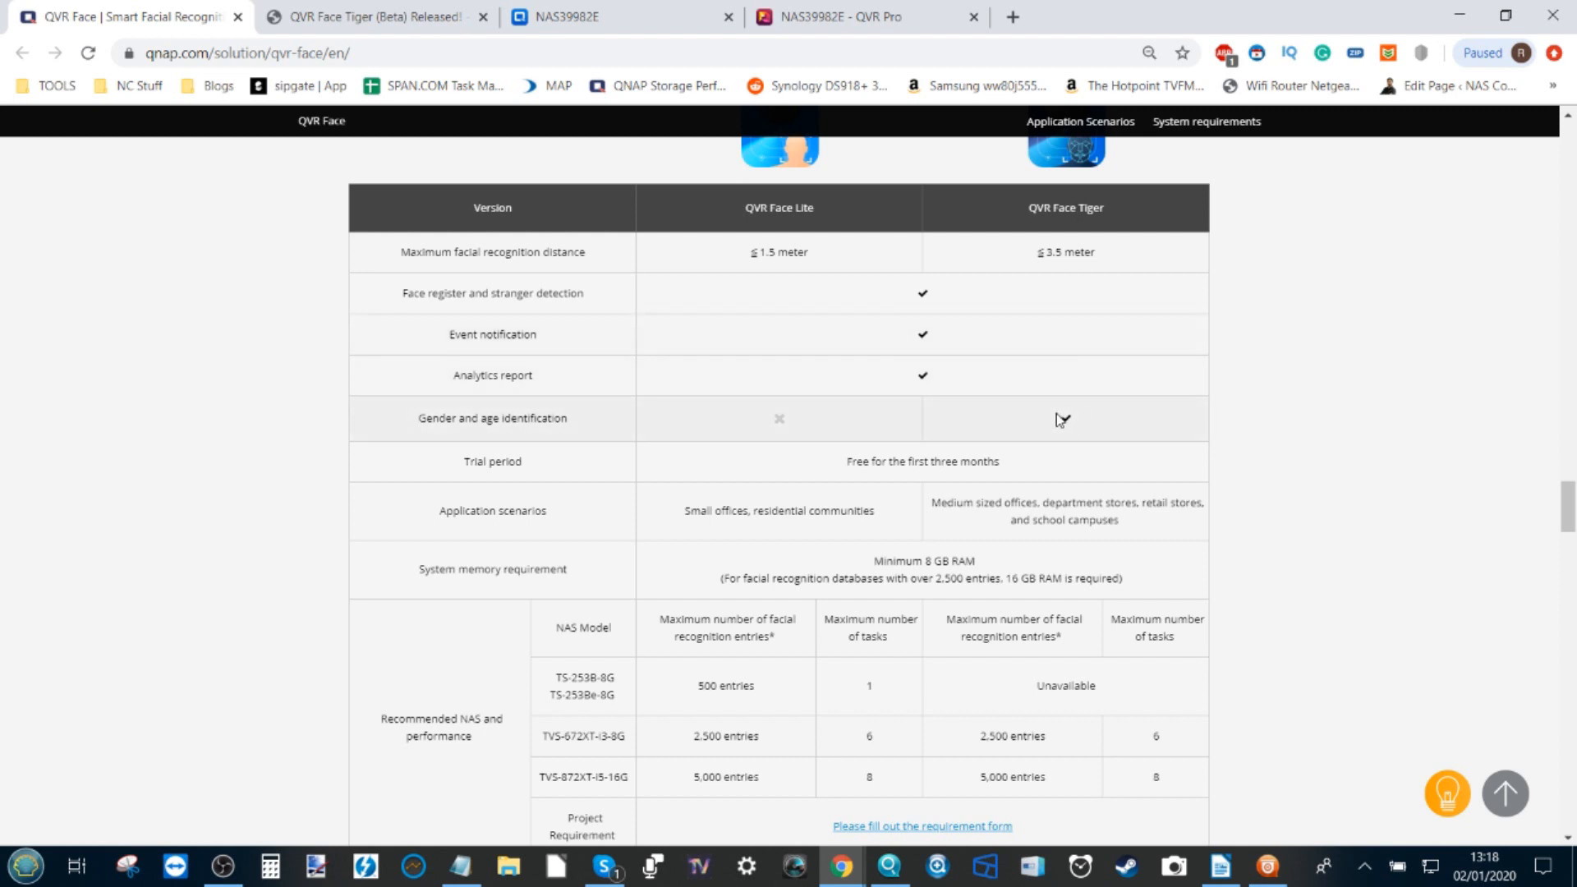
pyautogui.scroll(-3)
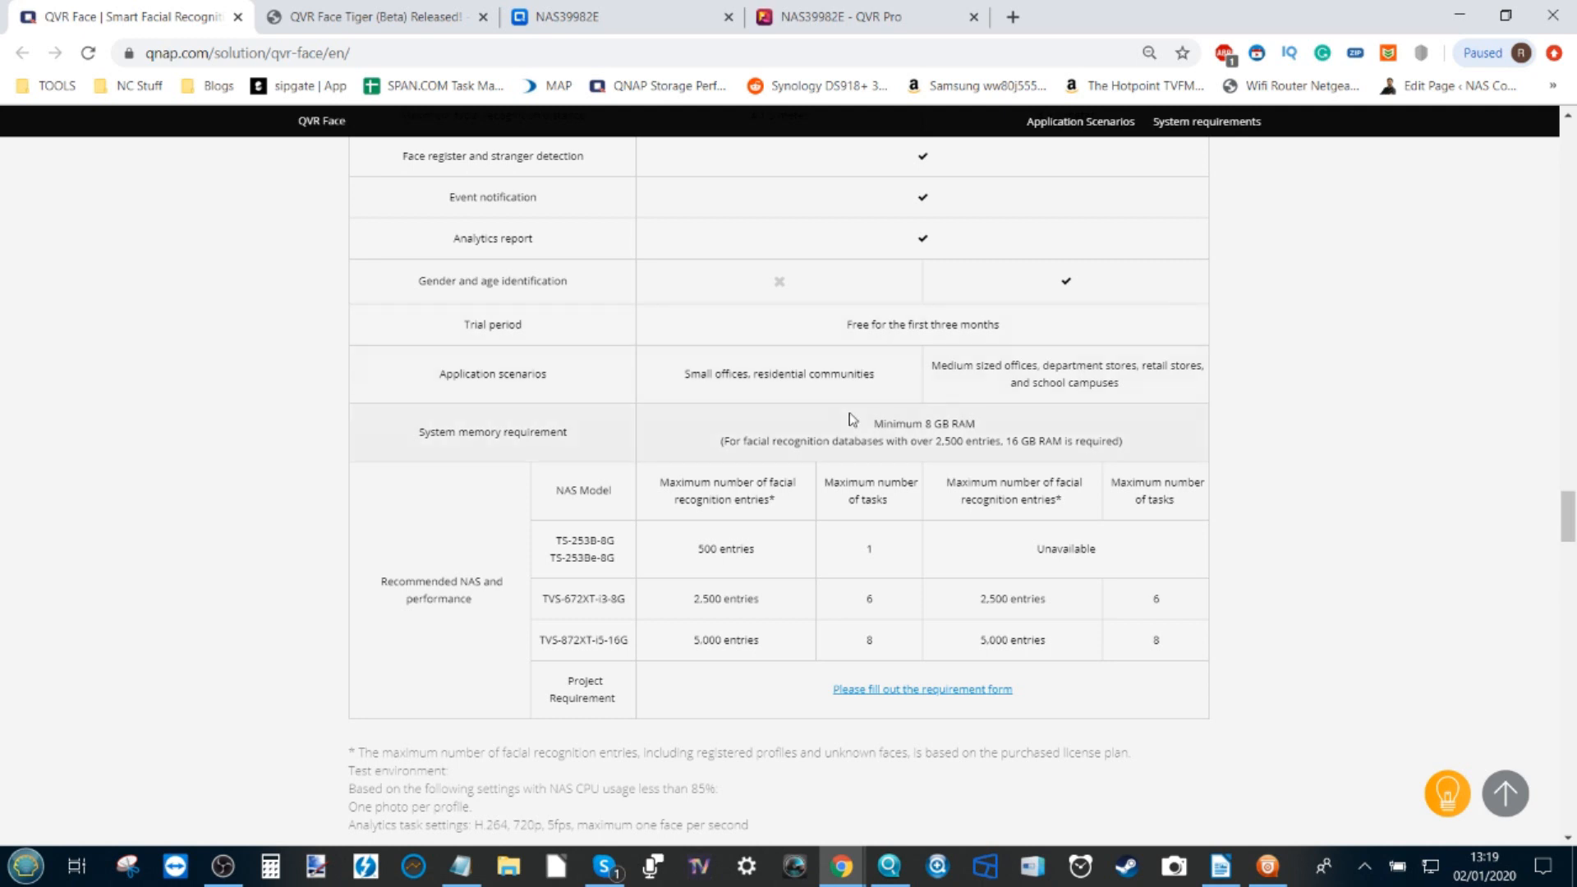
pyautogui.scroll(-3)
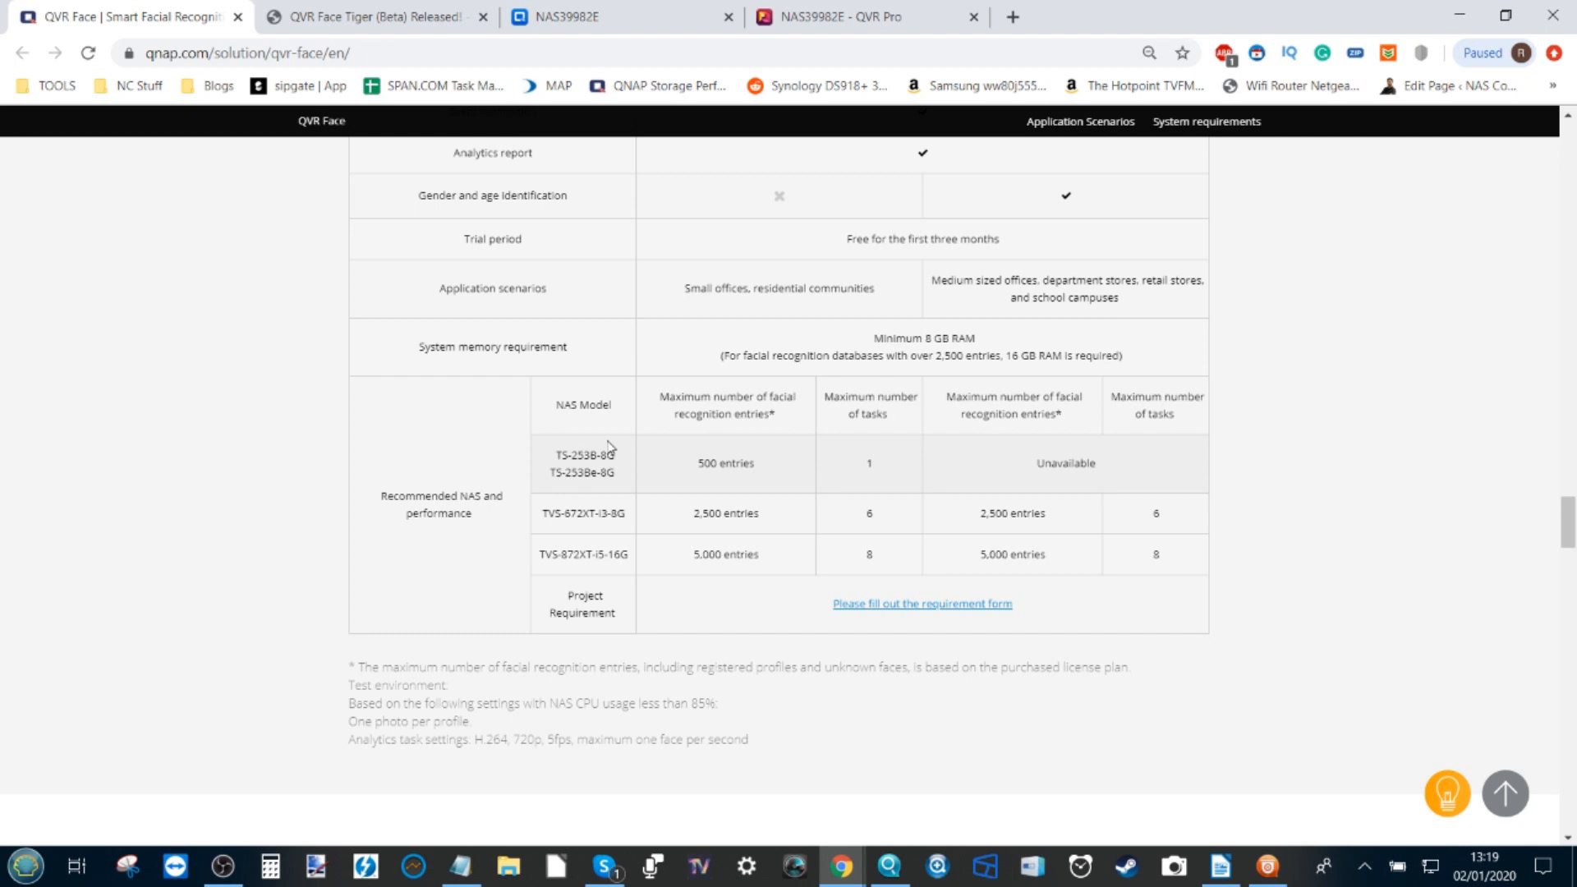
pyautogui.moveTo(591, 462)
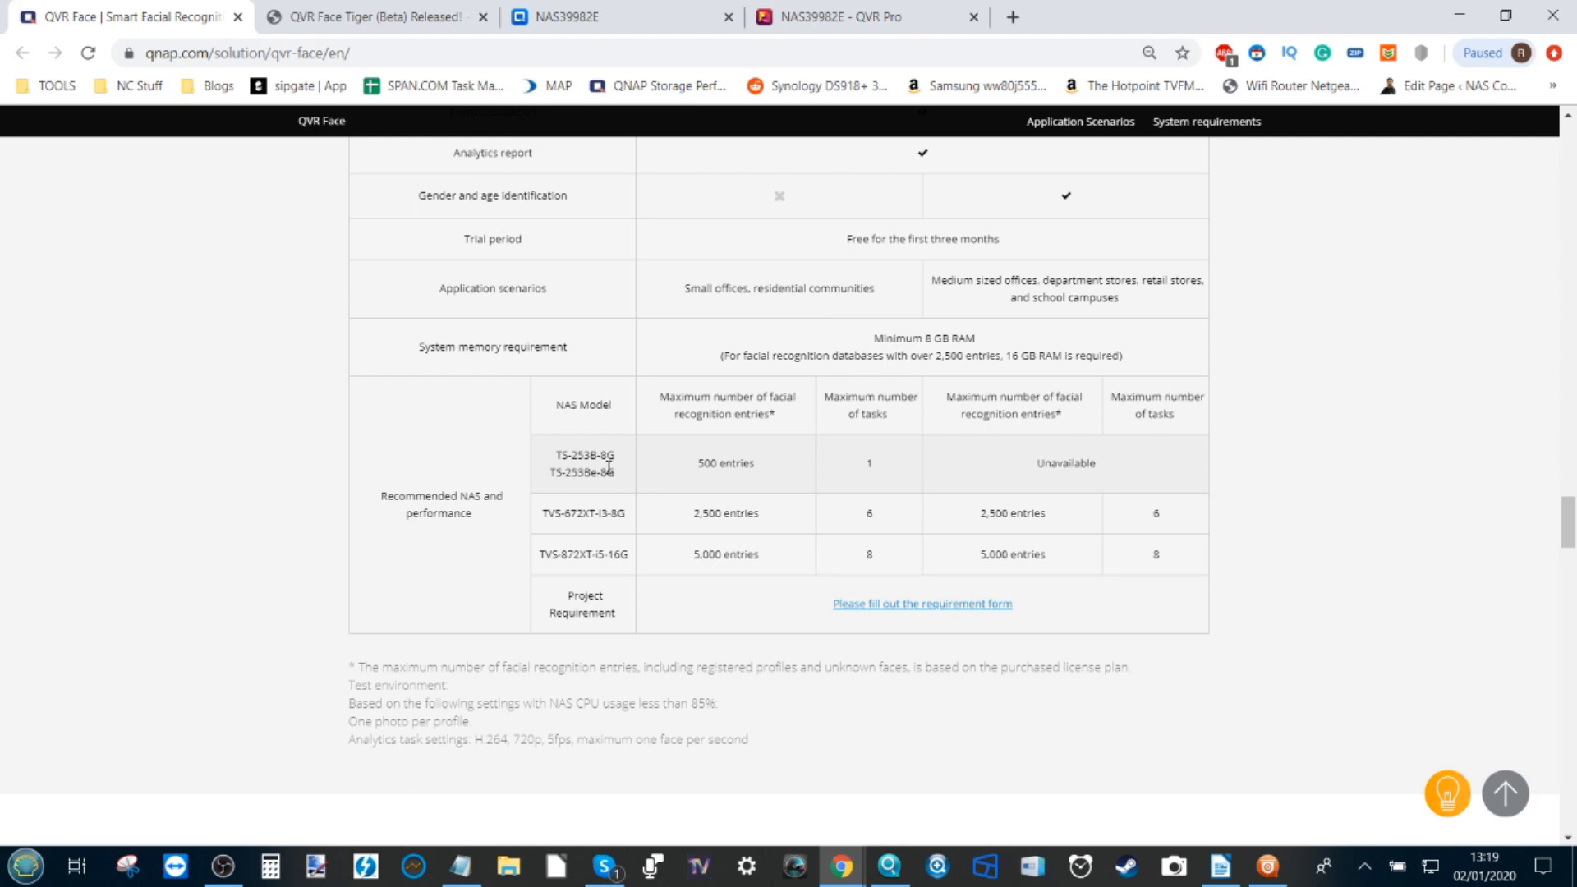
pyautogui.moveTo(591, 510)
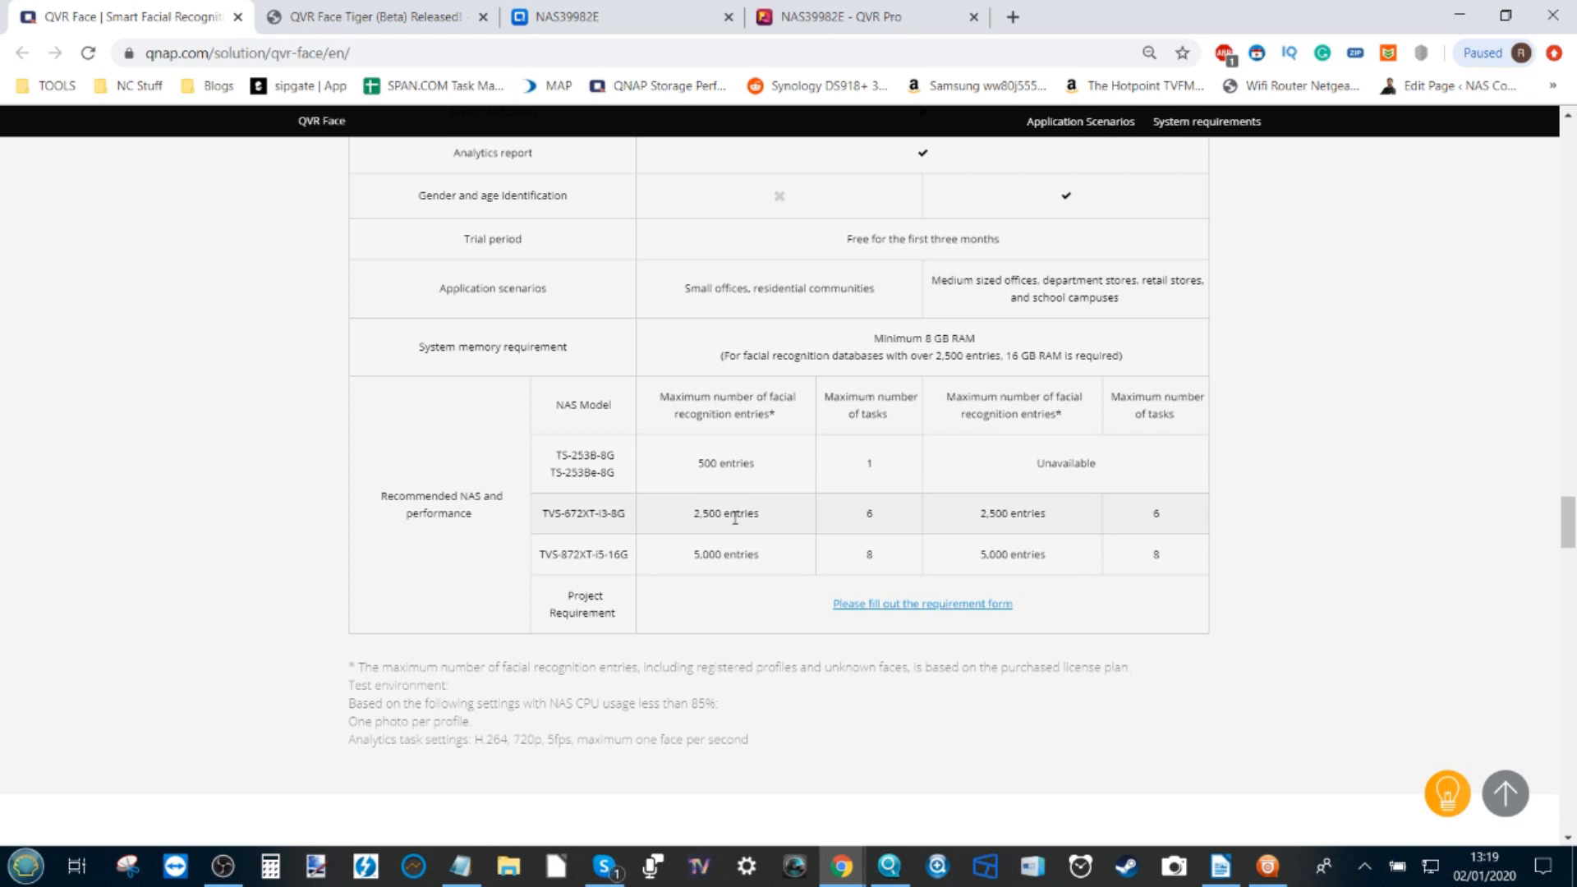
pyautogui.moveTo(593, 17)
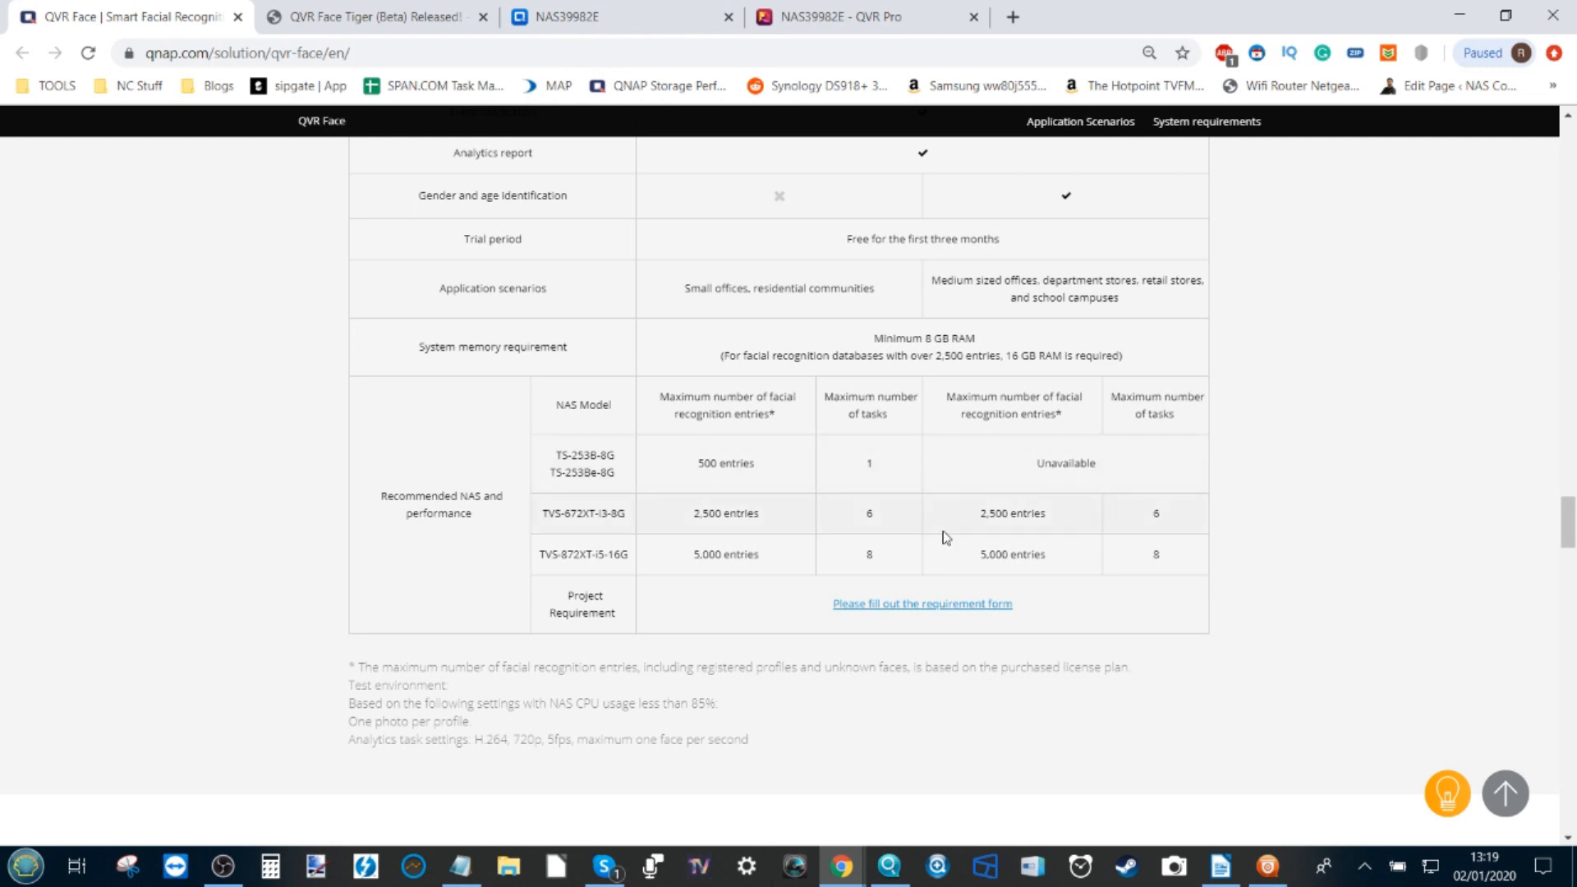
pyautogui.scroll(-3)
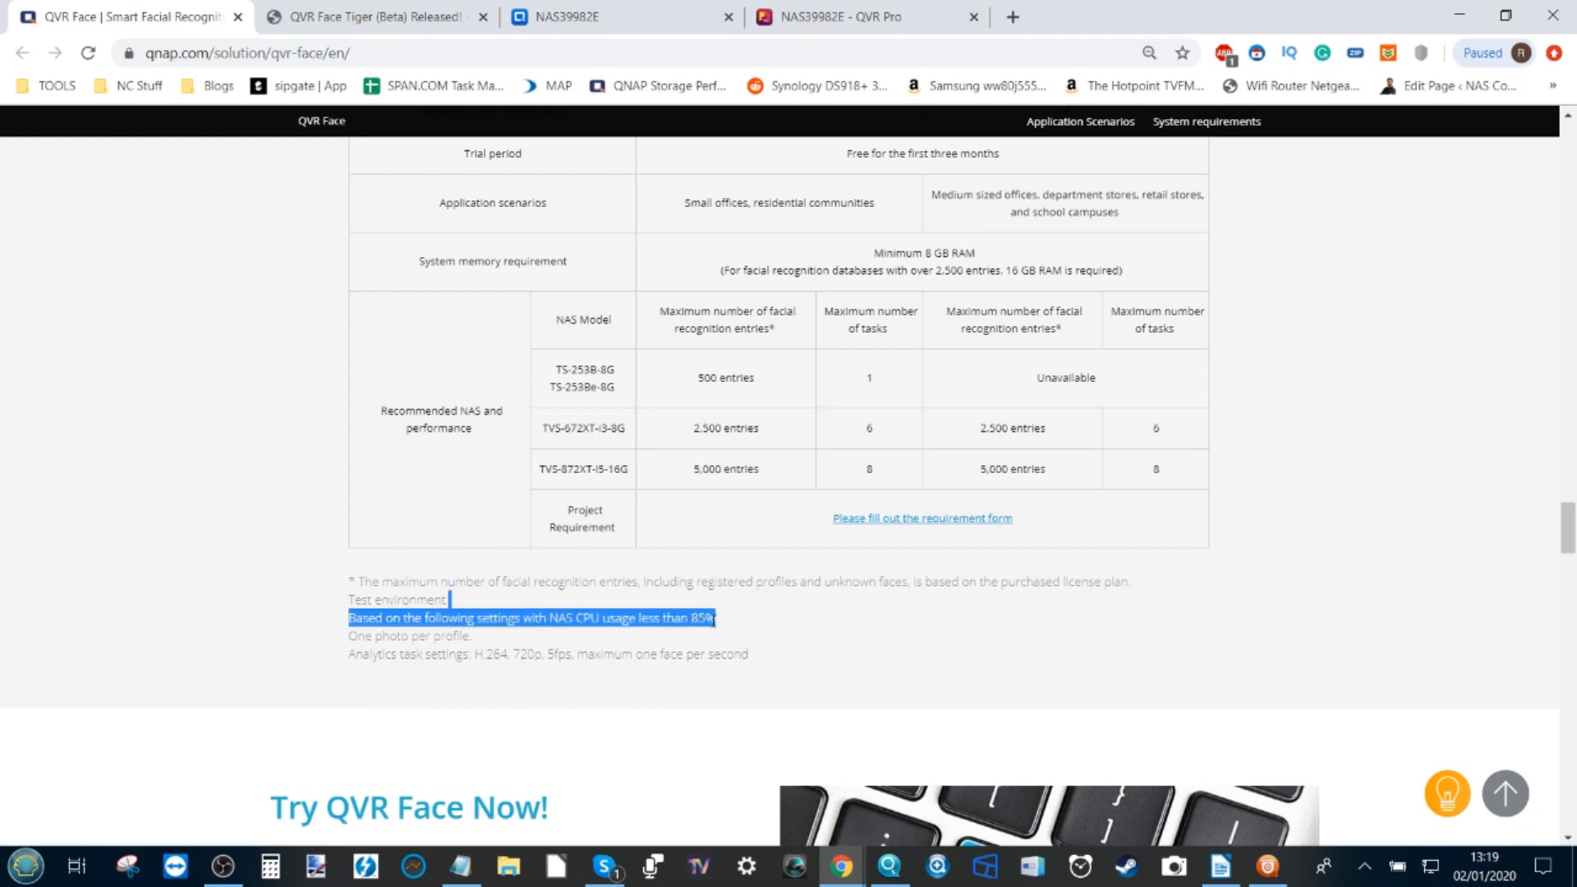
pyautogui.click(460, 404)
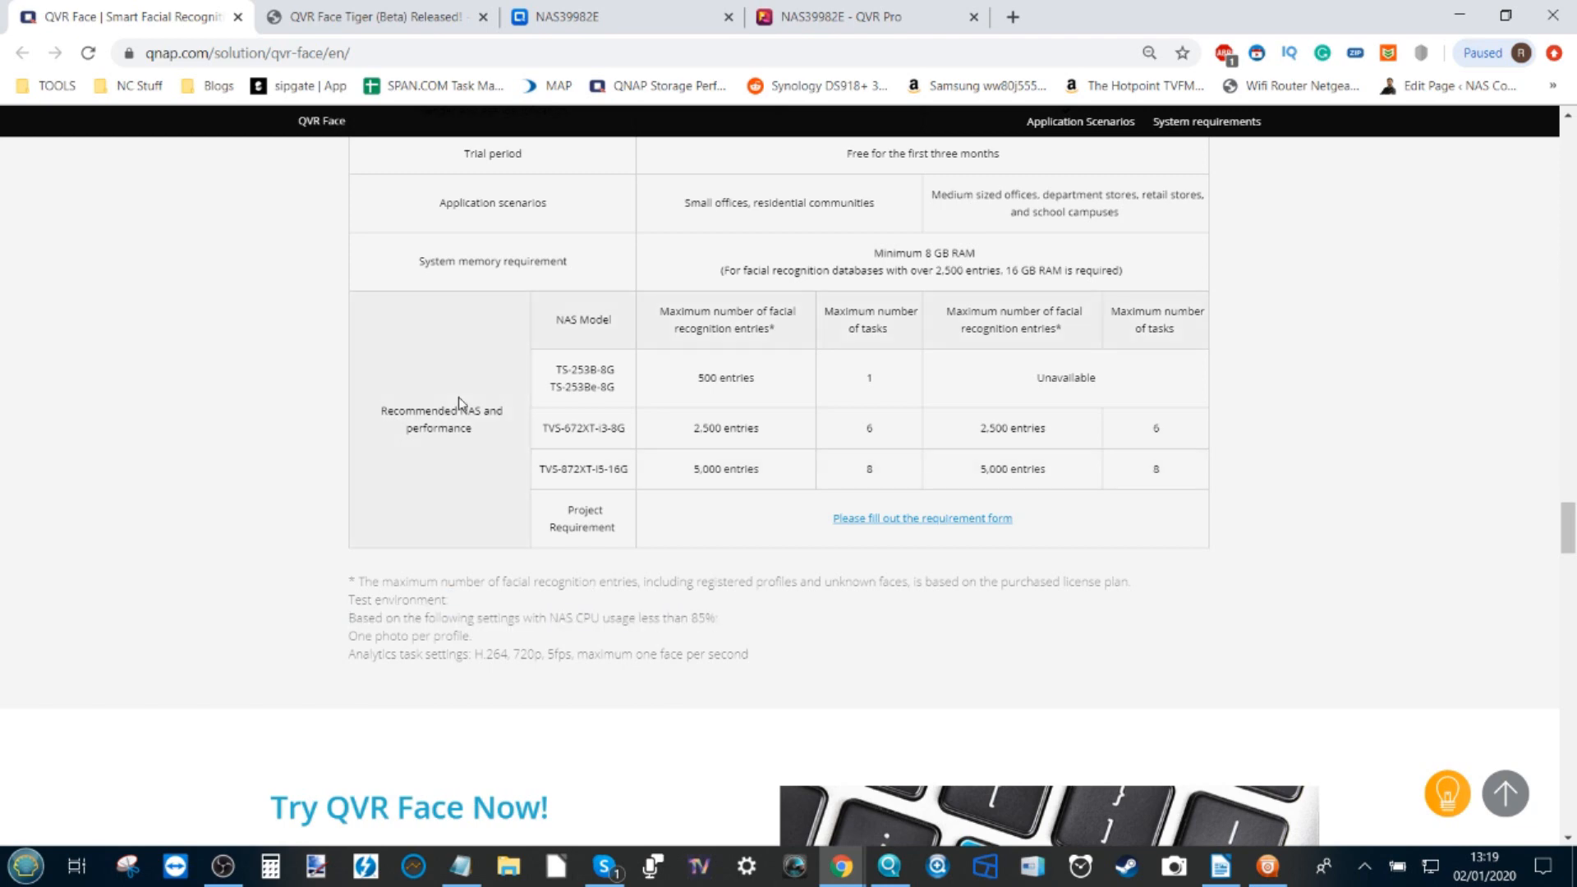
# Back on the NAS, click Start in the 100%-initialized QVR Face Tiger Welcome window
pyautogui.click(621, 16)
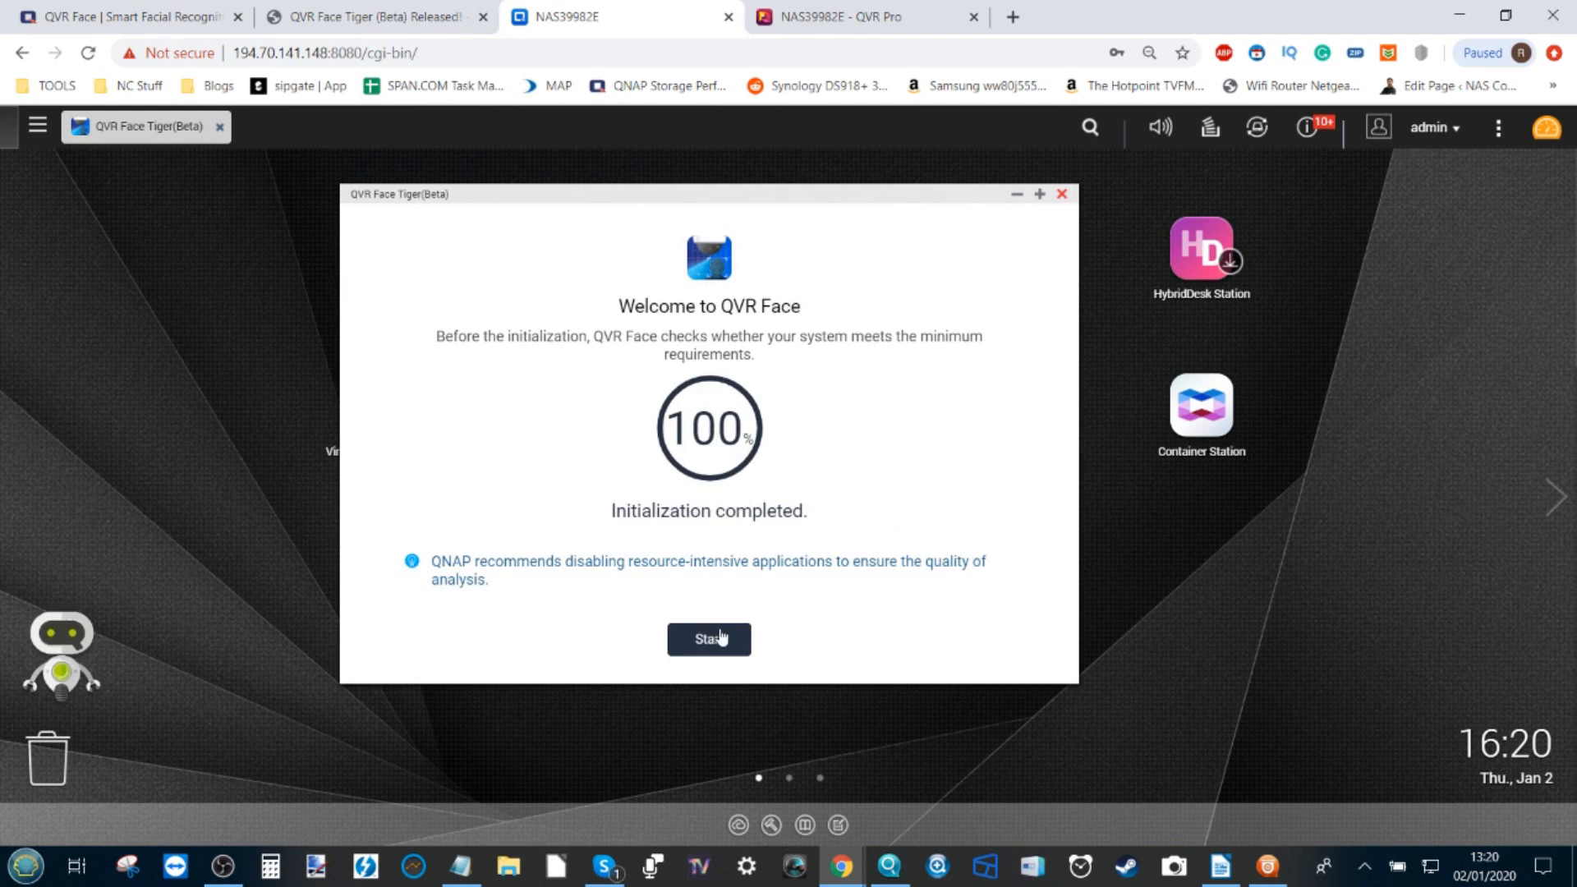
pyautogui.click(708, 639)
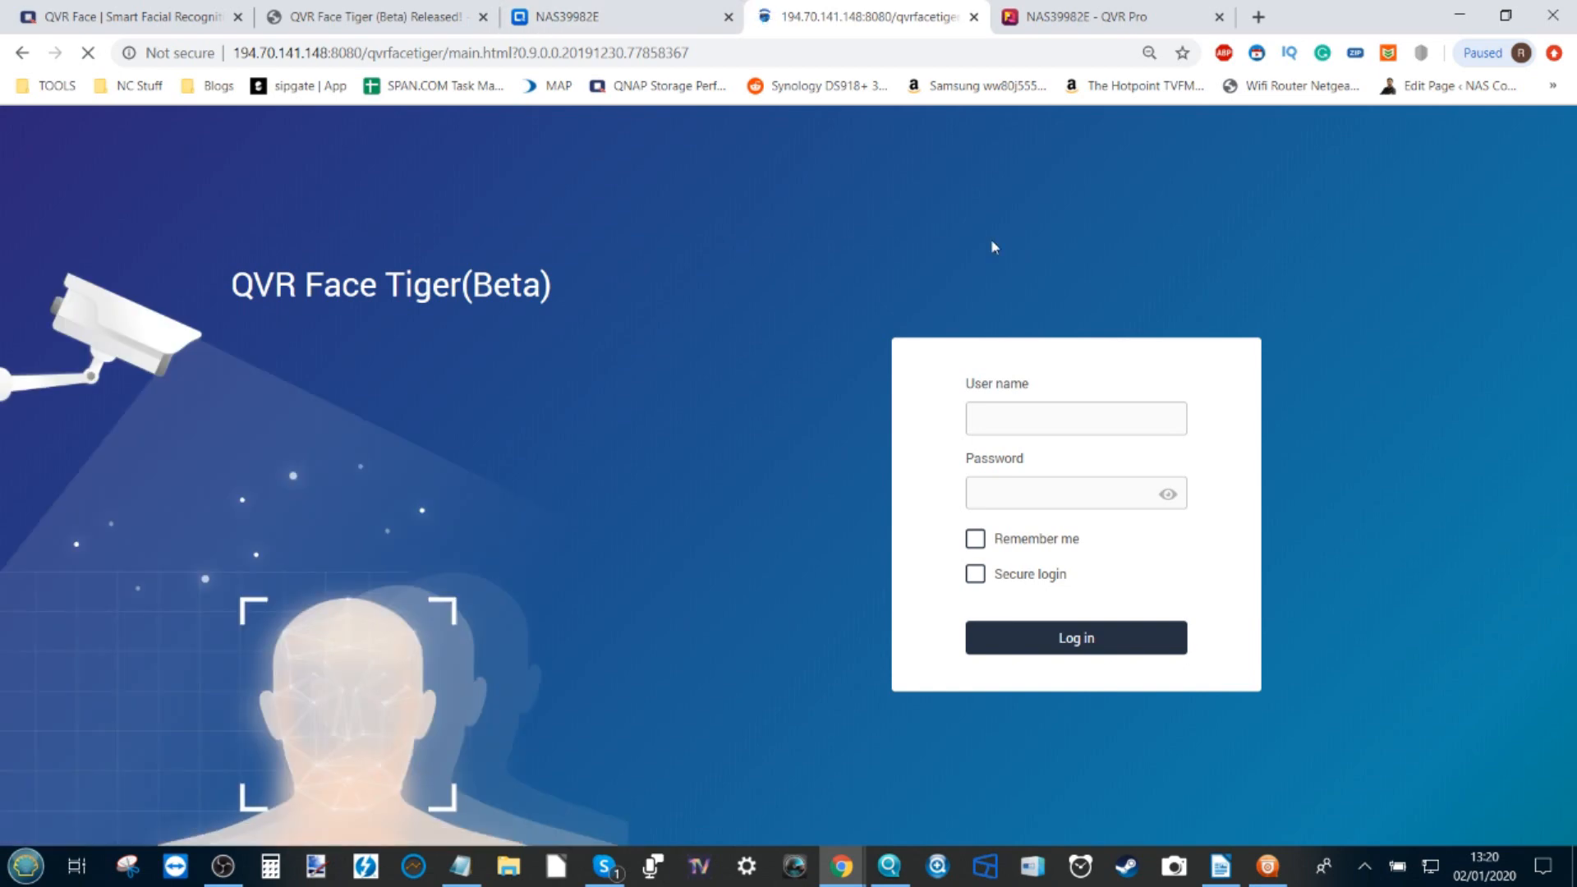
# Log in to QVR Face Tiger (Beta) and wait for the Free Trial license dialog
pyautogui.click(1074, 637)
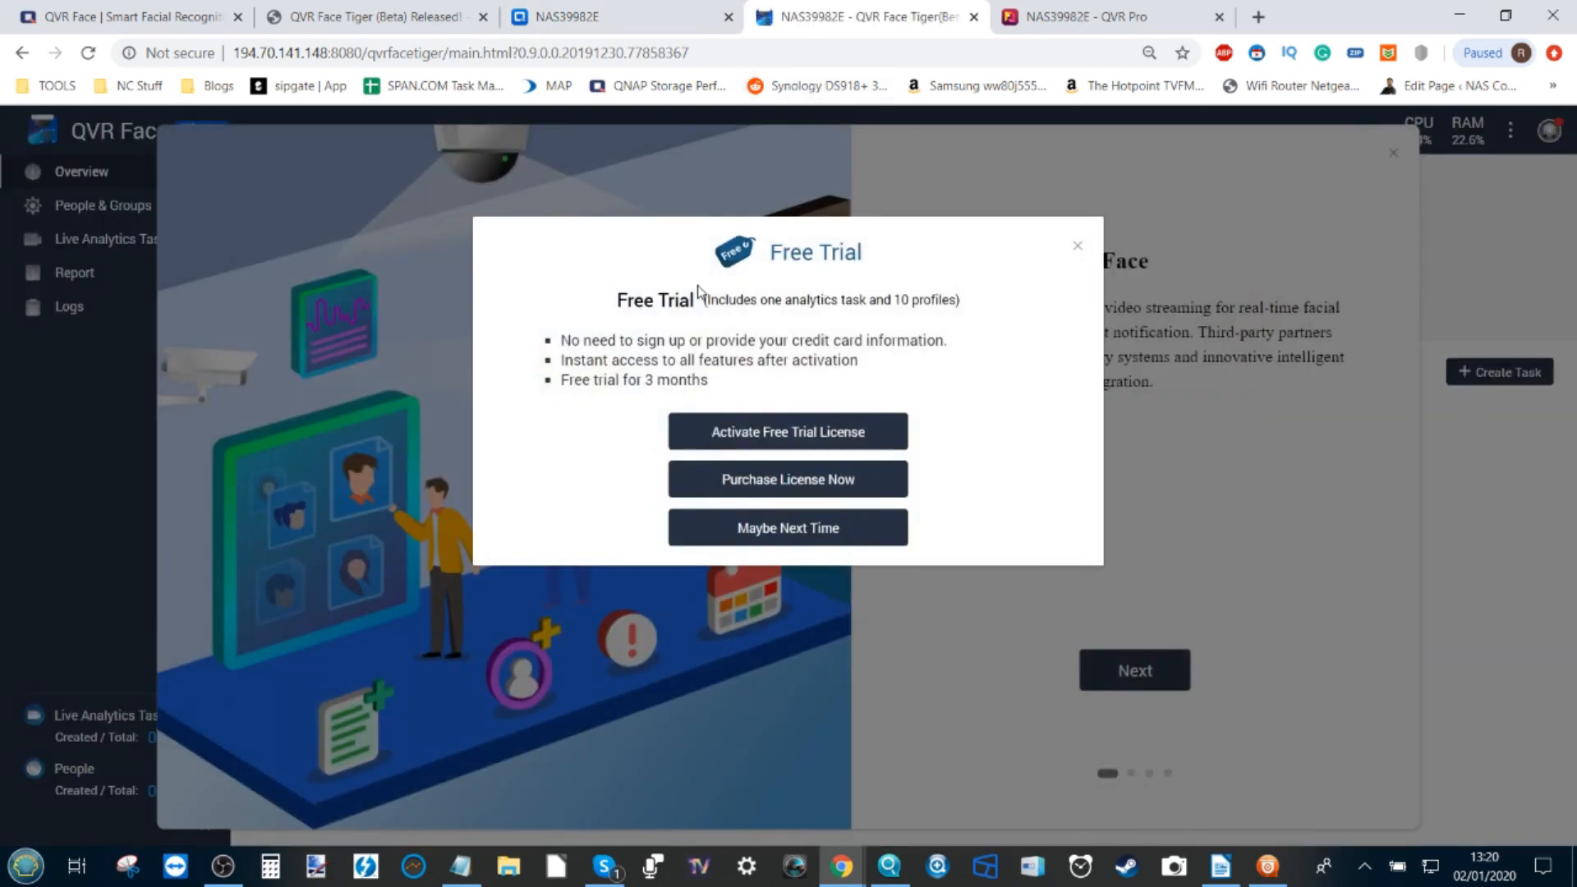
pyautogui.moveTo(664, 332)
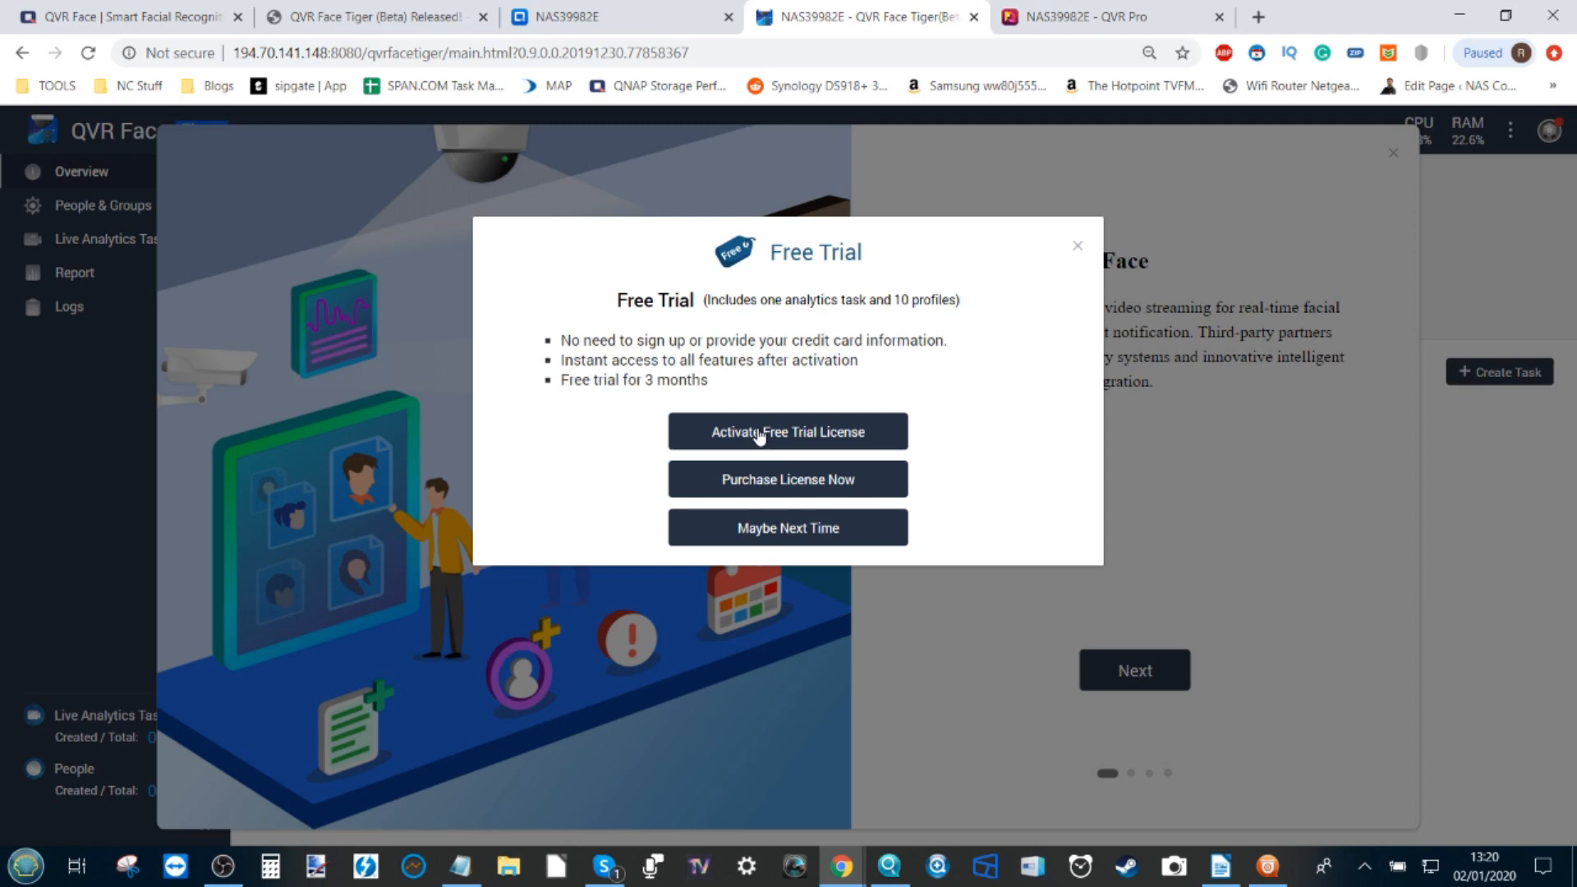
pyautogui.moveTo(787, 424)
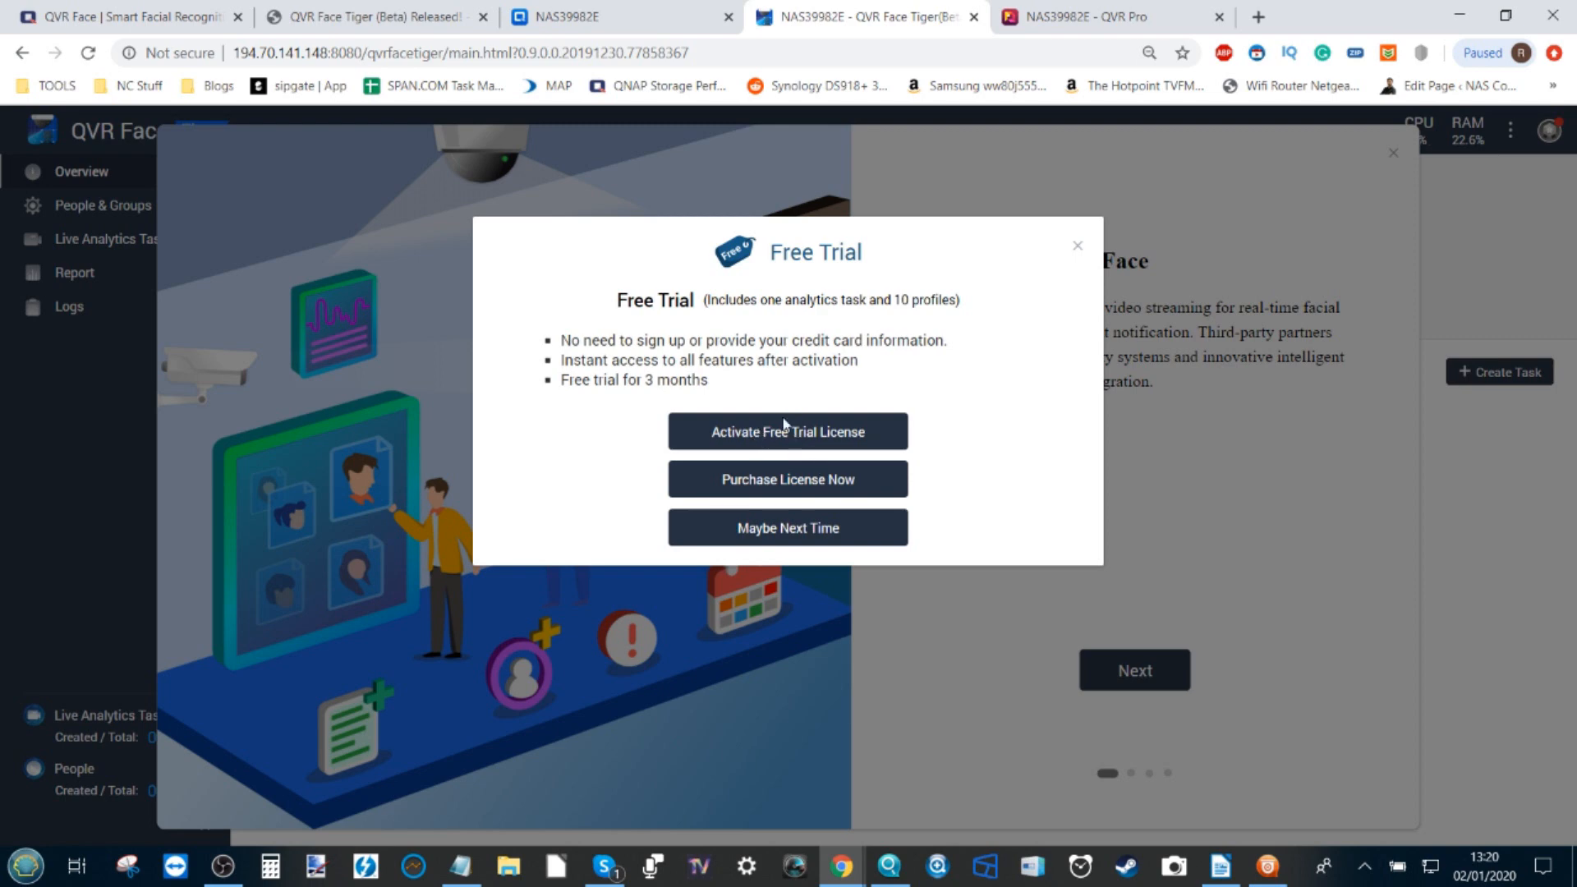
pyautogui.moveTo(832, 449)
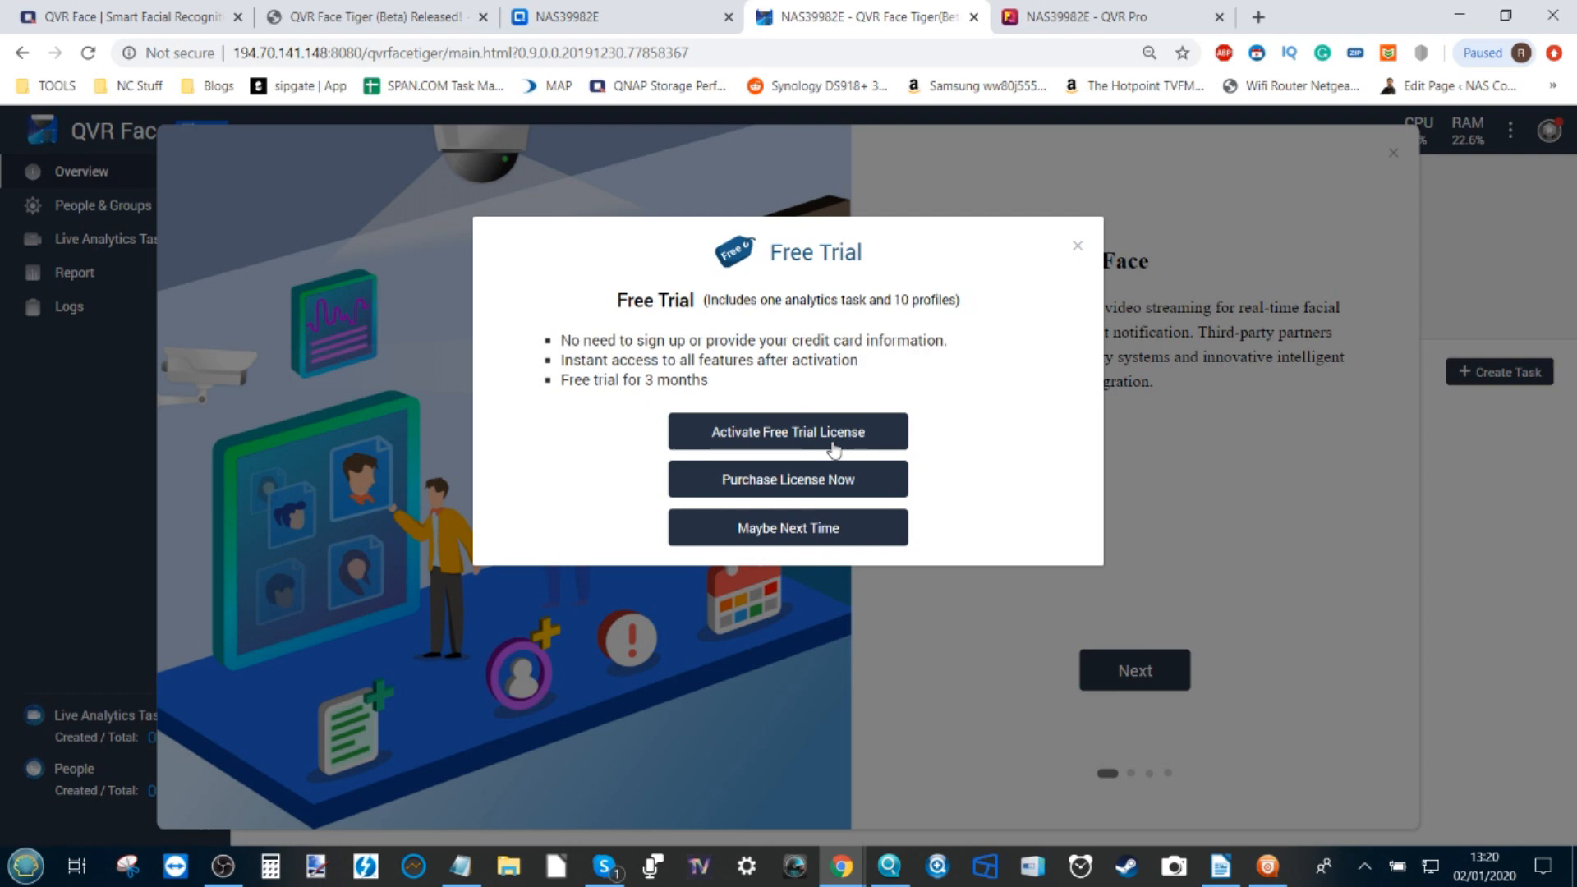